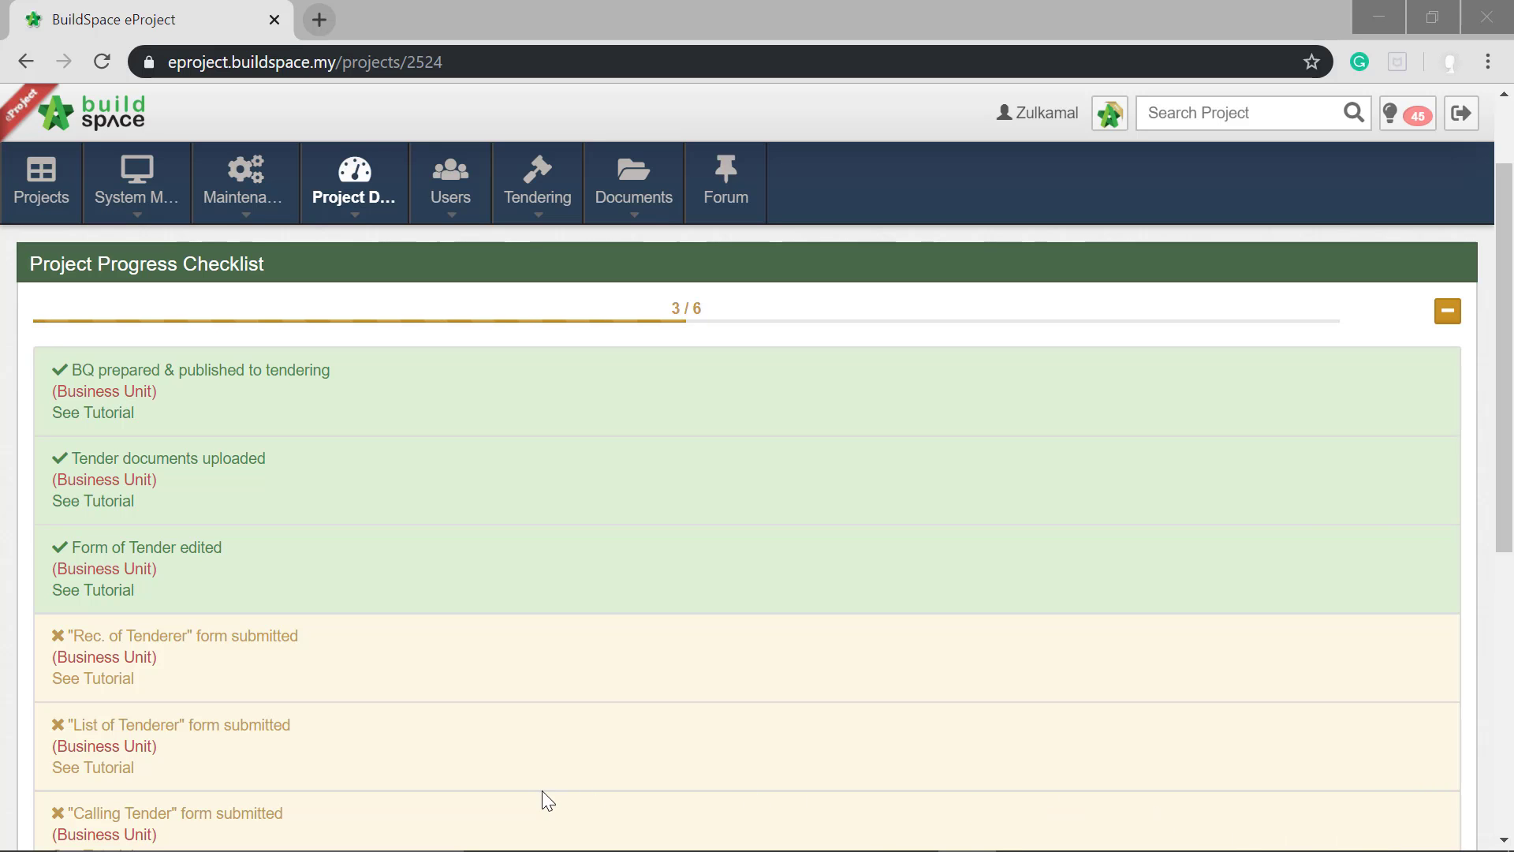
{"action": "mouse_move", "coordinate": [6, 659]}
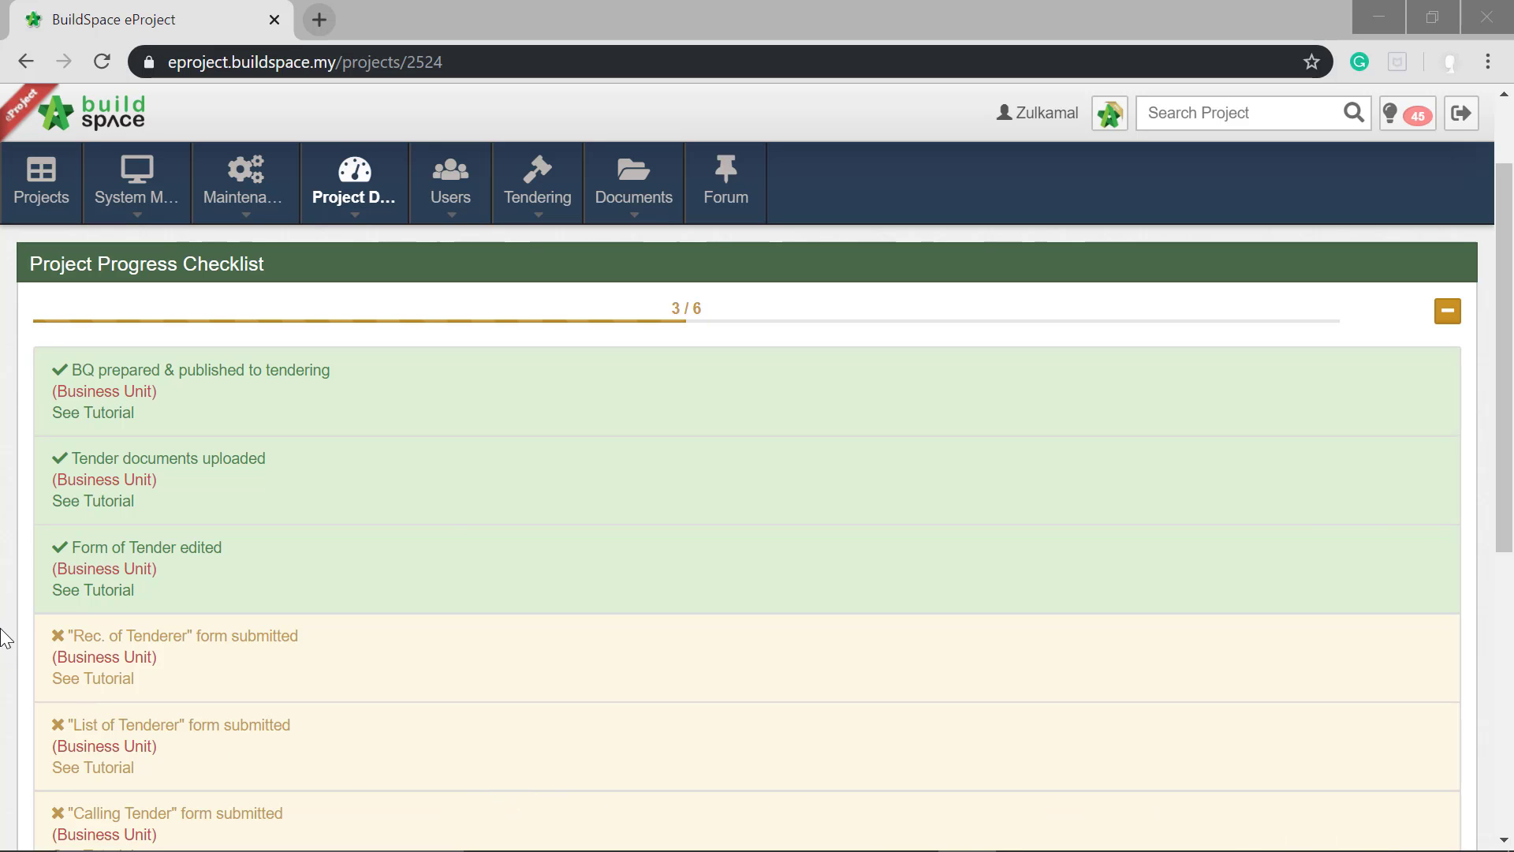
{"action": "mouse_move", "coordinate": [1112, 729]}
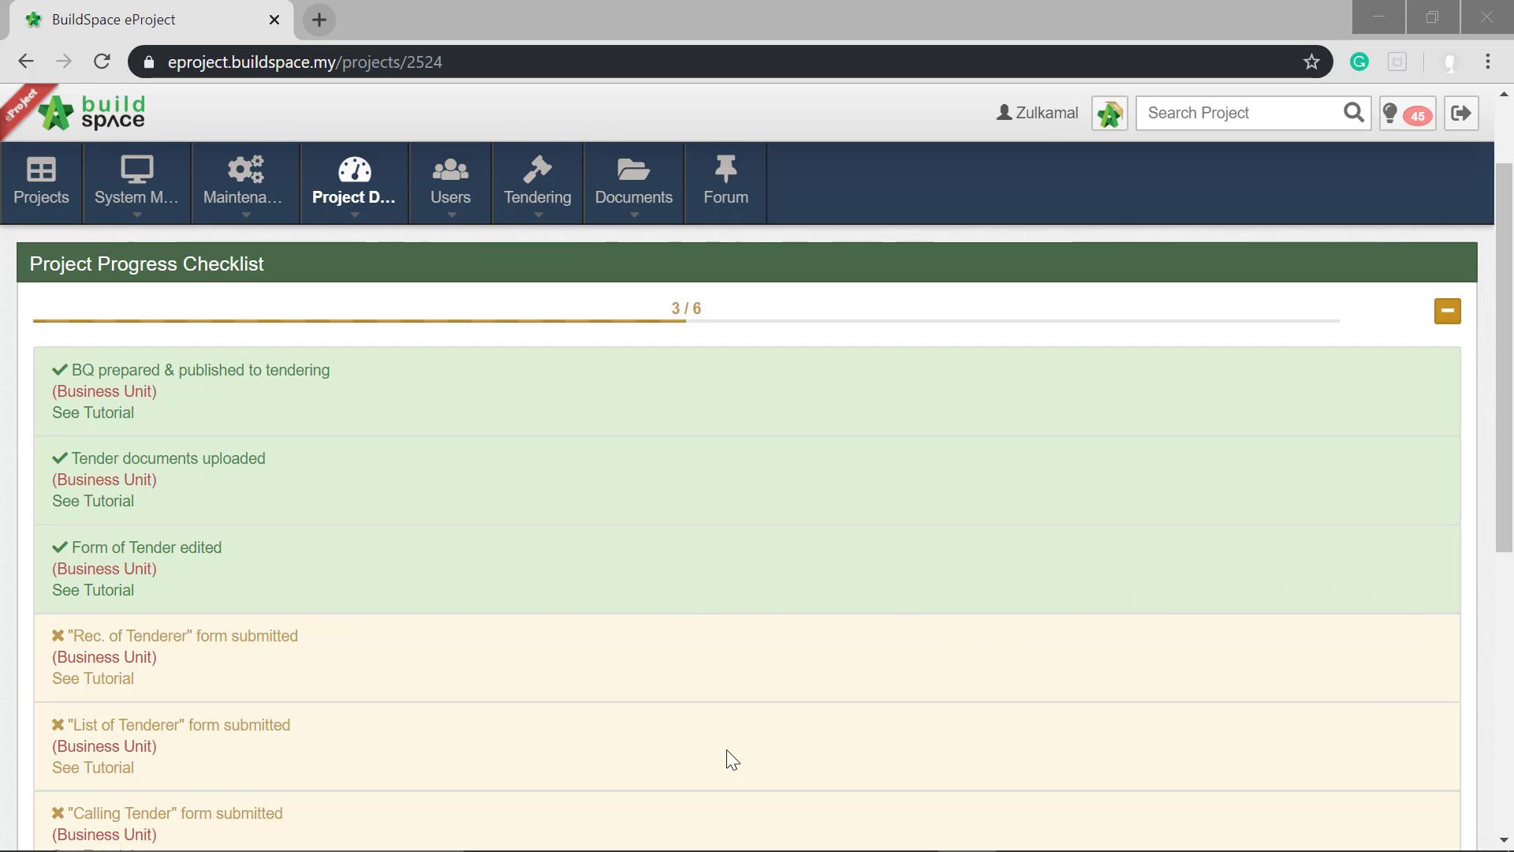
{"action": "mouse_move", "coordinate": [154, 635]}
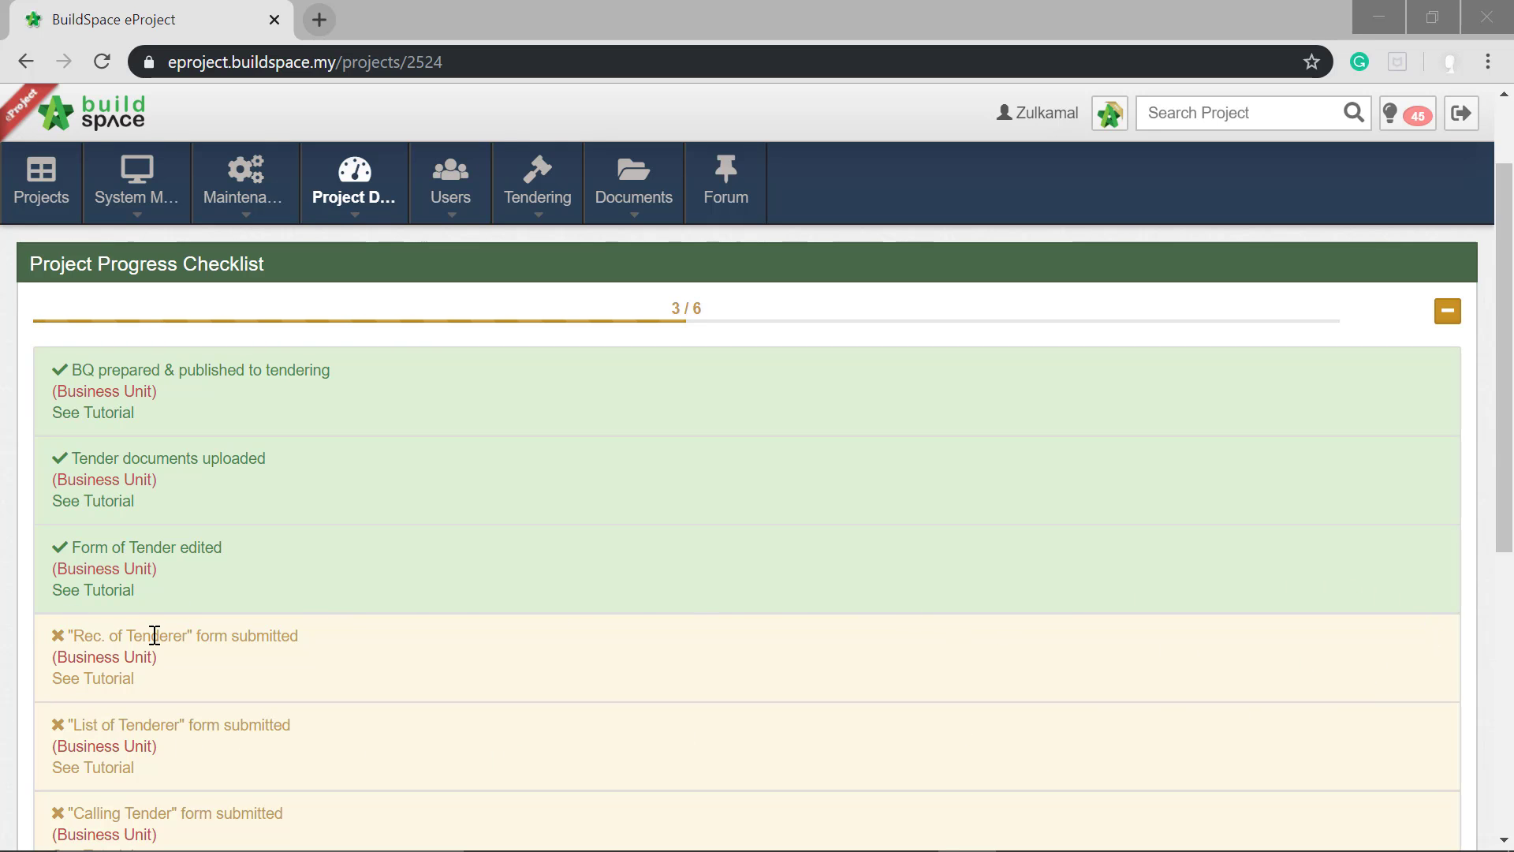
{"action": "mouse_move", "coordinate": [363, 542]}
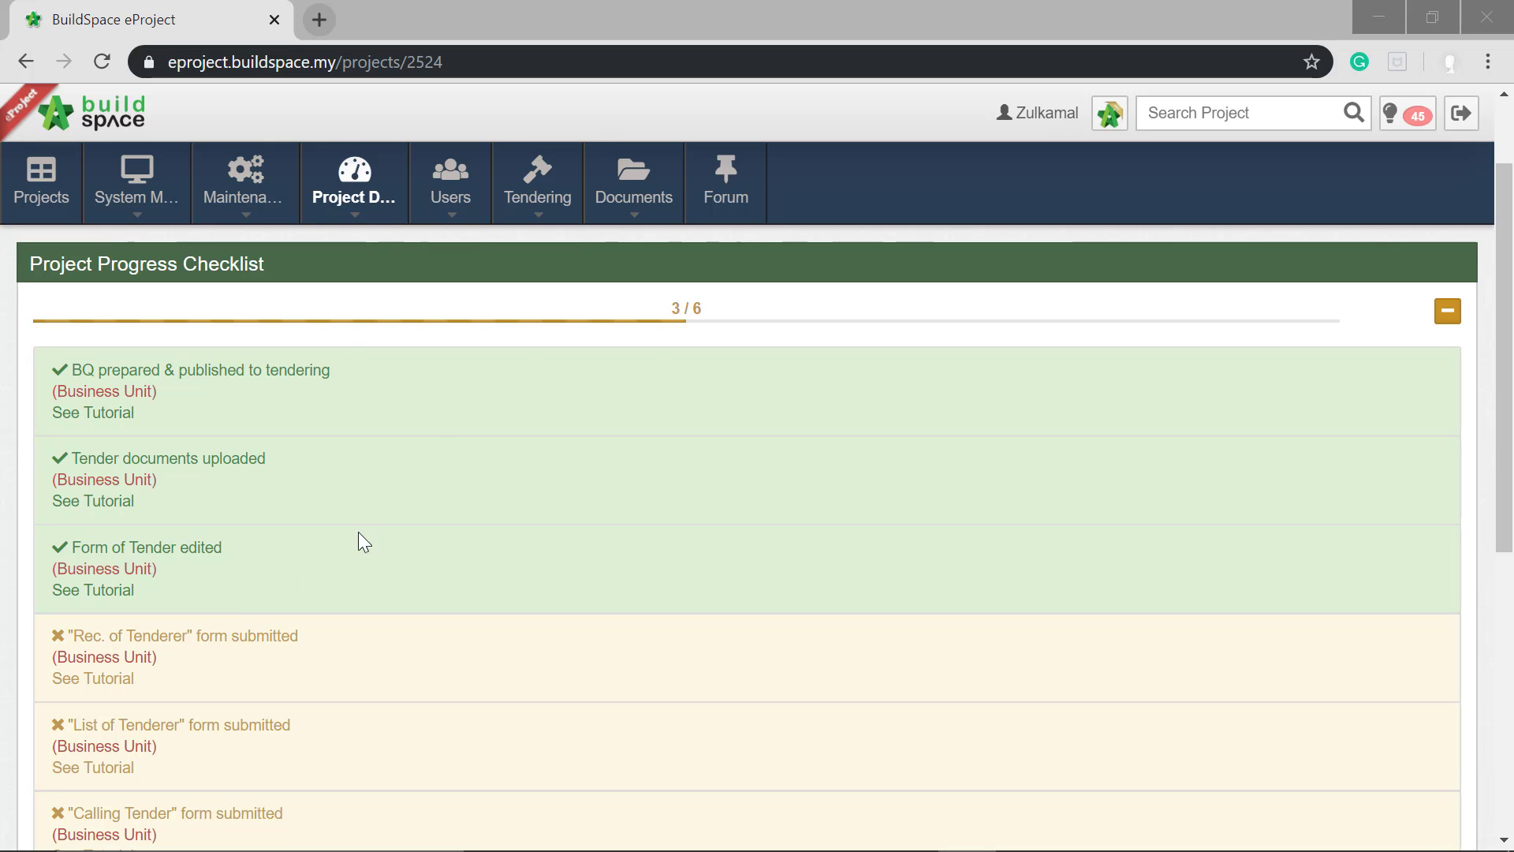
{"action": "mouse_move", "coordinate": [536, 197]}
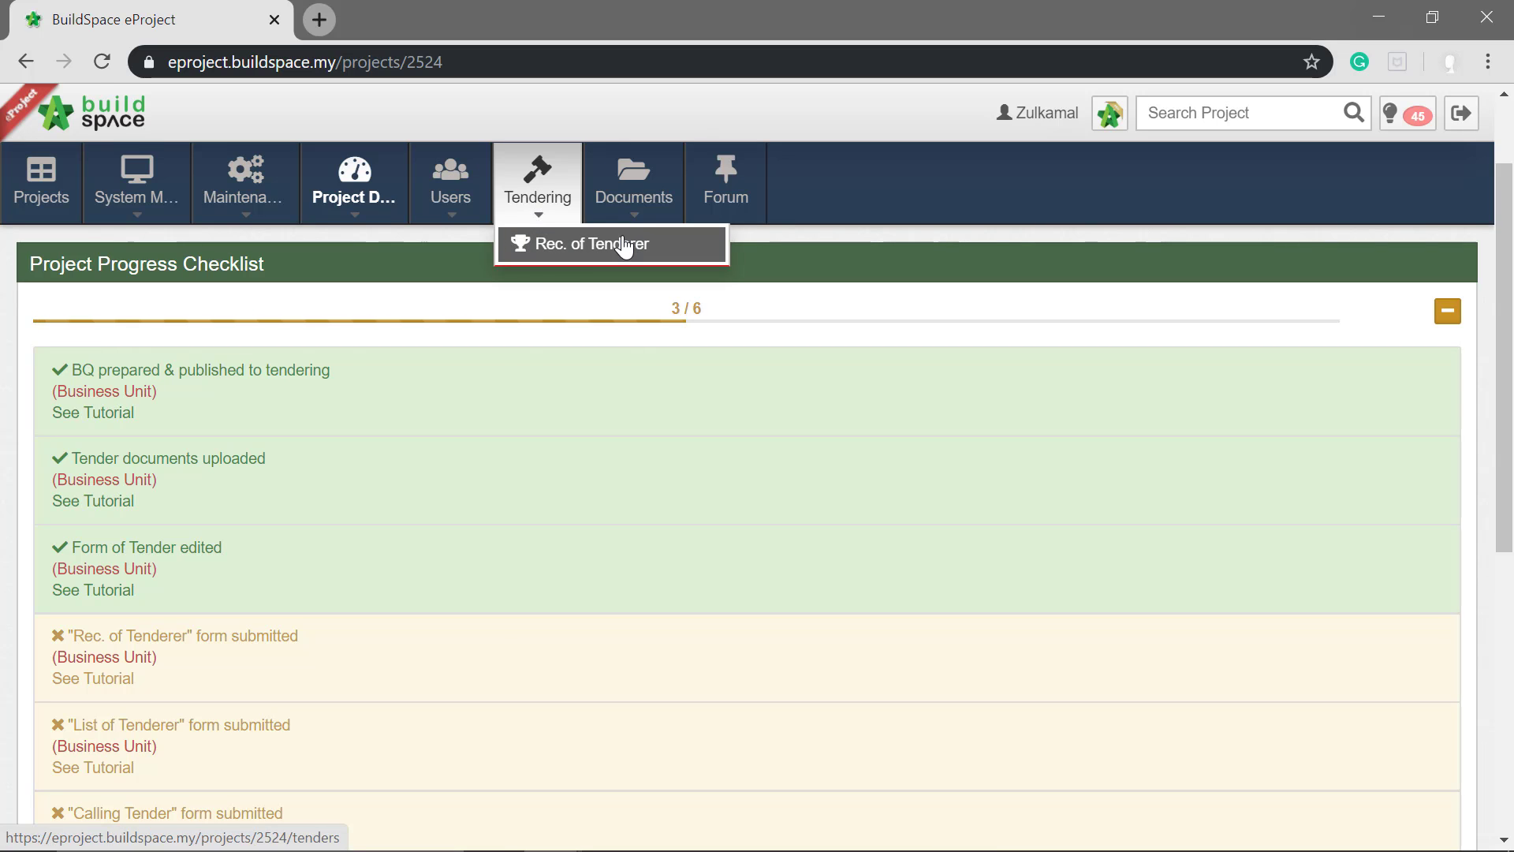
- Open the project's Tender record from Tendering > Rec. of Tenderer to its blank form
{"action": "left_click", "coordinate": [610, 244]}
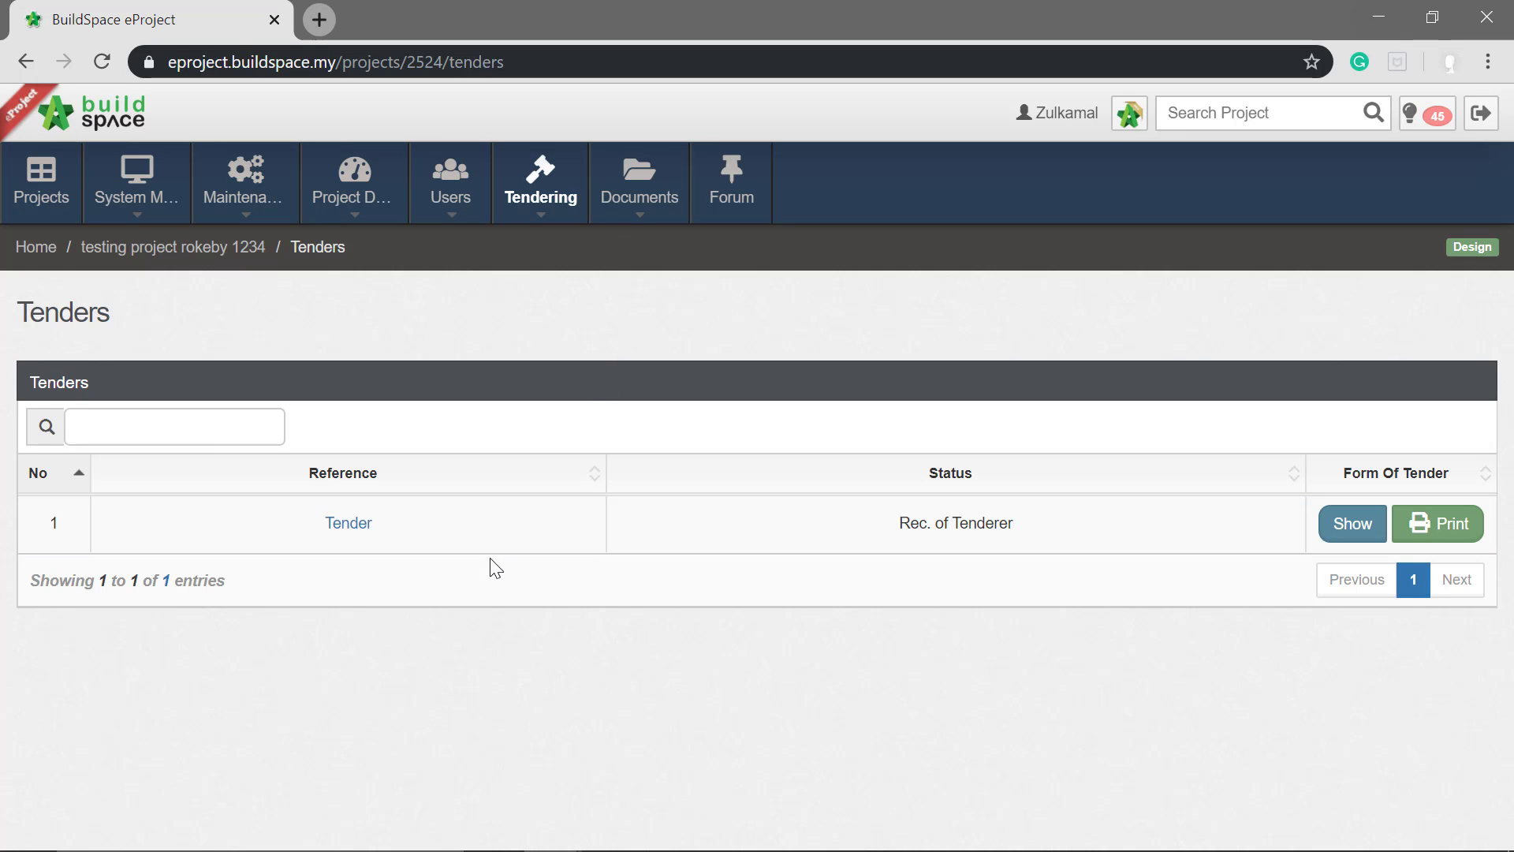
{"action": "mouse_move", "coordinate": [327, 492]}
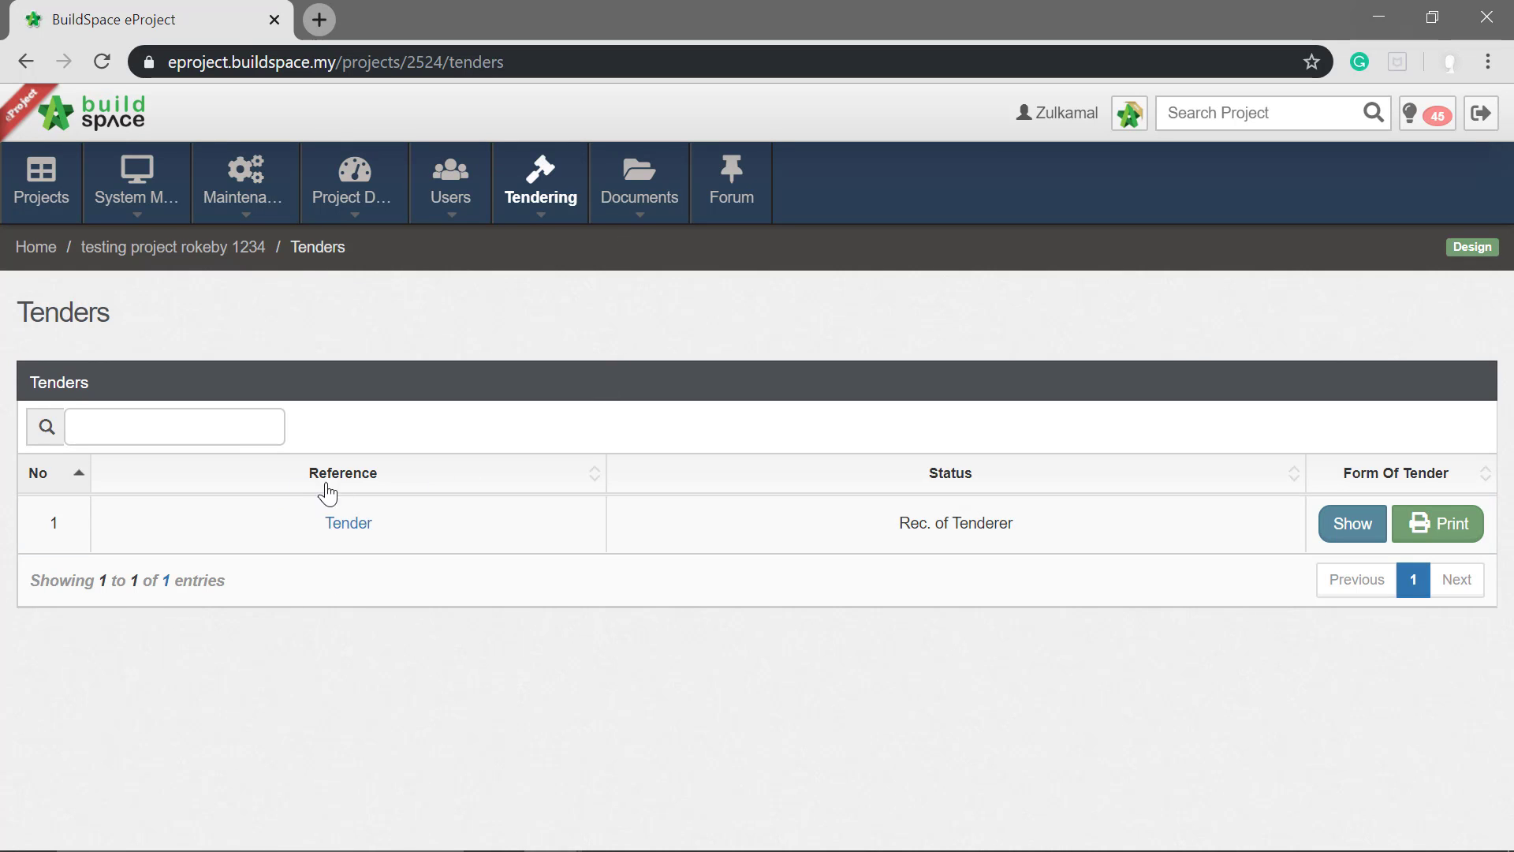
{"action": "mouse_move", "coordinate": [365, 532]}
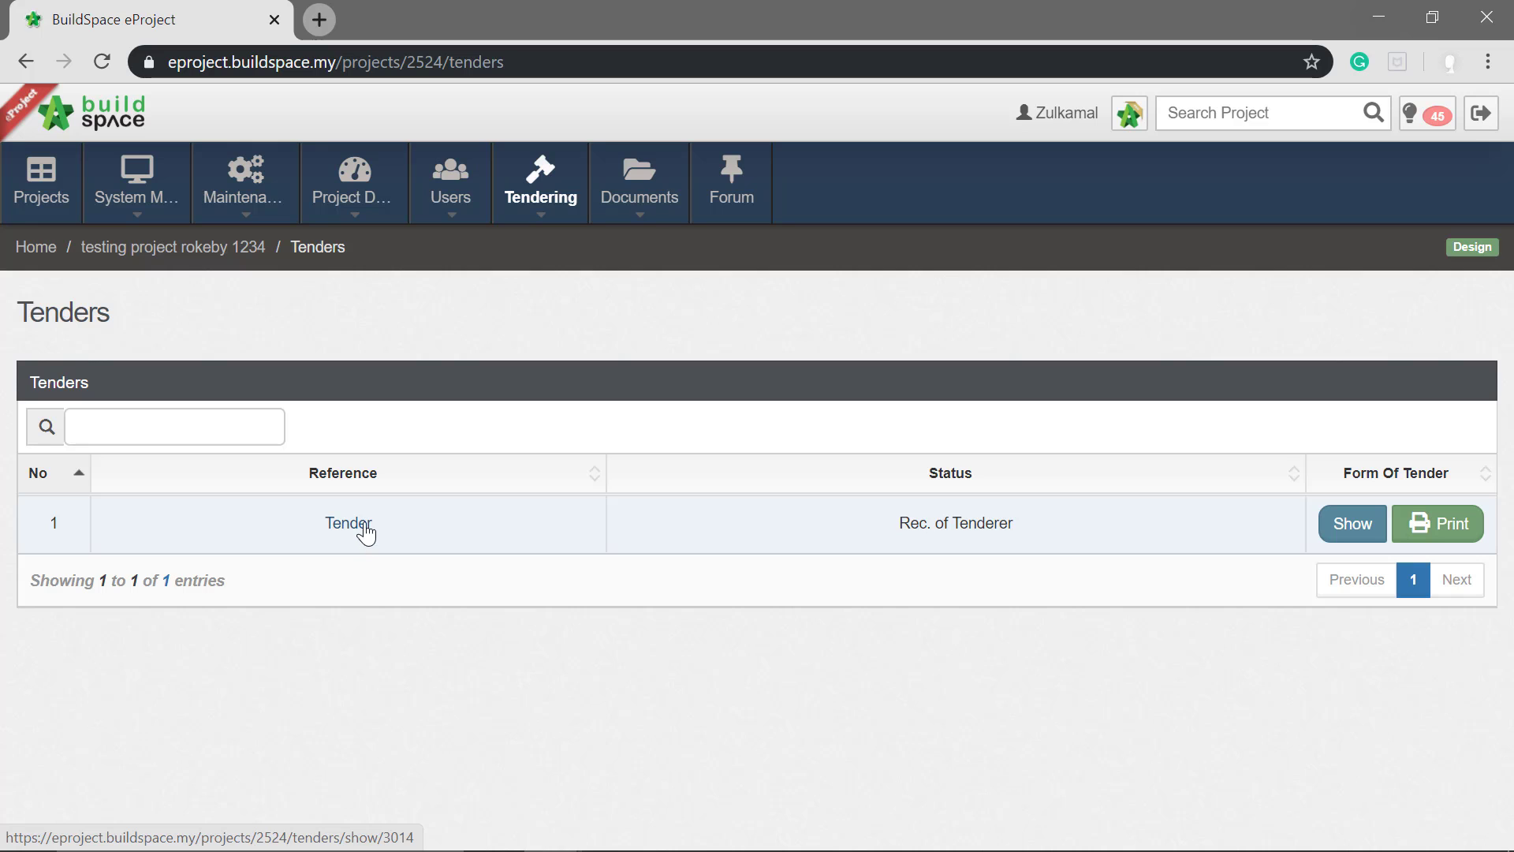
{"action": "left_click", "coordinate": [348, 522]}
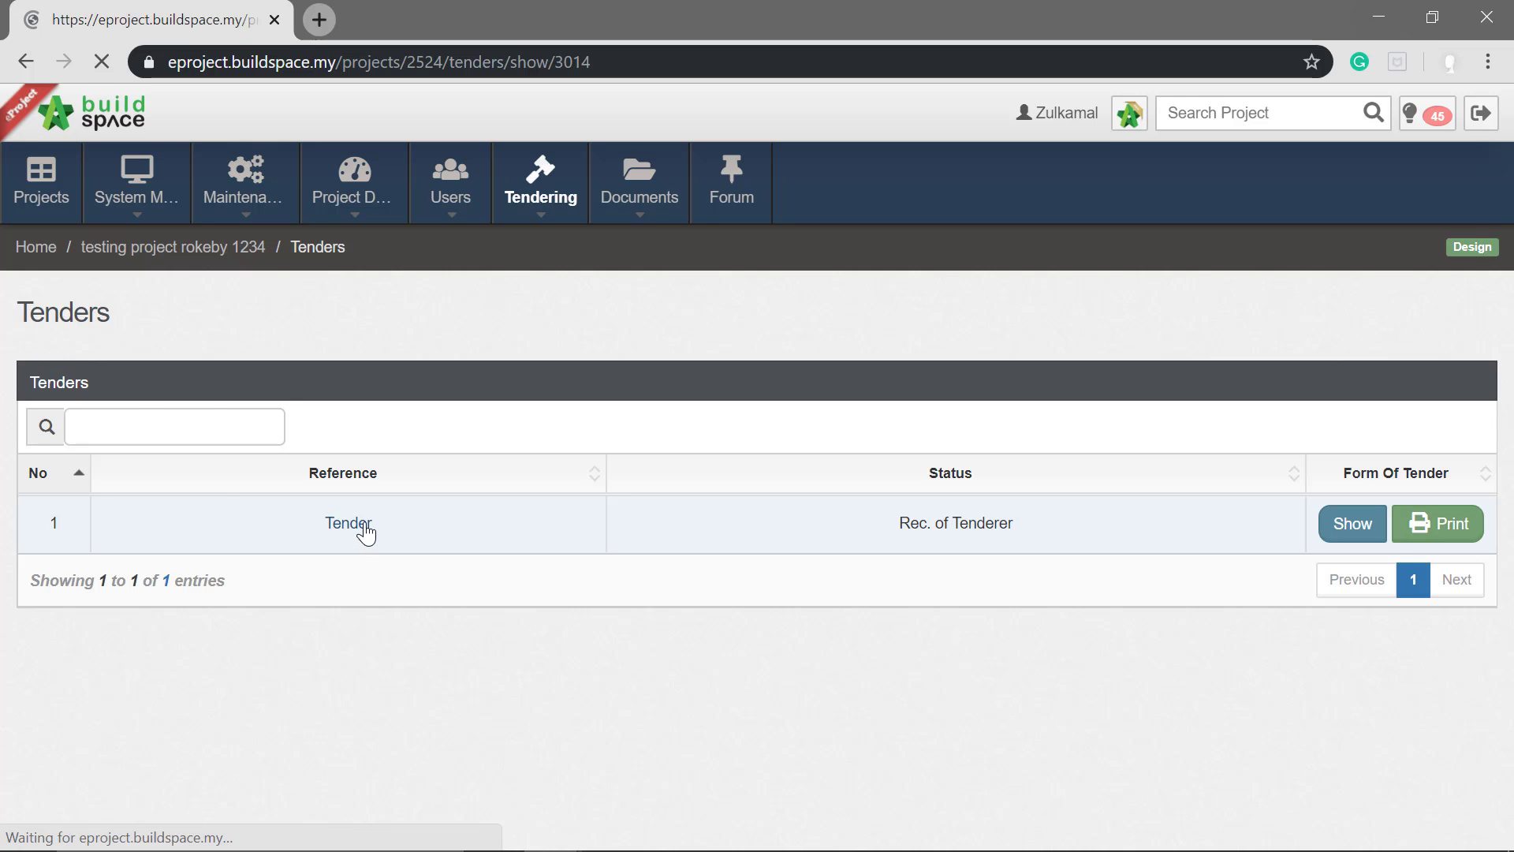
{"action": "left_click", "coordinate": [342, 523]}
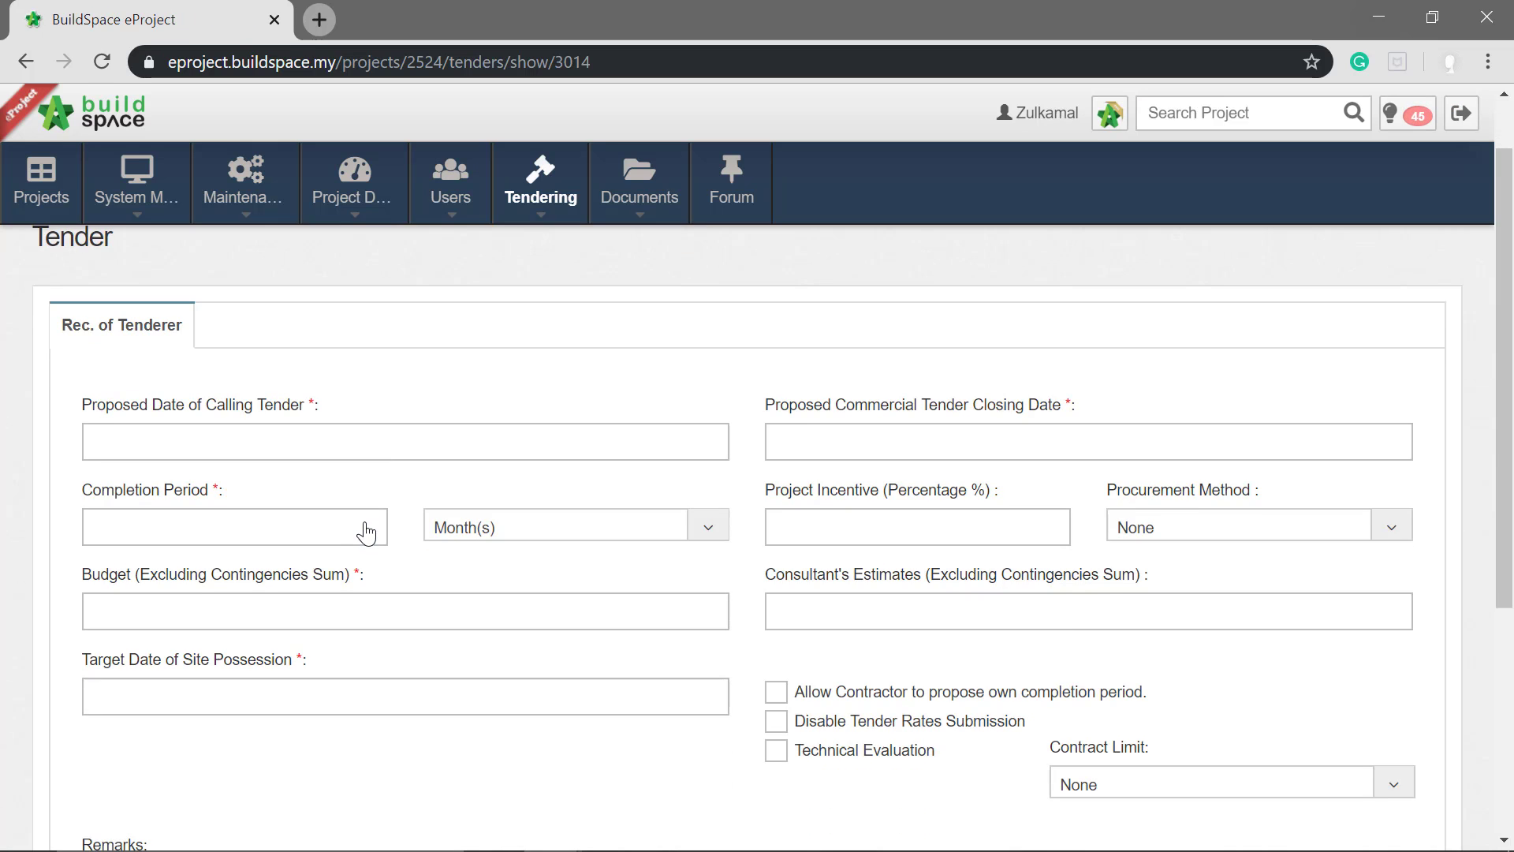
{"action": "scroll", "scroll_direction": "down", "scroll_amount": 3}
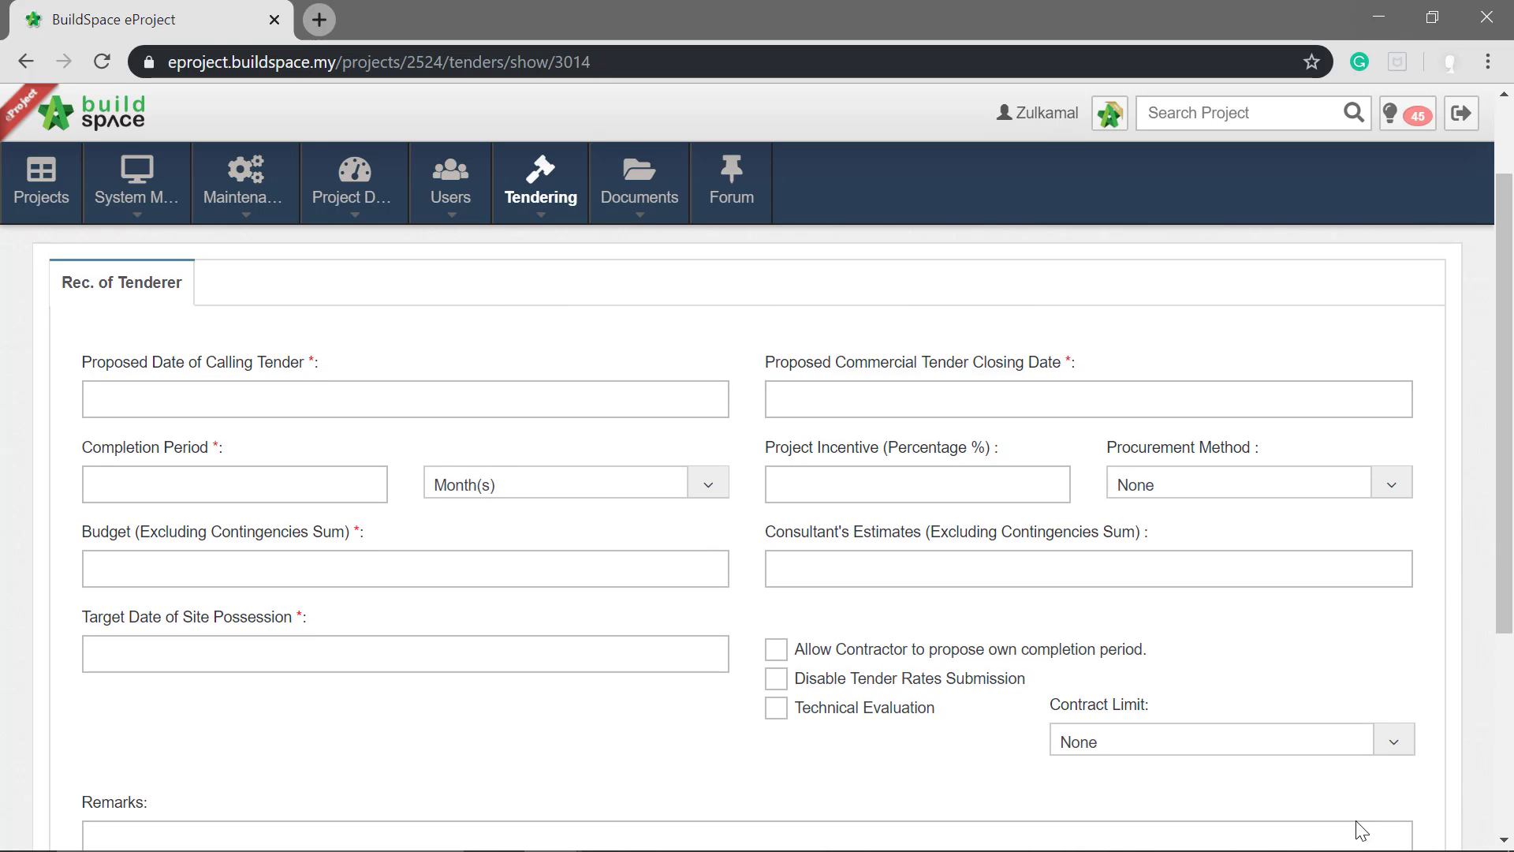
{"action": "mouse_move", "coordinate": [688, 379]}
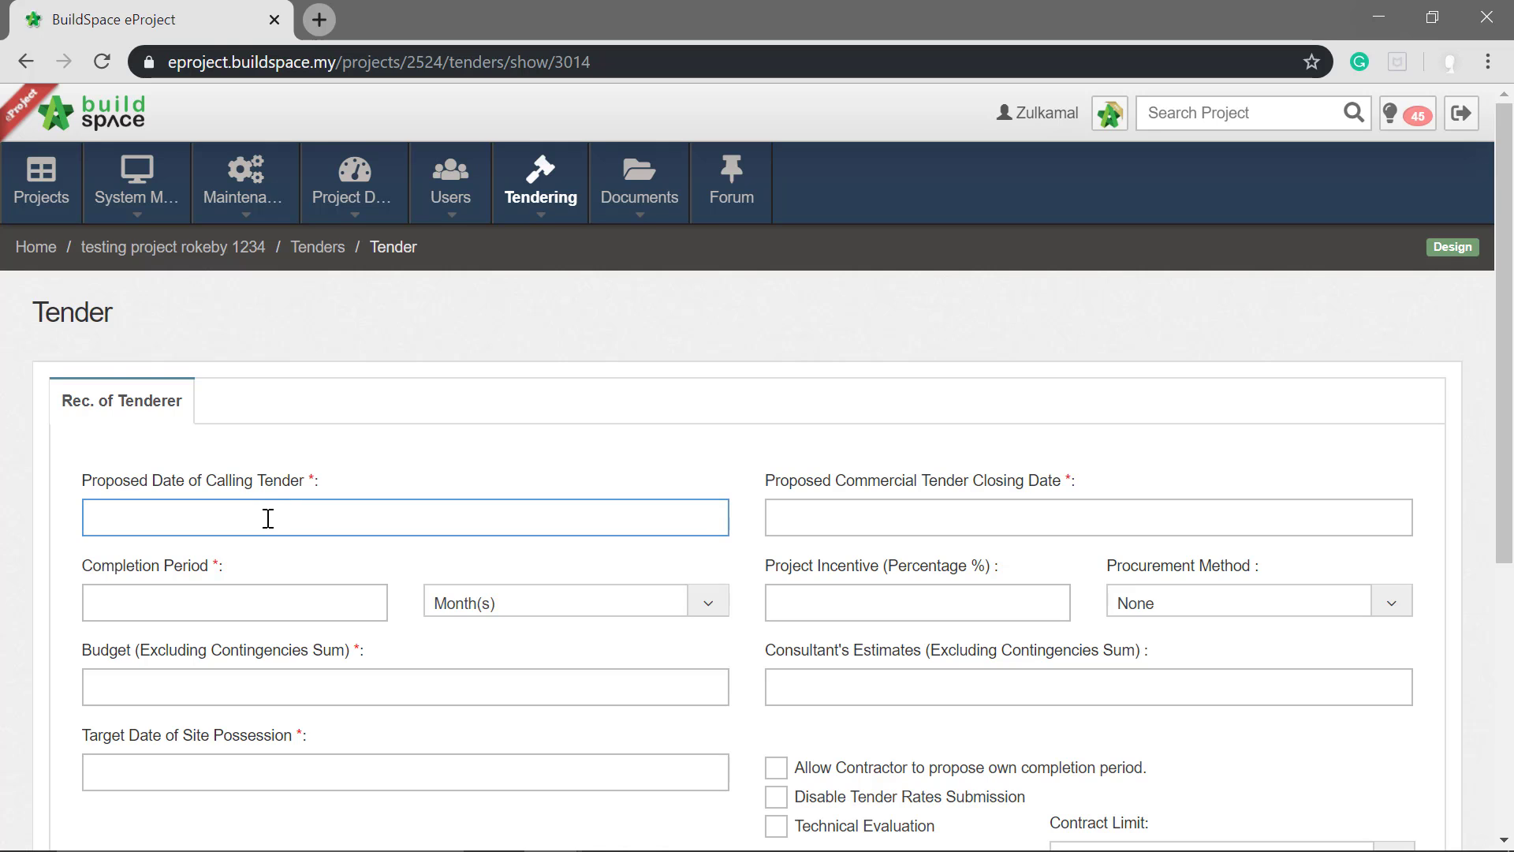
- Set calling date 12 Nov 2019 03:30 PM and commercial closing 14 Nov 02:30 PM
{"action": "left_click", "coordinate": [278, 518]}
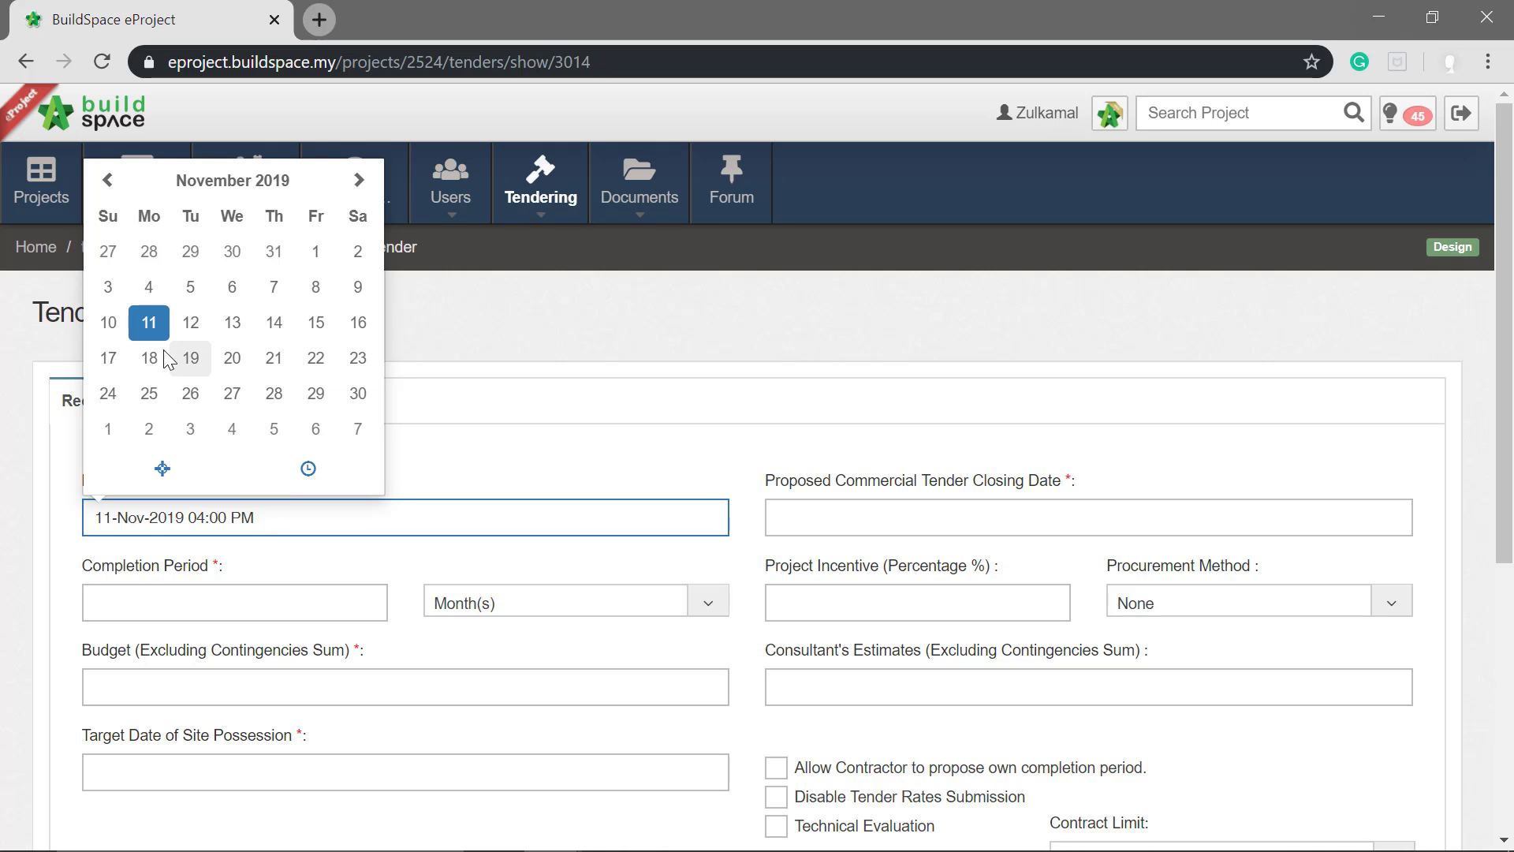
{"action": "left_click", "coordinate": [190, 323]}
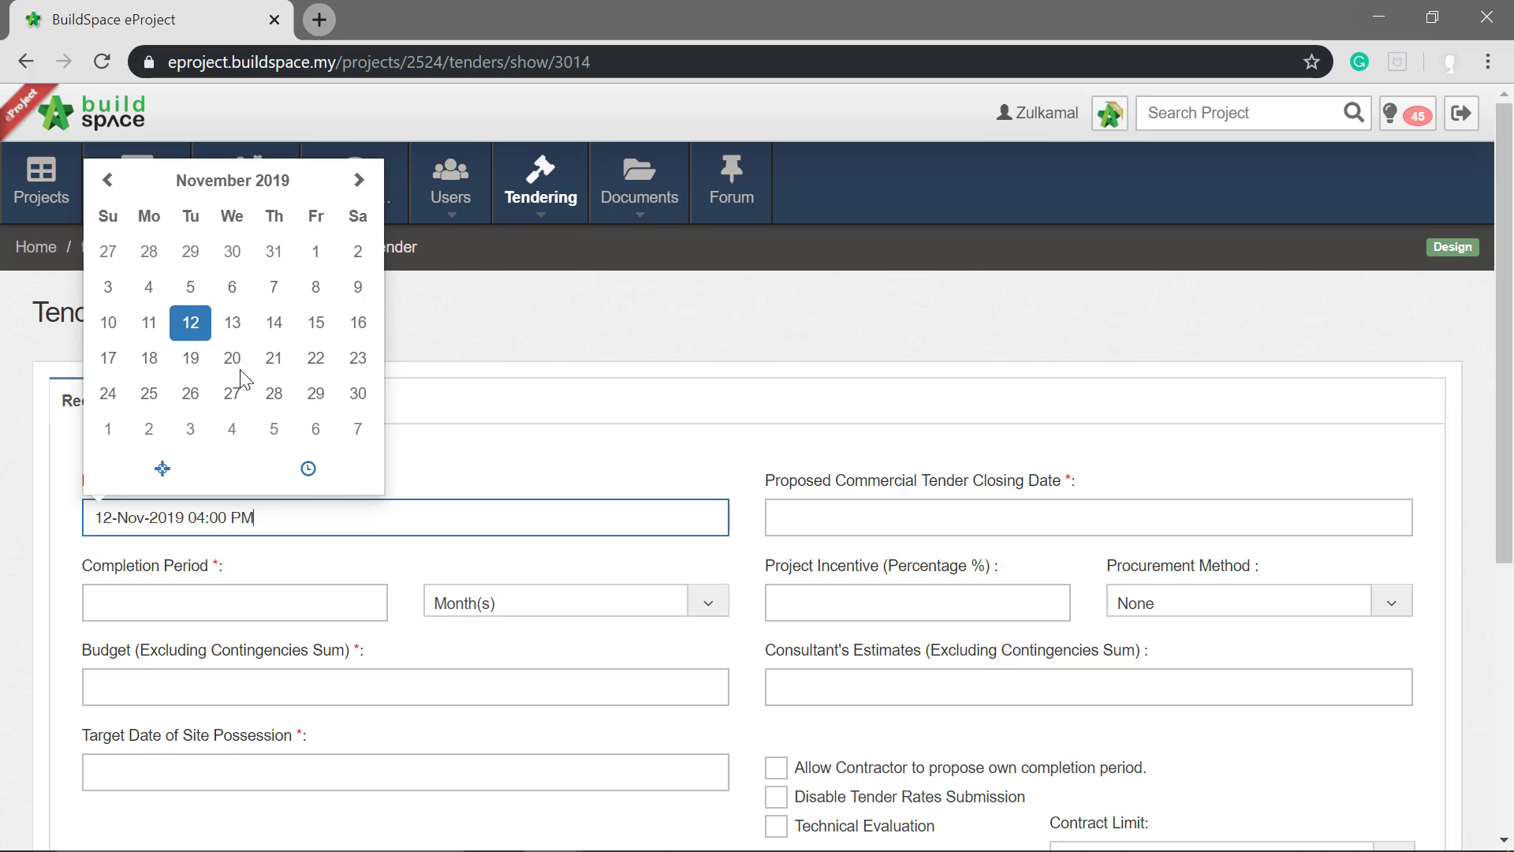
{"action": "mouse_move", "coordinate": [307, 468]}
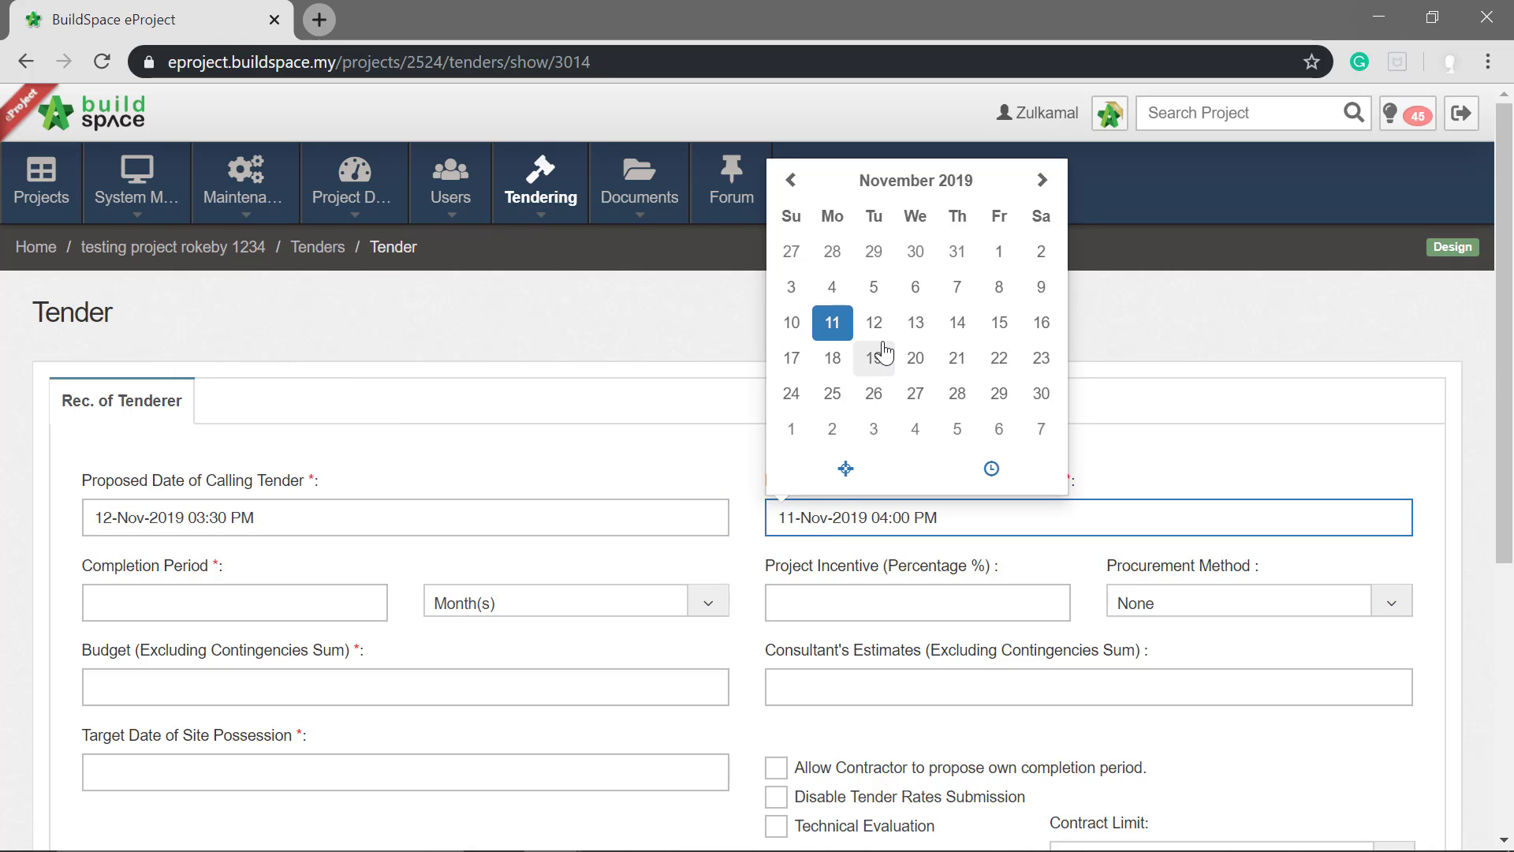
{"action": "left_click", "coordinate": [957, 322]}
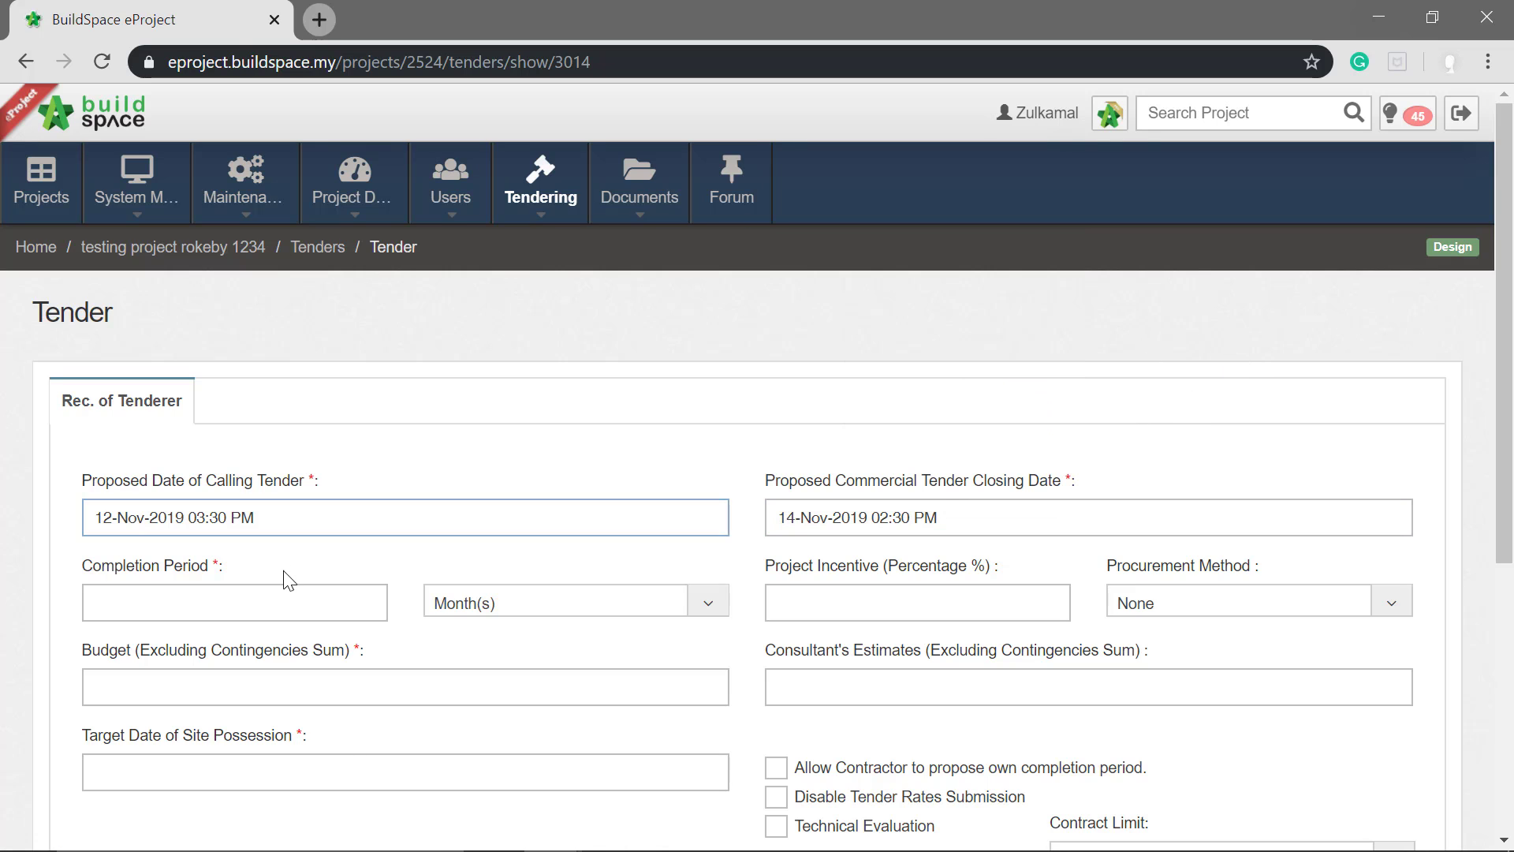
- Enter a 12-month completion period, 20% incentive and 2 Bid Tendering procurement
{"action": "type", "text": "12"}
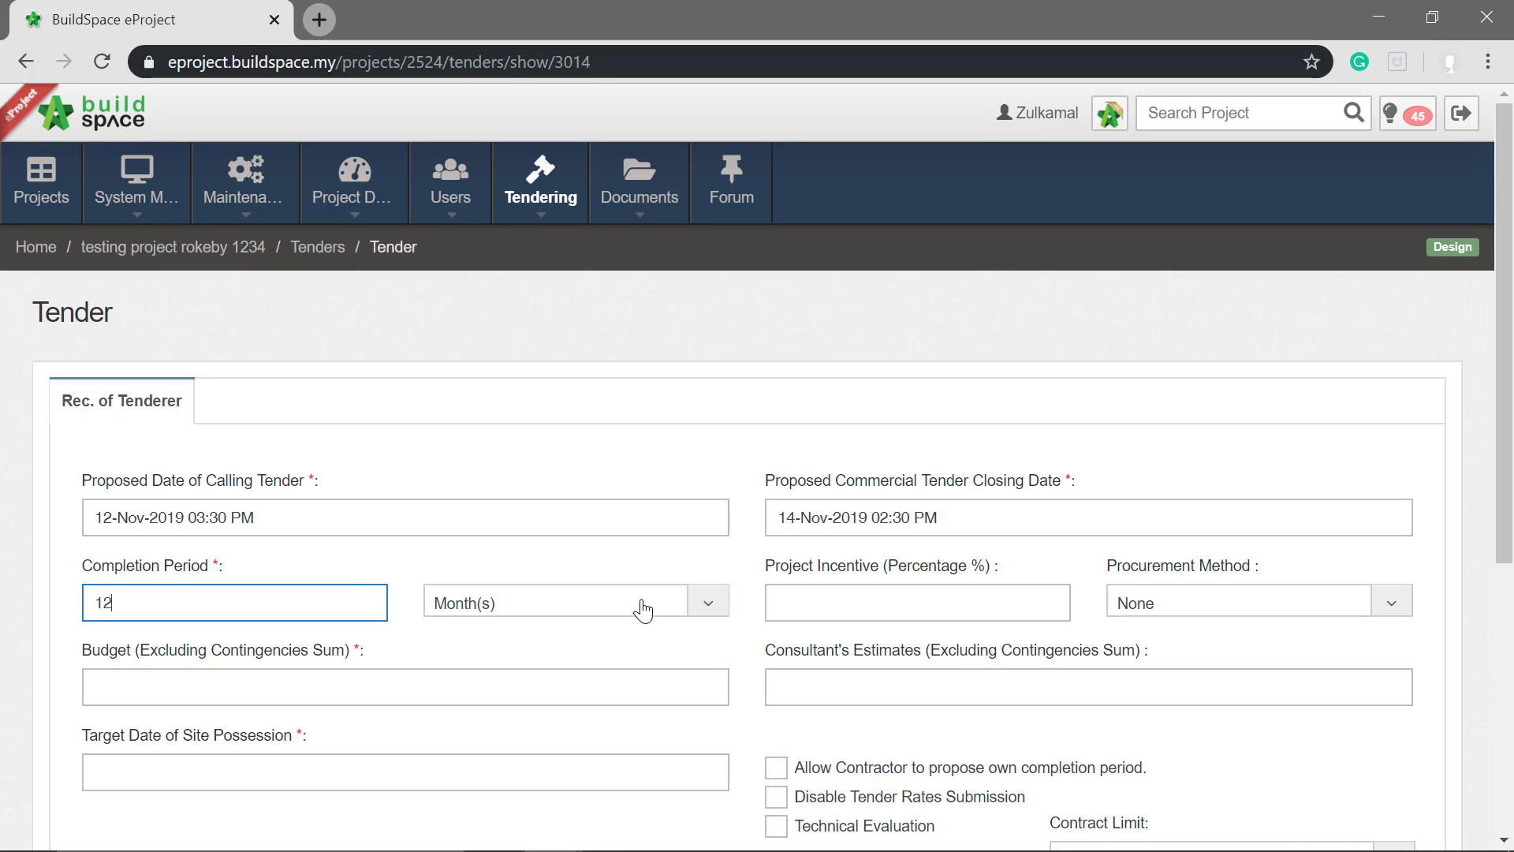
{"action": "type", "text": "20"}
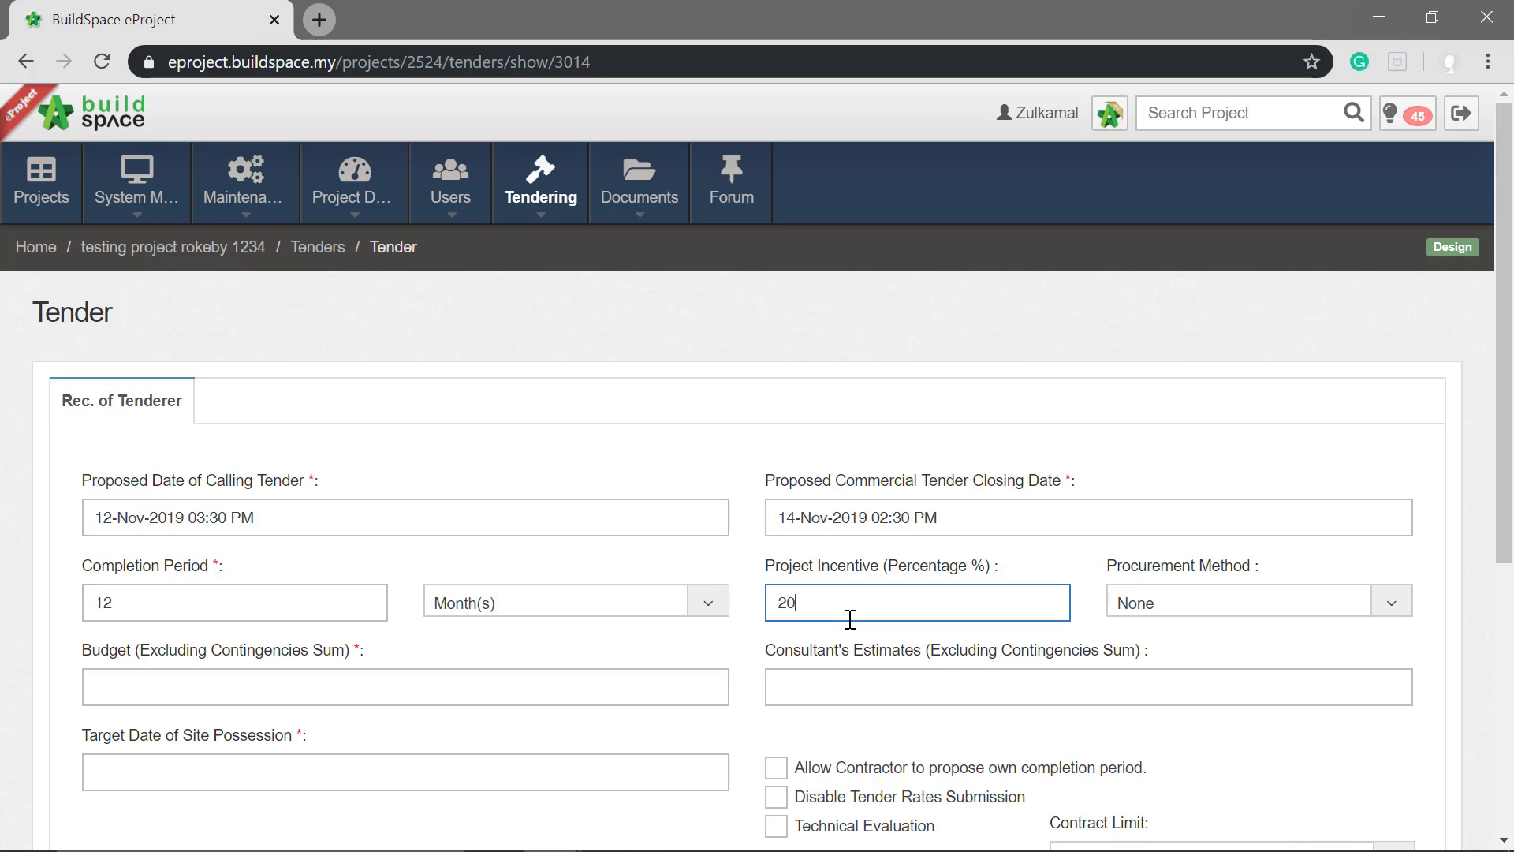
{"action": "left_click", "coordinate": [1258, 602]}
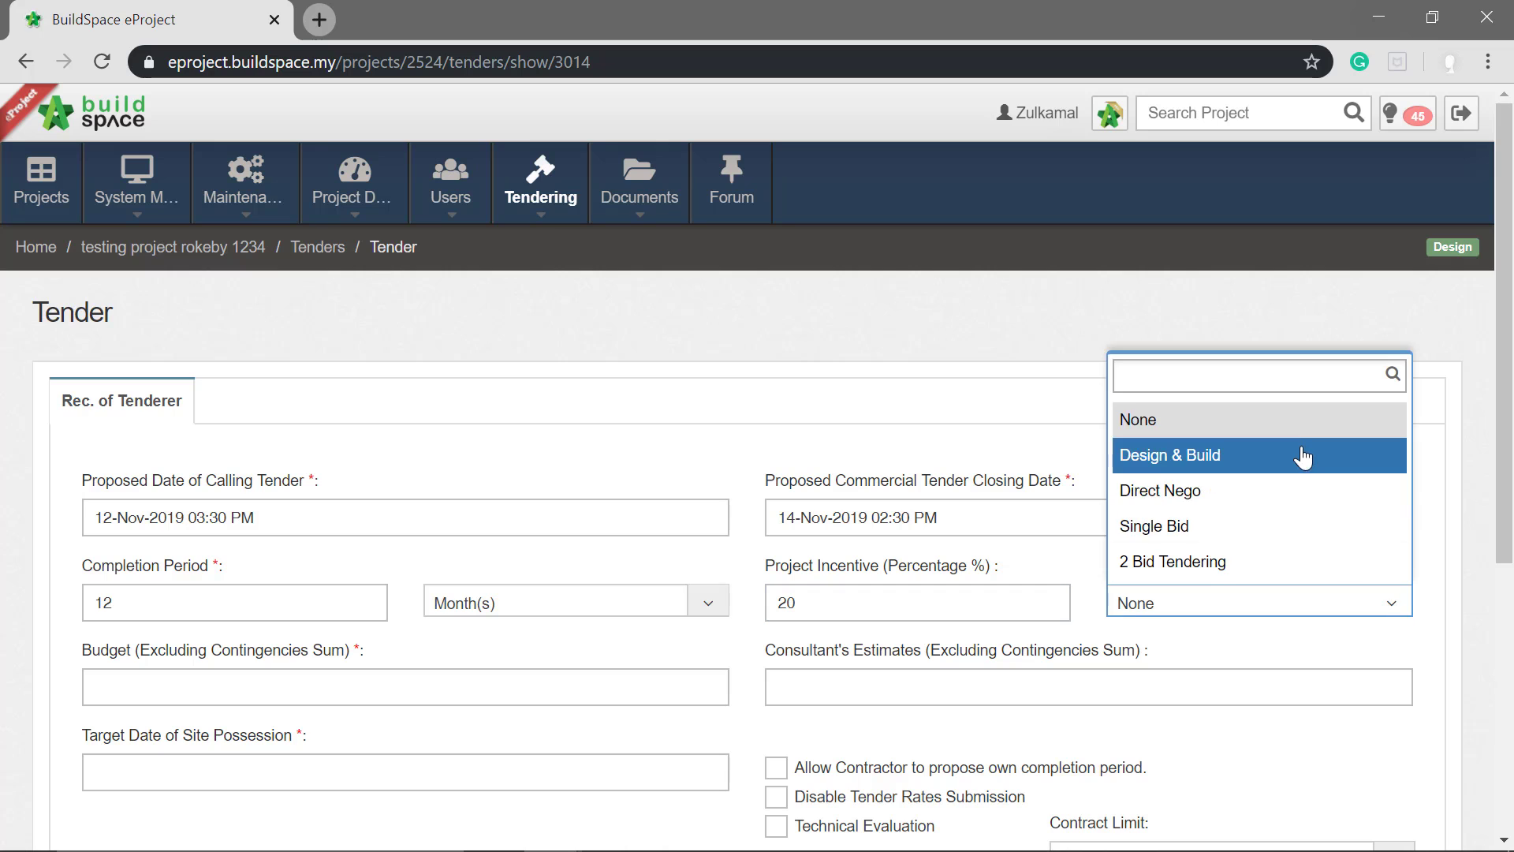
{"action": "mouse_move", "coordinate": [1258, 576]}
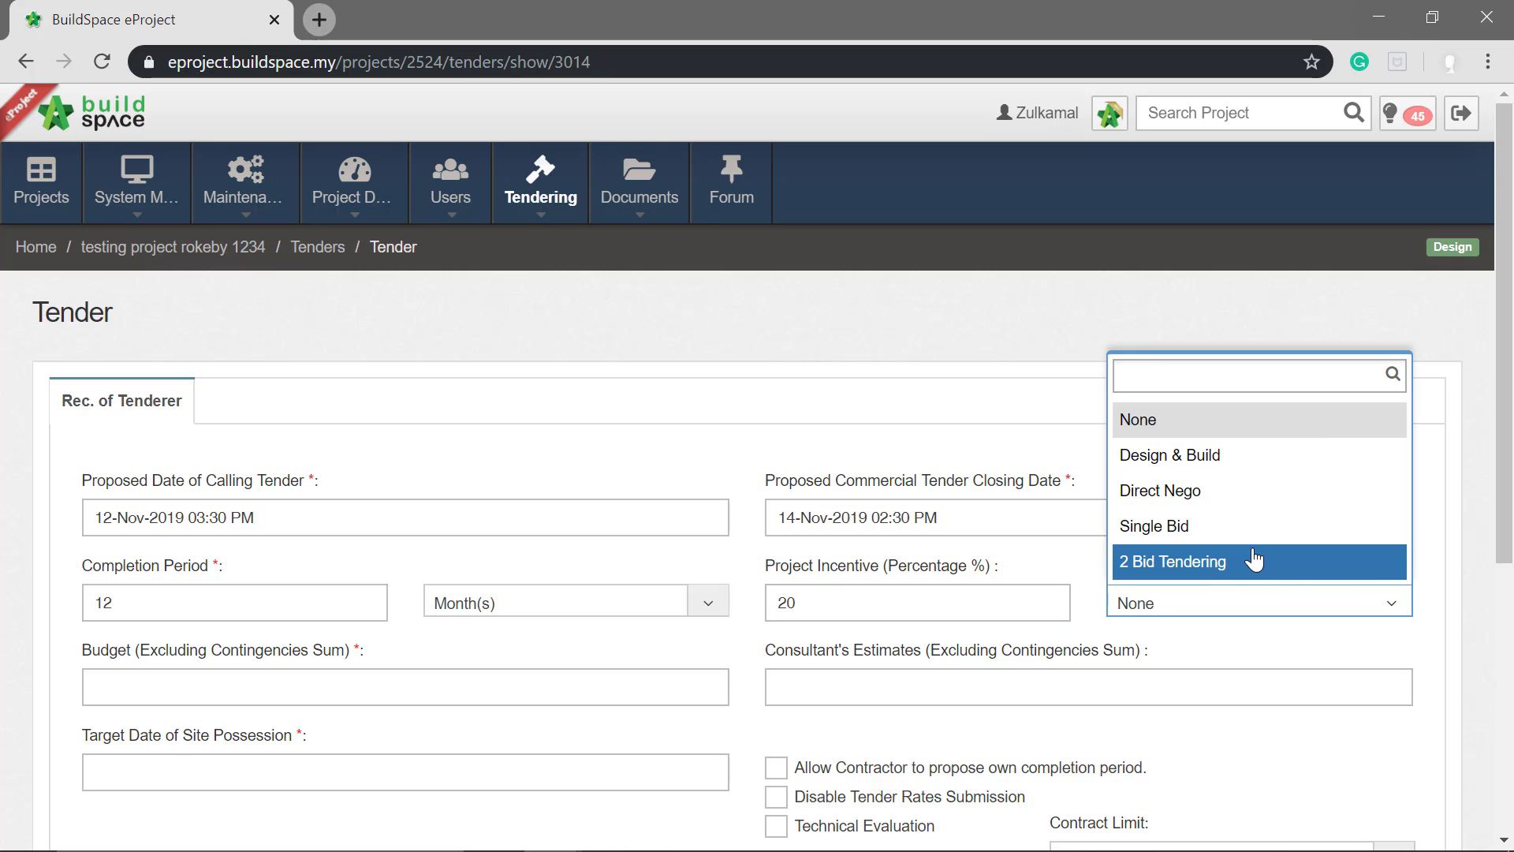
{"action": "left_click", "coordinate": [1203, 561]}
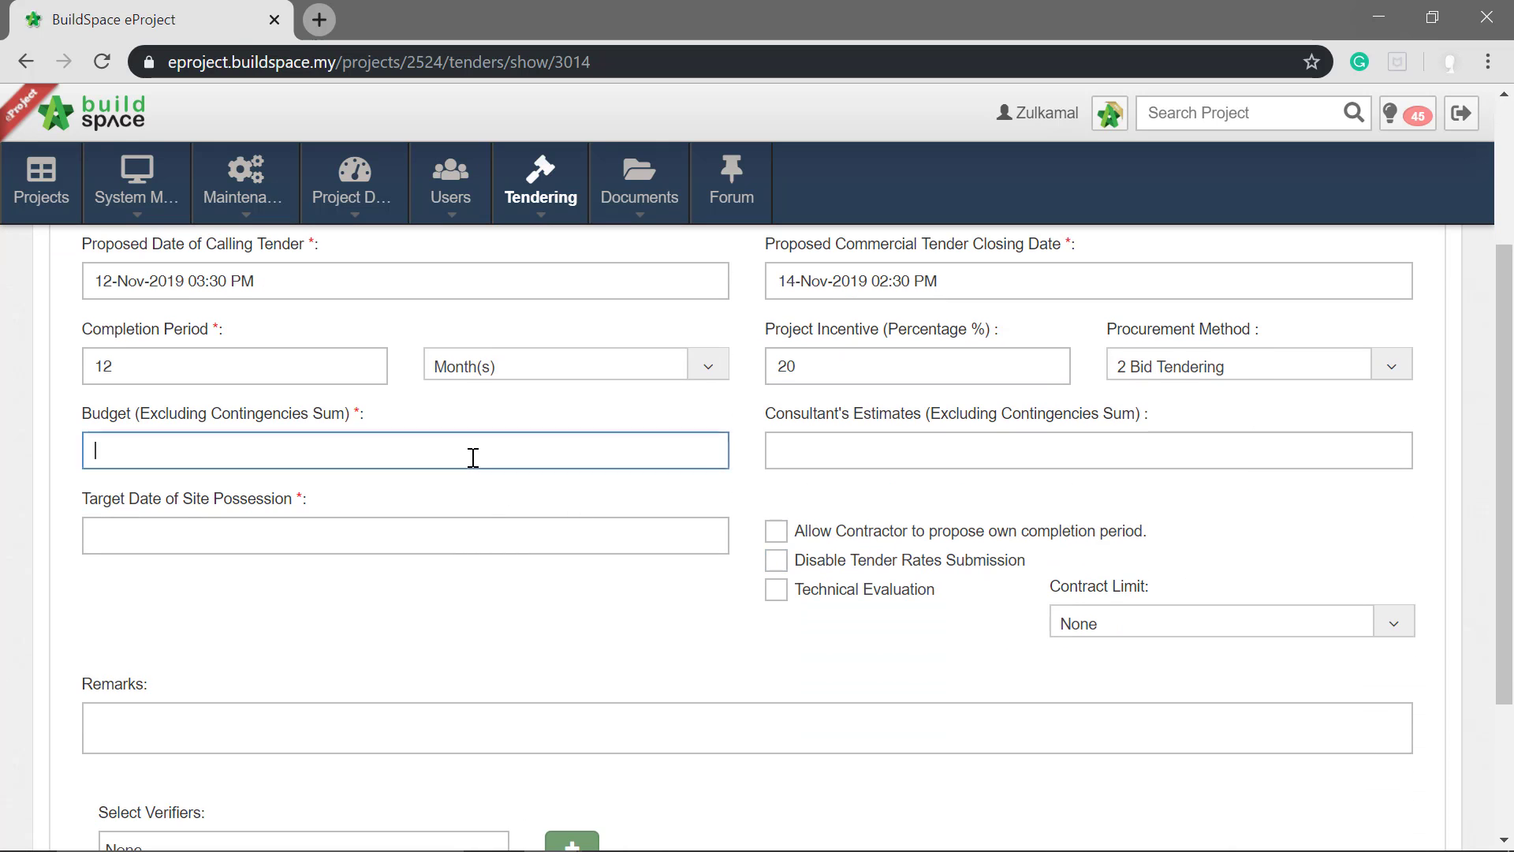
- Enter budget and estimate of 1000000 and site possession date 30 Nov 2019
{"action": "type", "text": "1000000"}
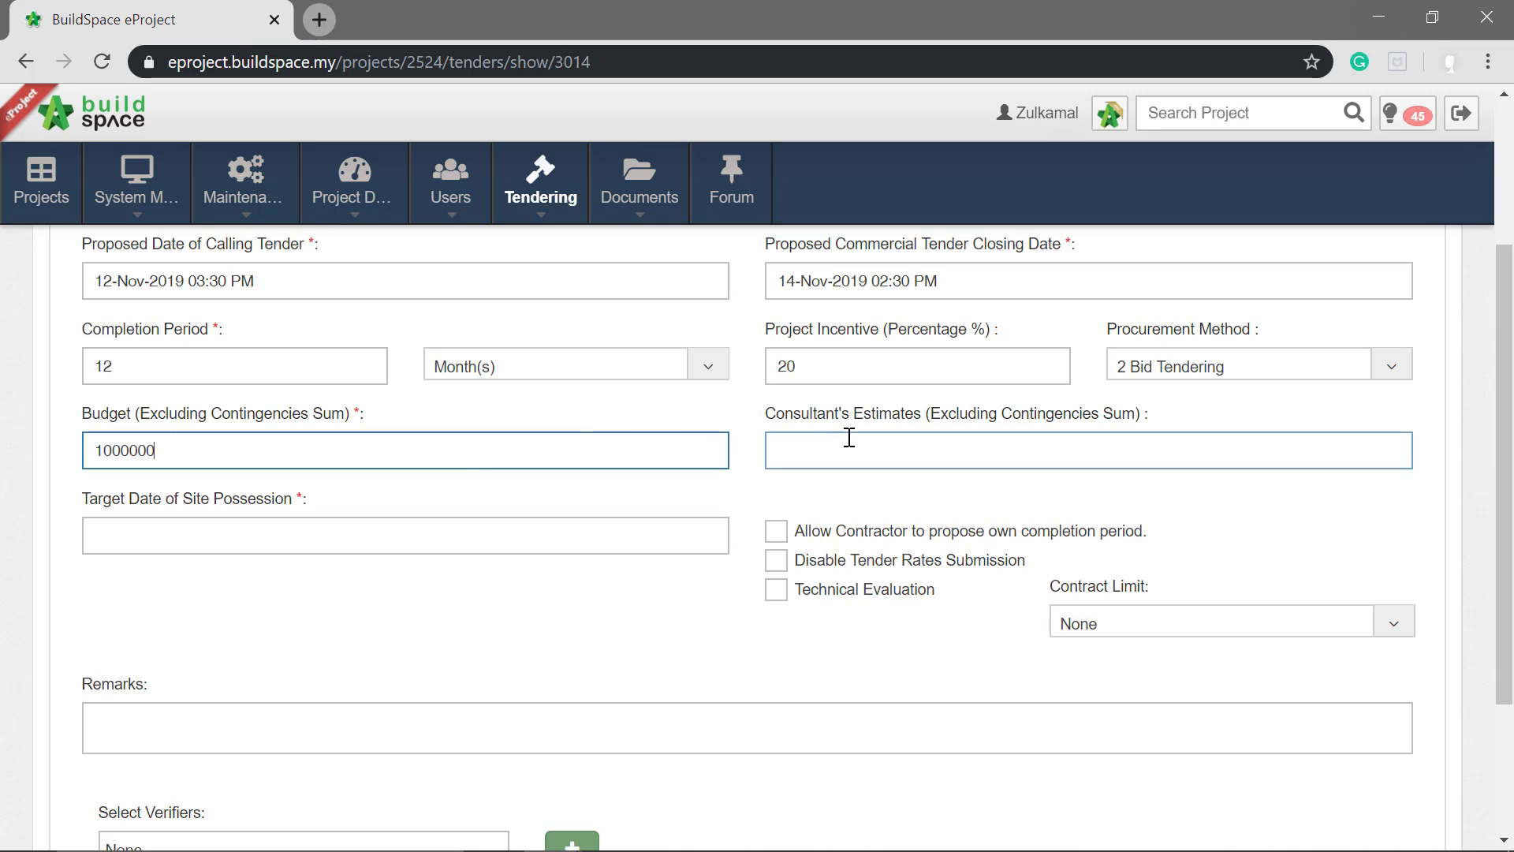
{"action": "type", "text": "1000000"}
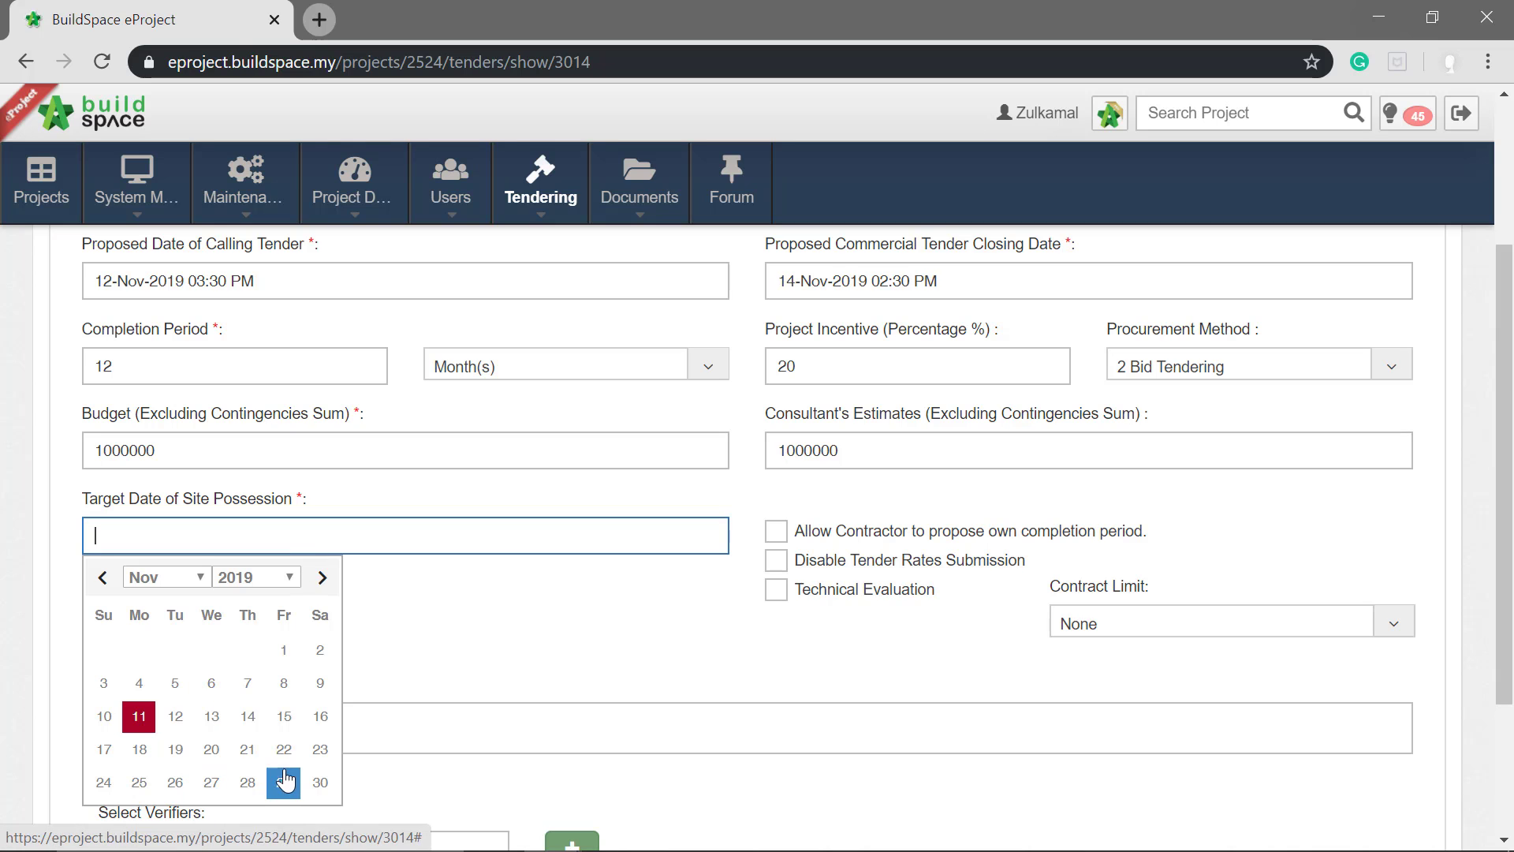
{"action": "left_click", "coordinate": [323, 782]}
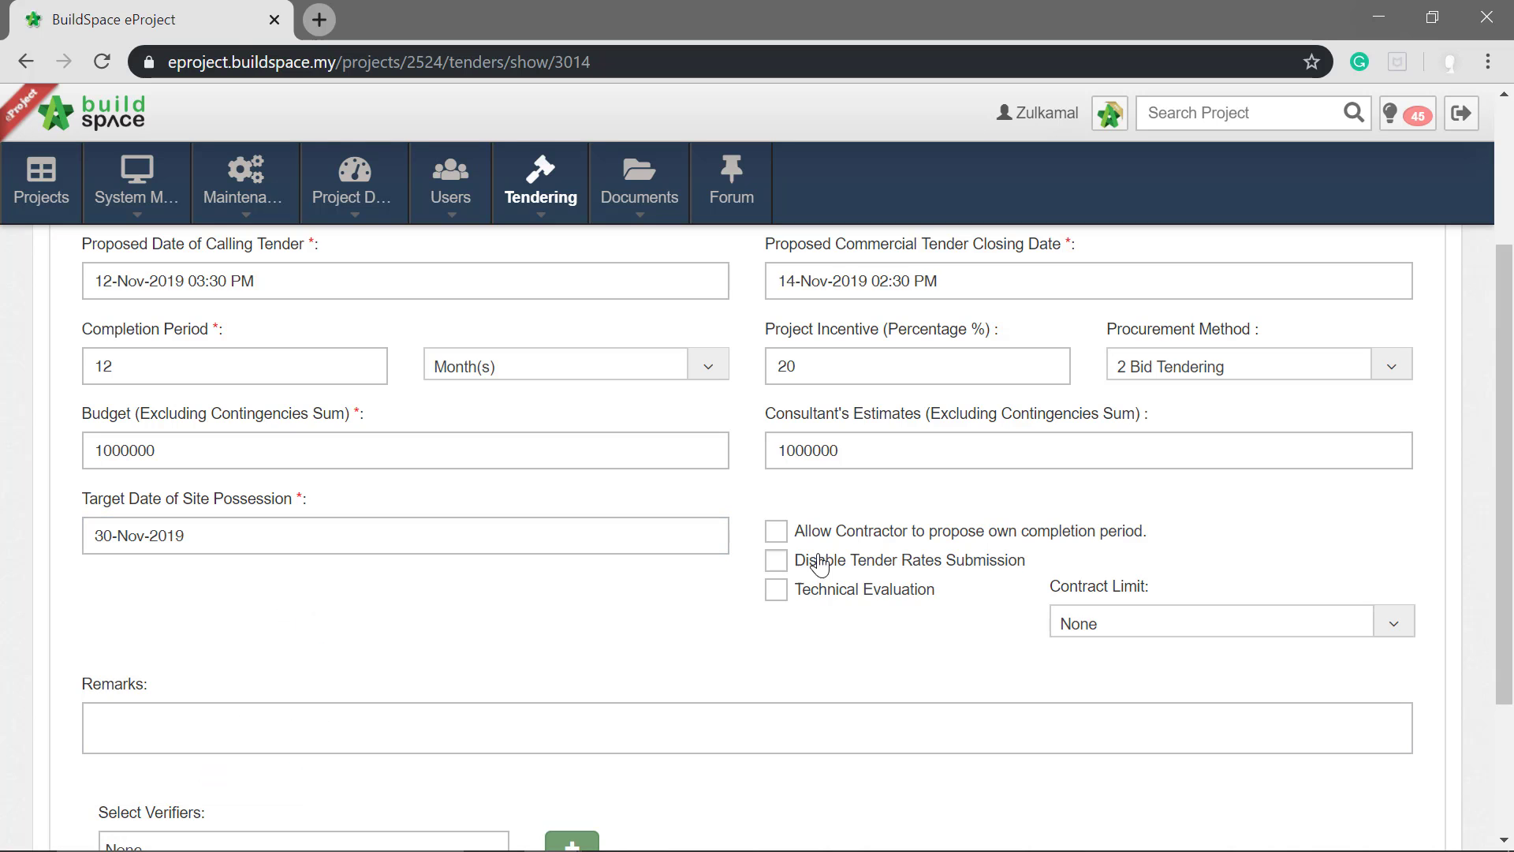
{"action": "mouse_move", "coordinate": [815, 518]}
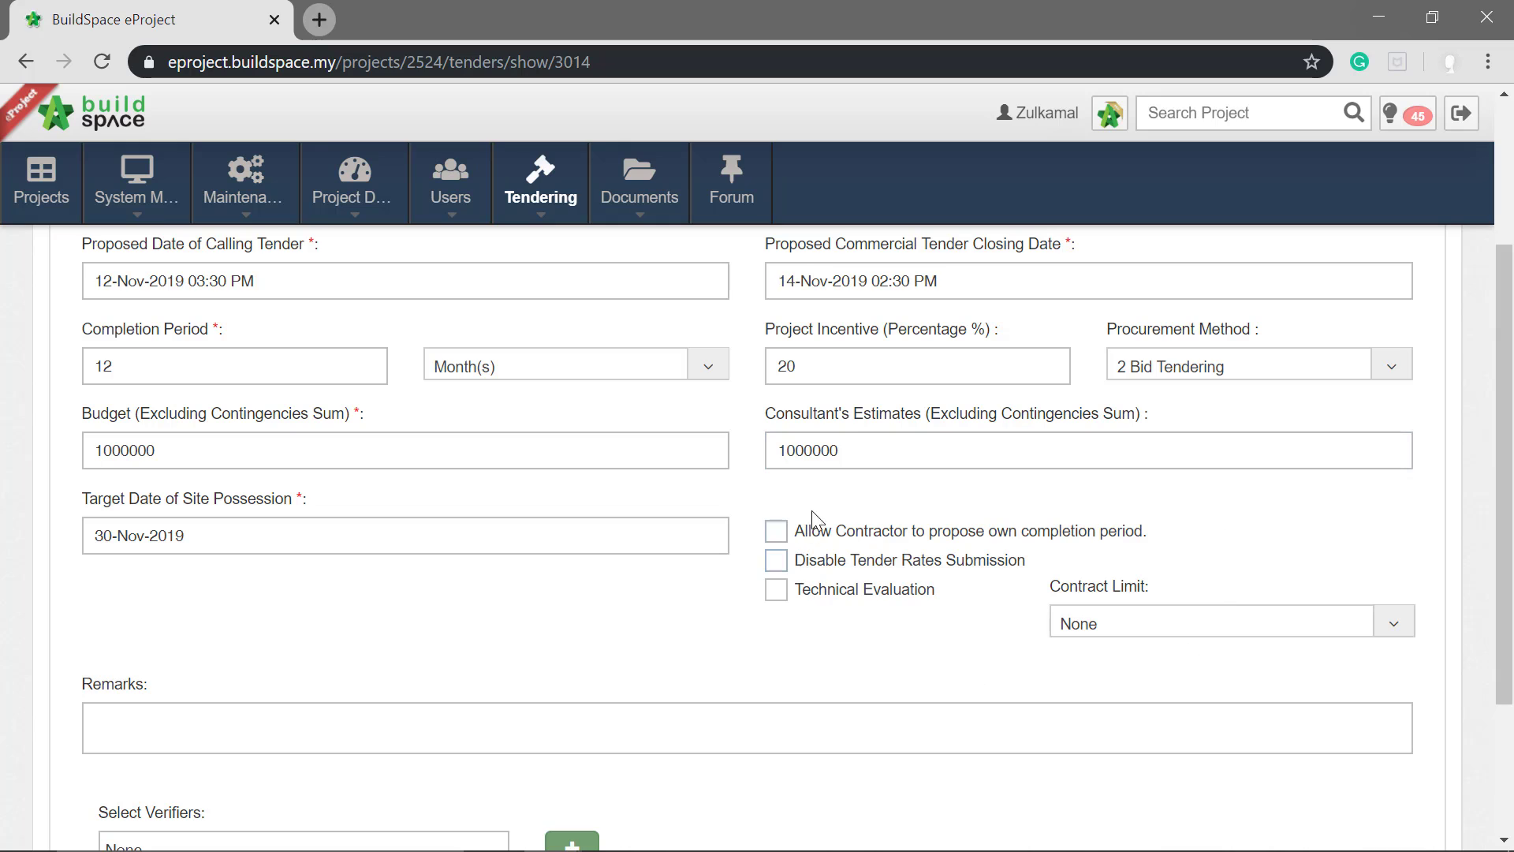
- Enable contractor-proposed completion period and Technical Evaluation, leaving Disable Tender Rates Submission unticked
{"action": "left_click", "coordinate": [776, 532]}
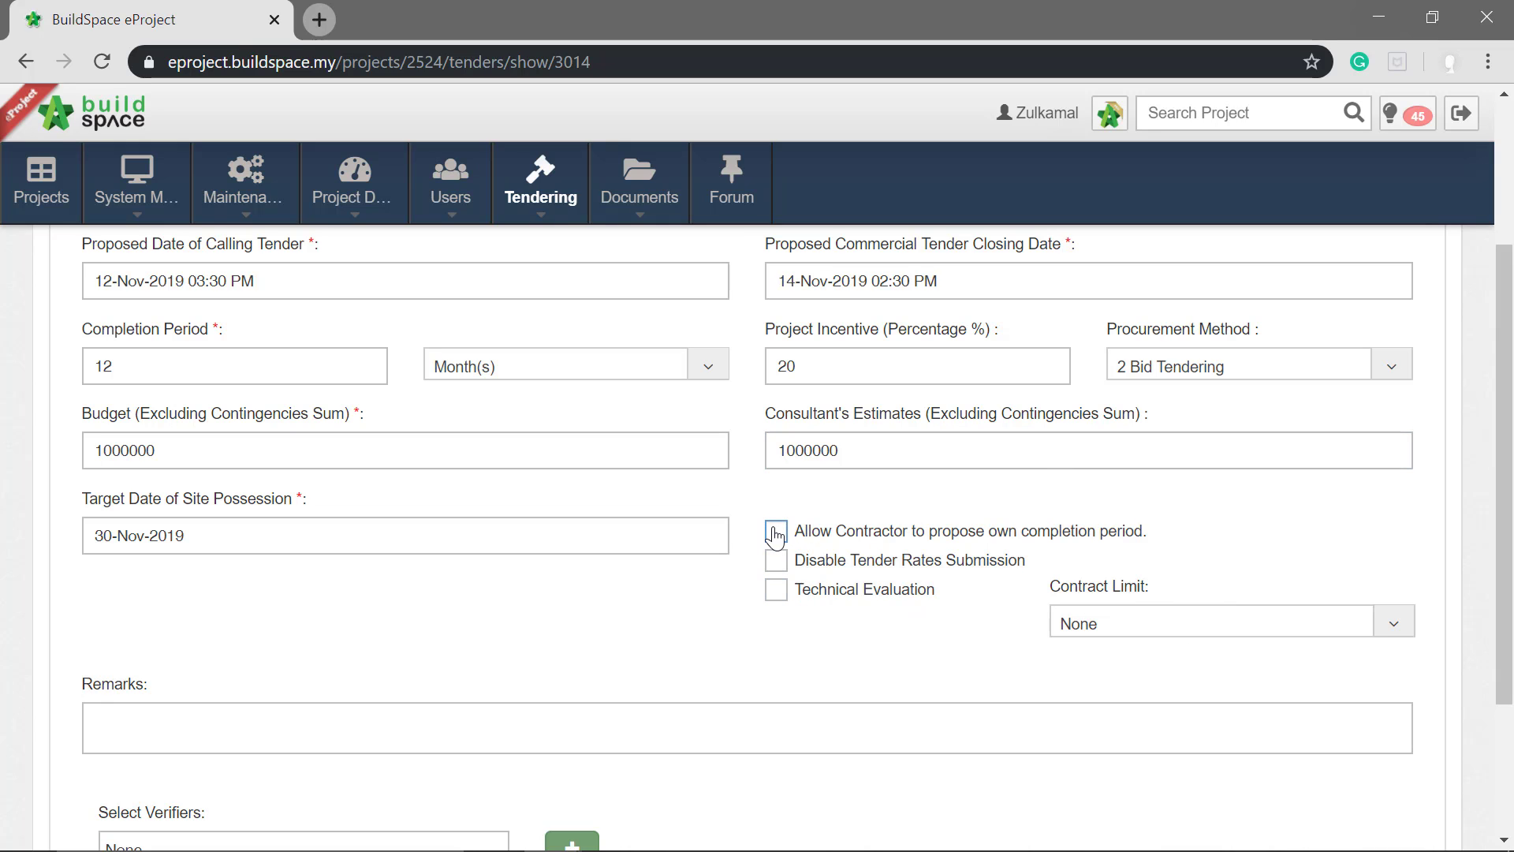
{"action": "left_click", "coordinate": [777, 531]}
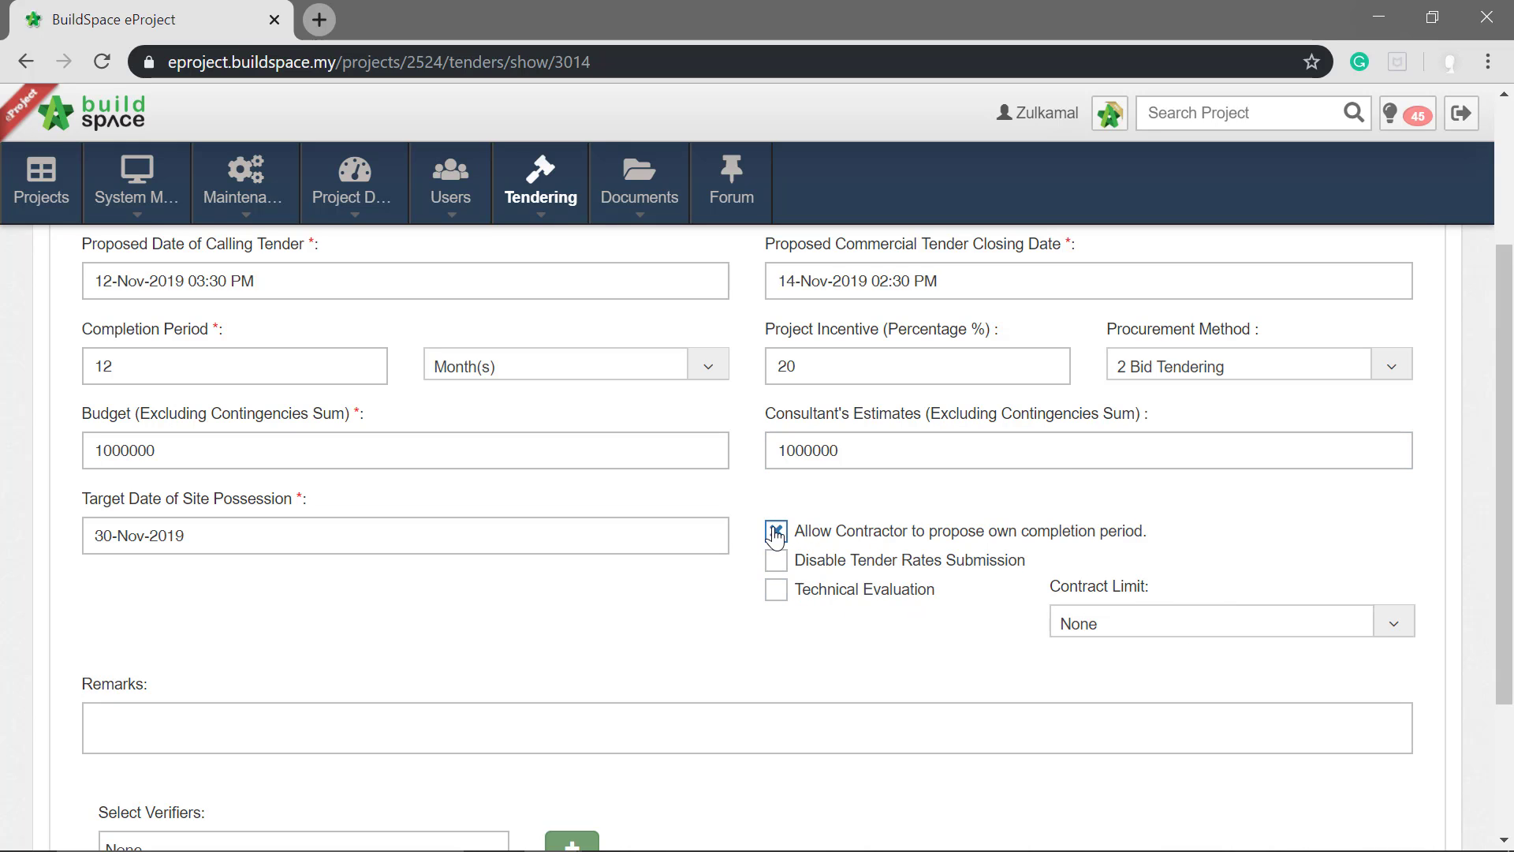
{"action": "left_click", "coordinate": [776, 531]}
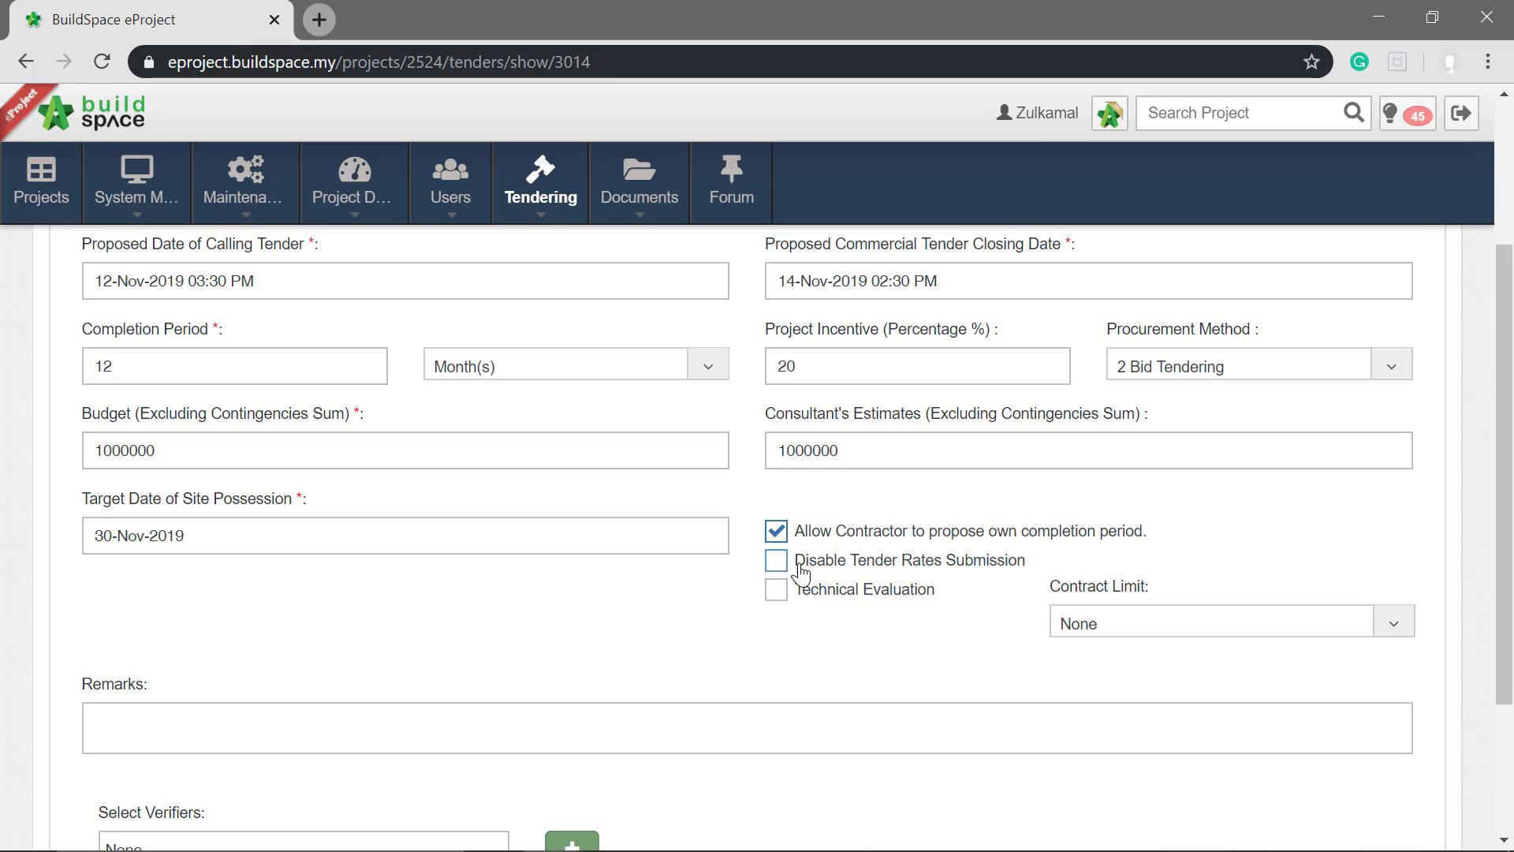
{"action": "left_click", "coordinate": [776, 559]}
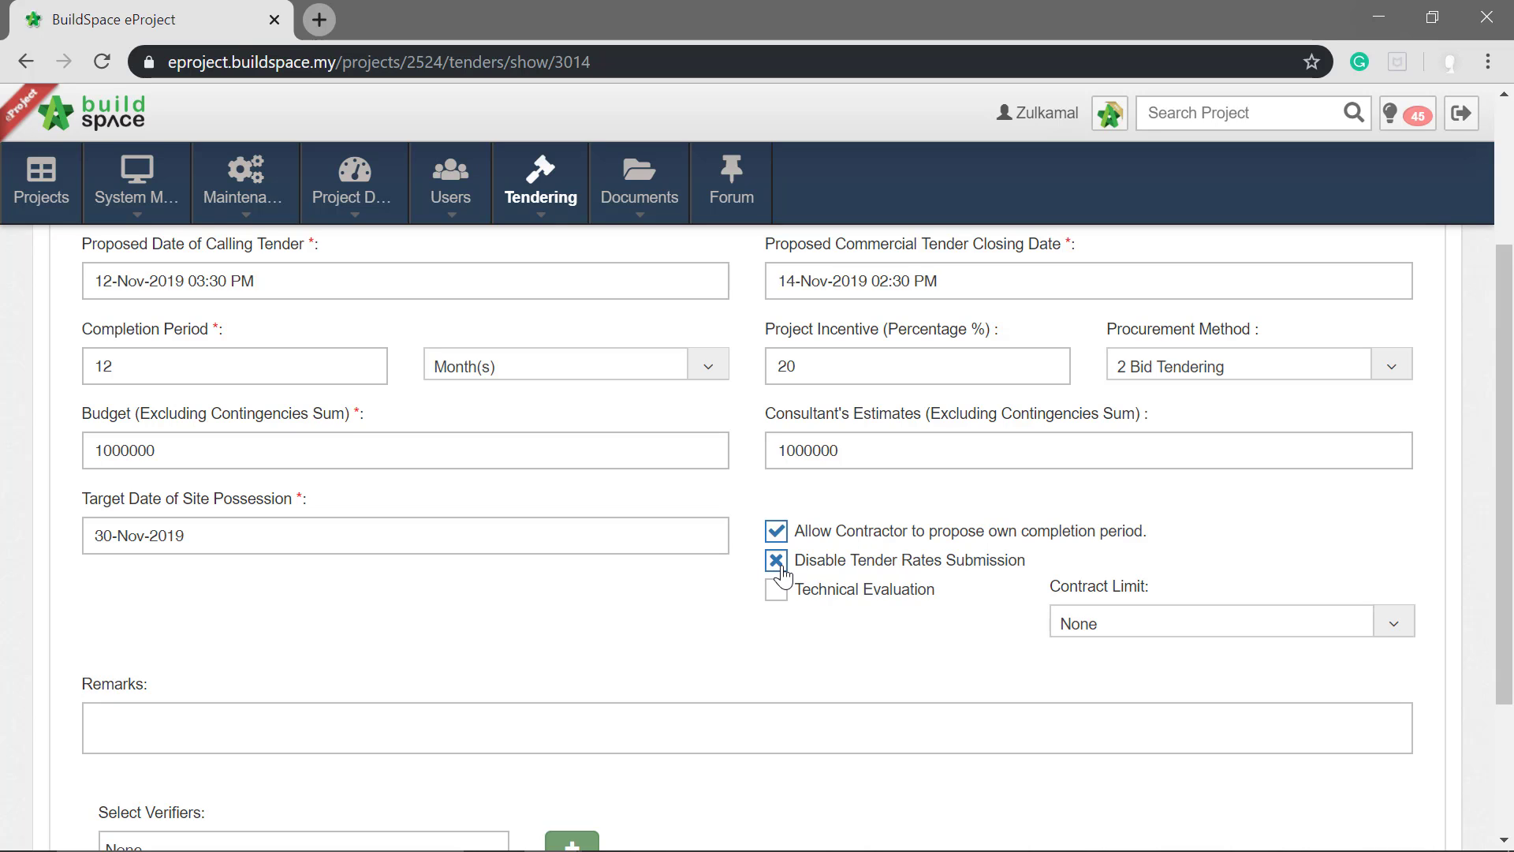
{"action": "left_click", "coordinate": [775, 560]}
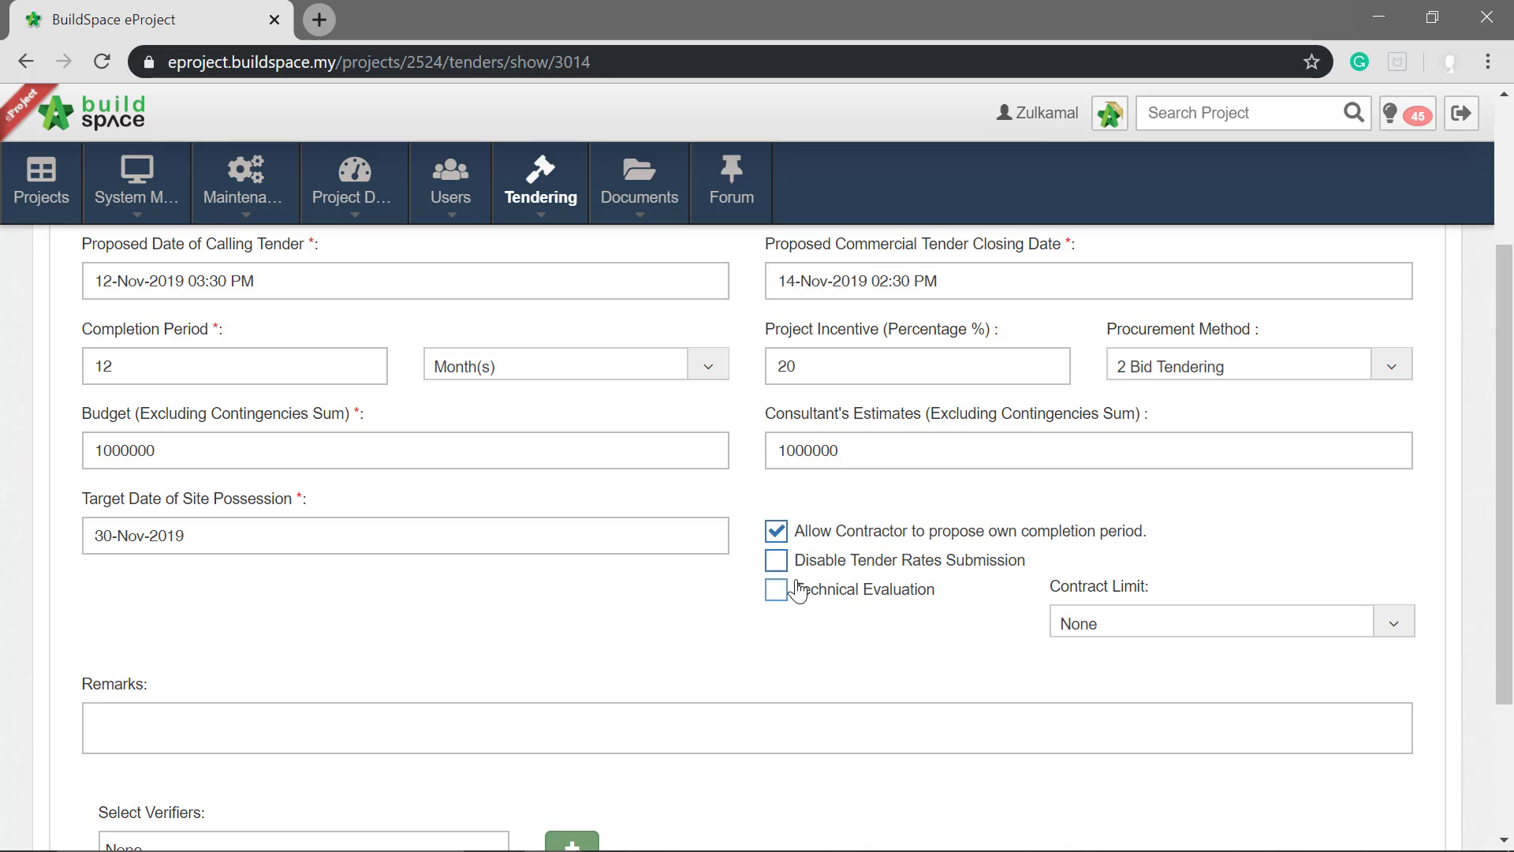
{"action": "left_click", "coordinate": [776, 589]}
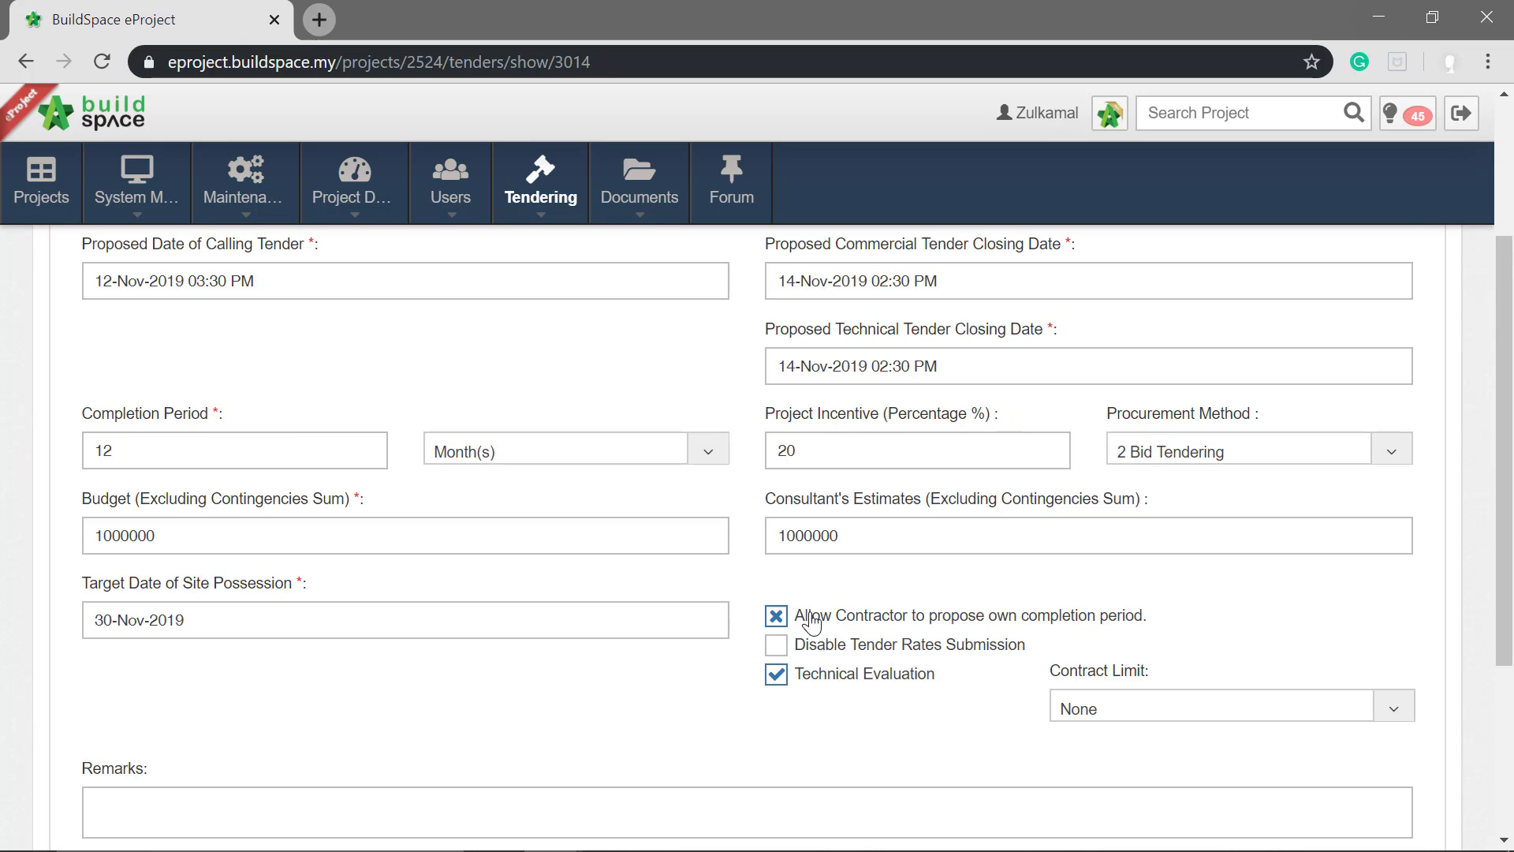
{"action": "scroll", "scroll_direction": "down", "scroll_amount": 3}
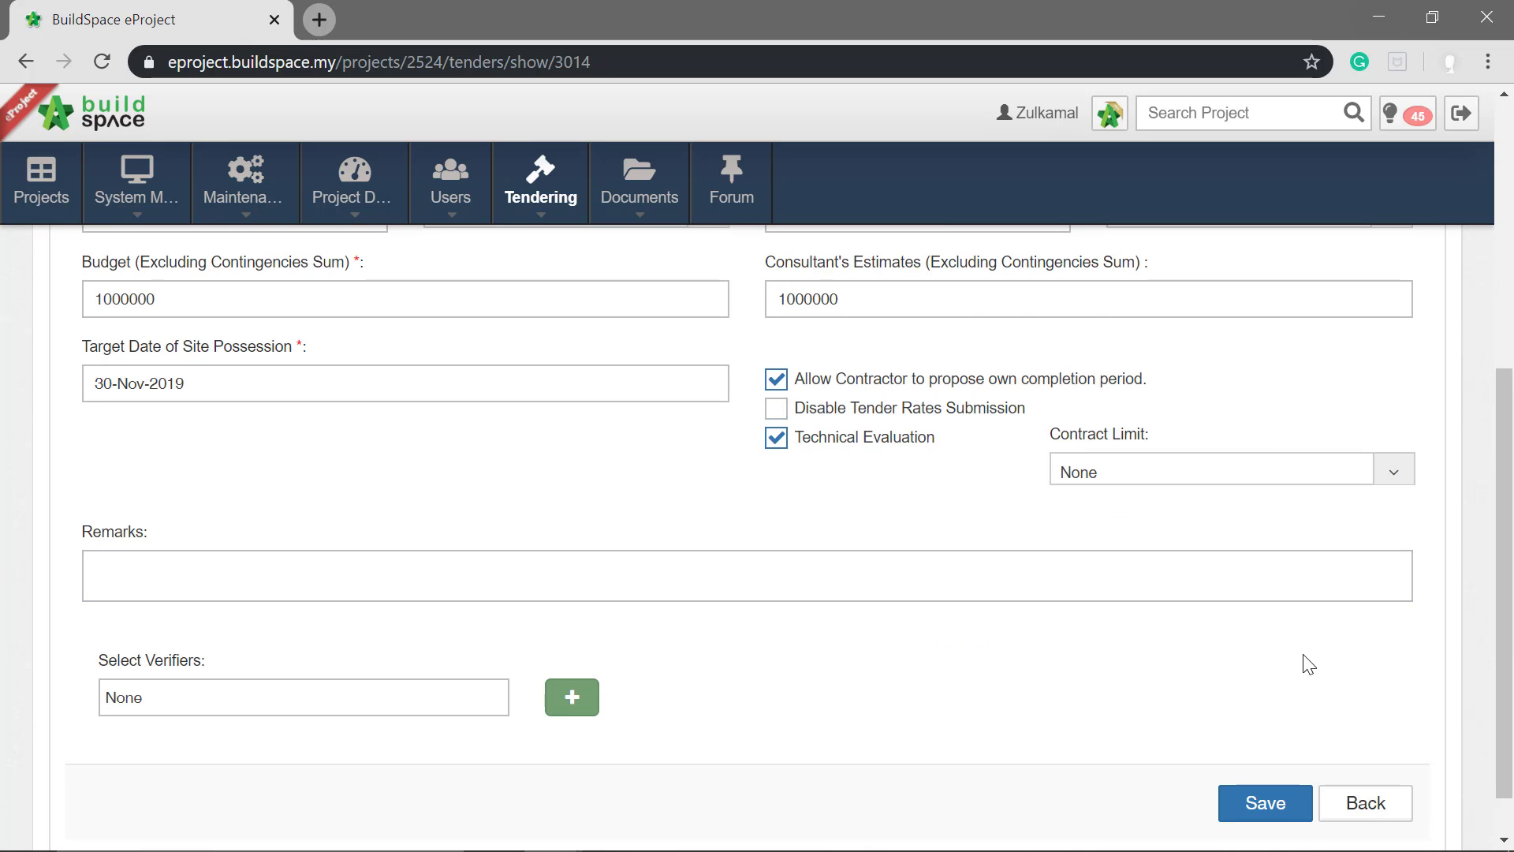
- Choose 2000000 (Two million) from the Contract Limit list
{"action": "left_click", "coordinate": [1231, 468]}
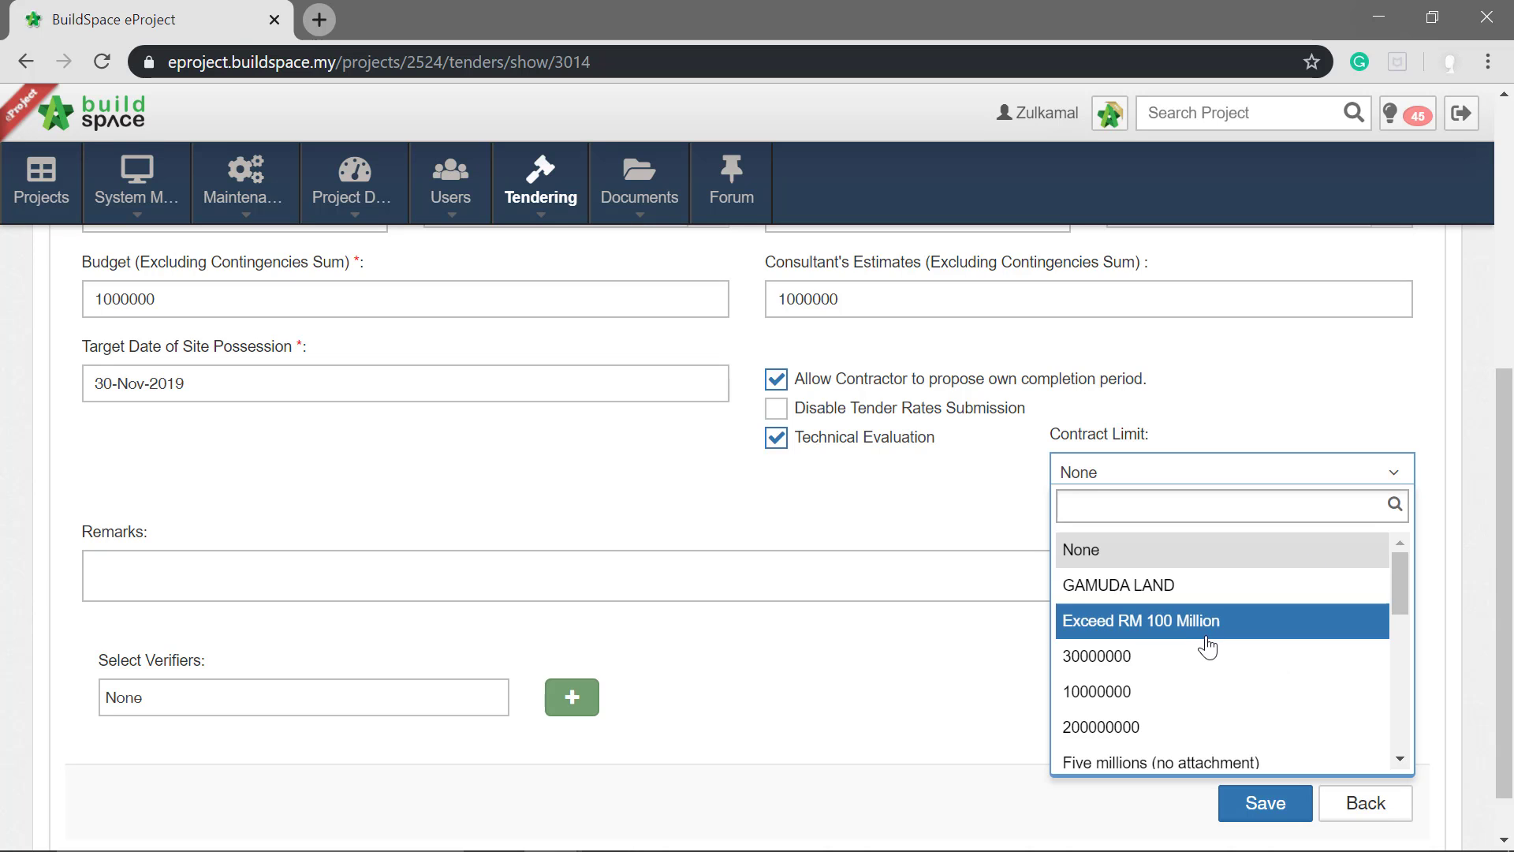
{"action": "scroll", "scroll_direction": "down", "scroll_amount": 3}
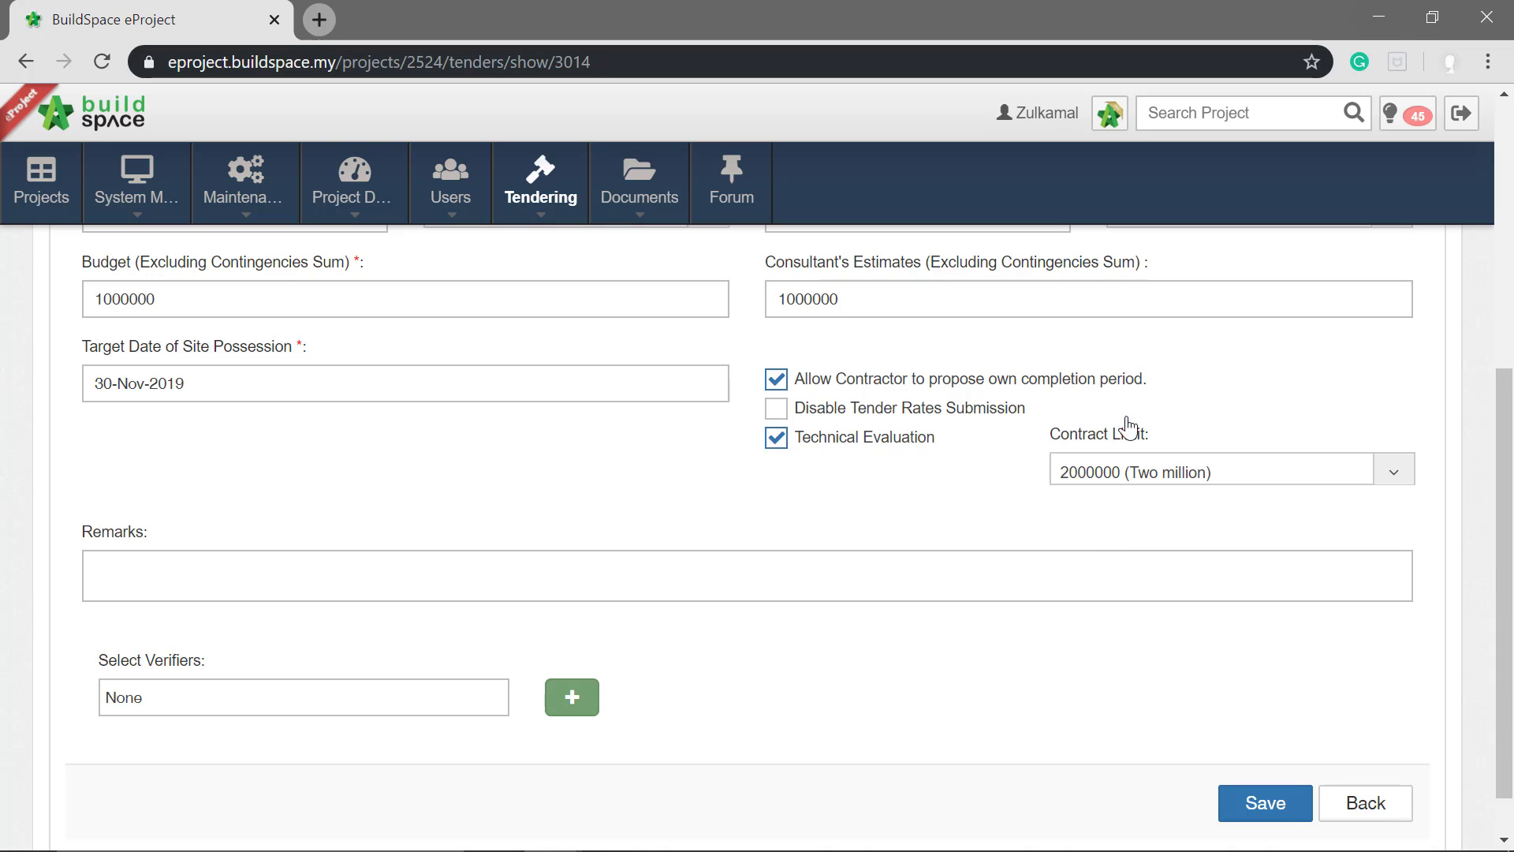
{"action": "mouse_move", "coordinate": [809, 487]}
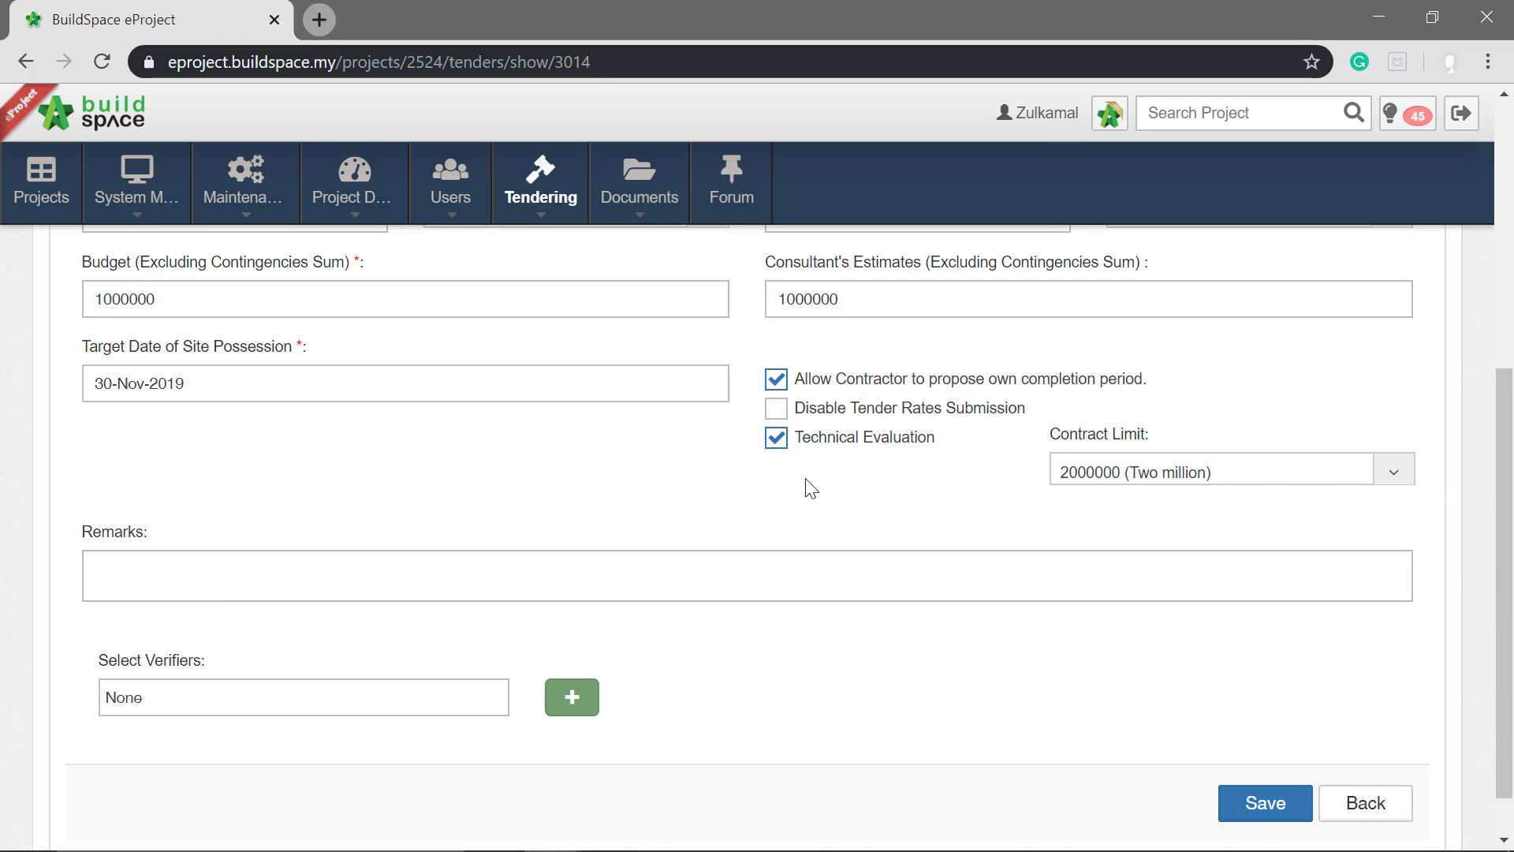
{"action": "mouse_move", "coordinate": [833, 480]}
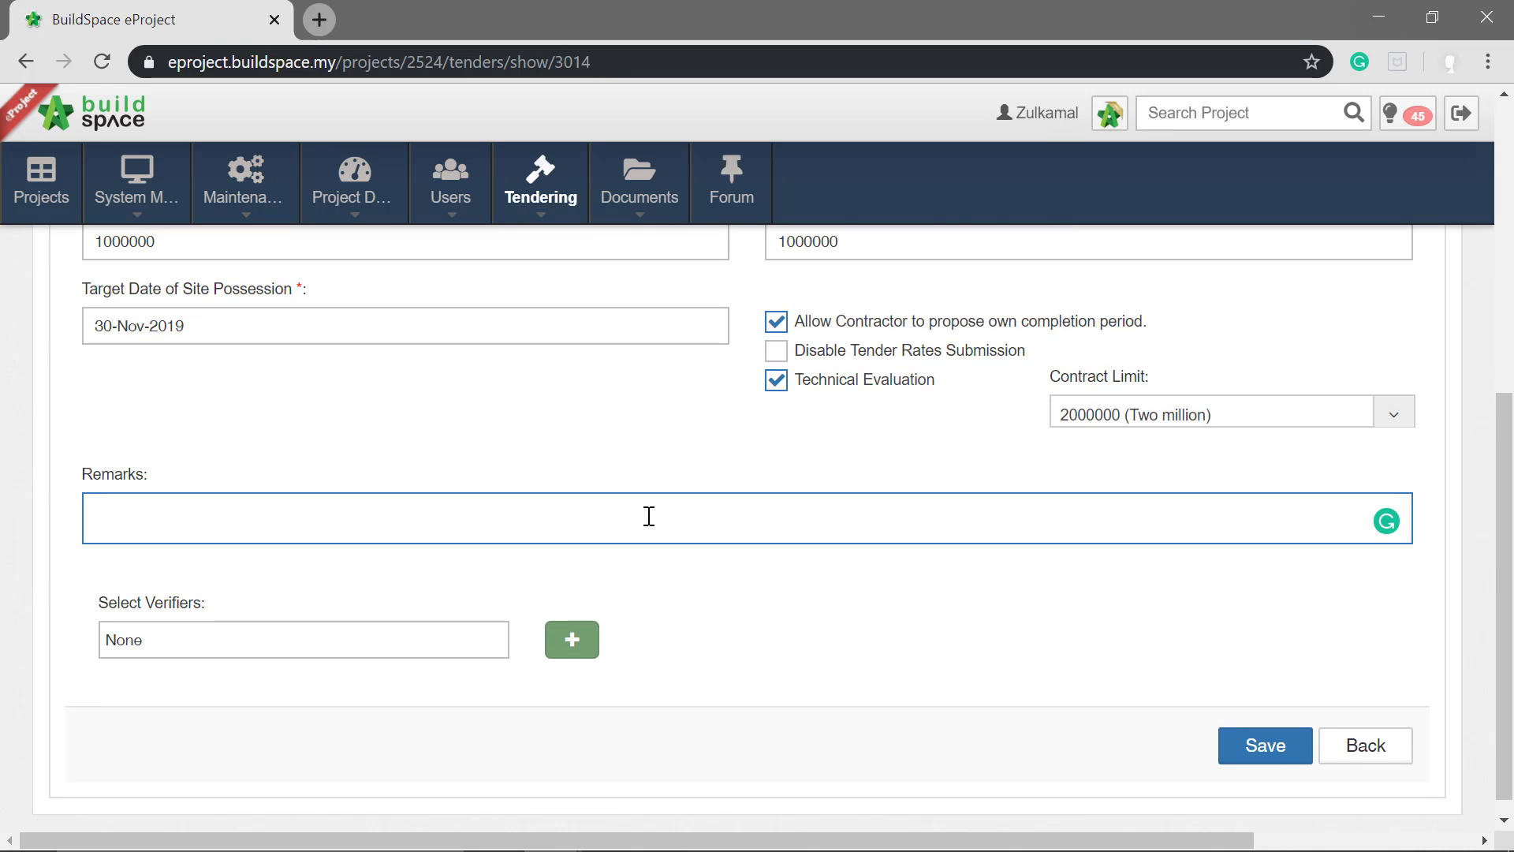
- Enter 'additional remarks' as the tender remarks and save the tenderer information
{"action": "type", "text": "additional"}
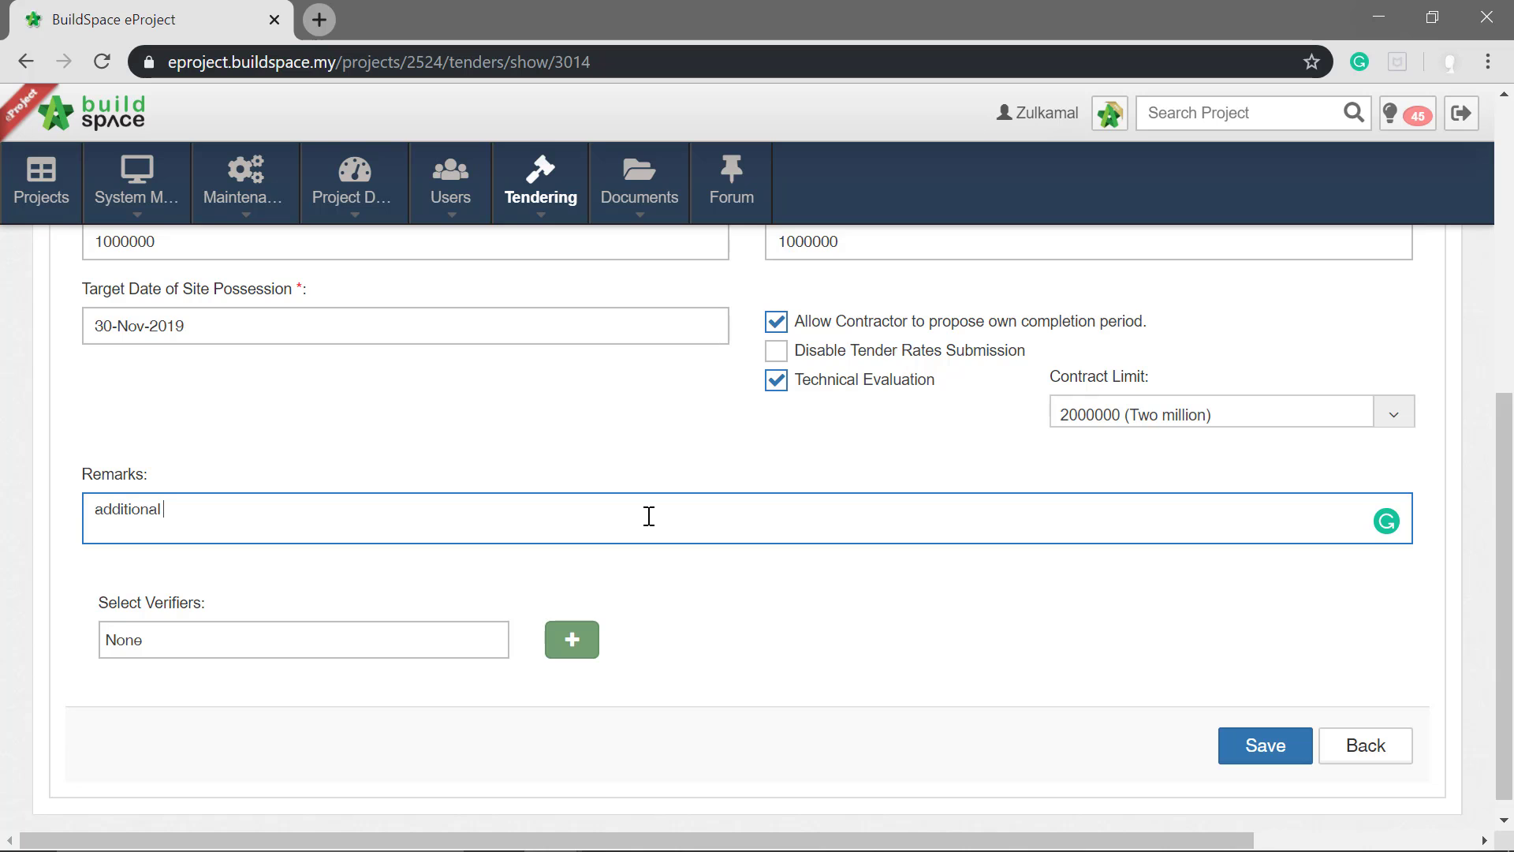
{"action": "type", "text": "remarks"}
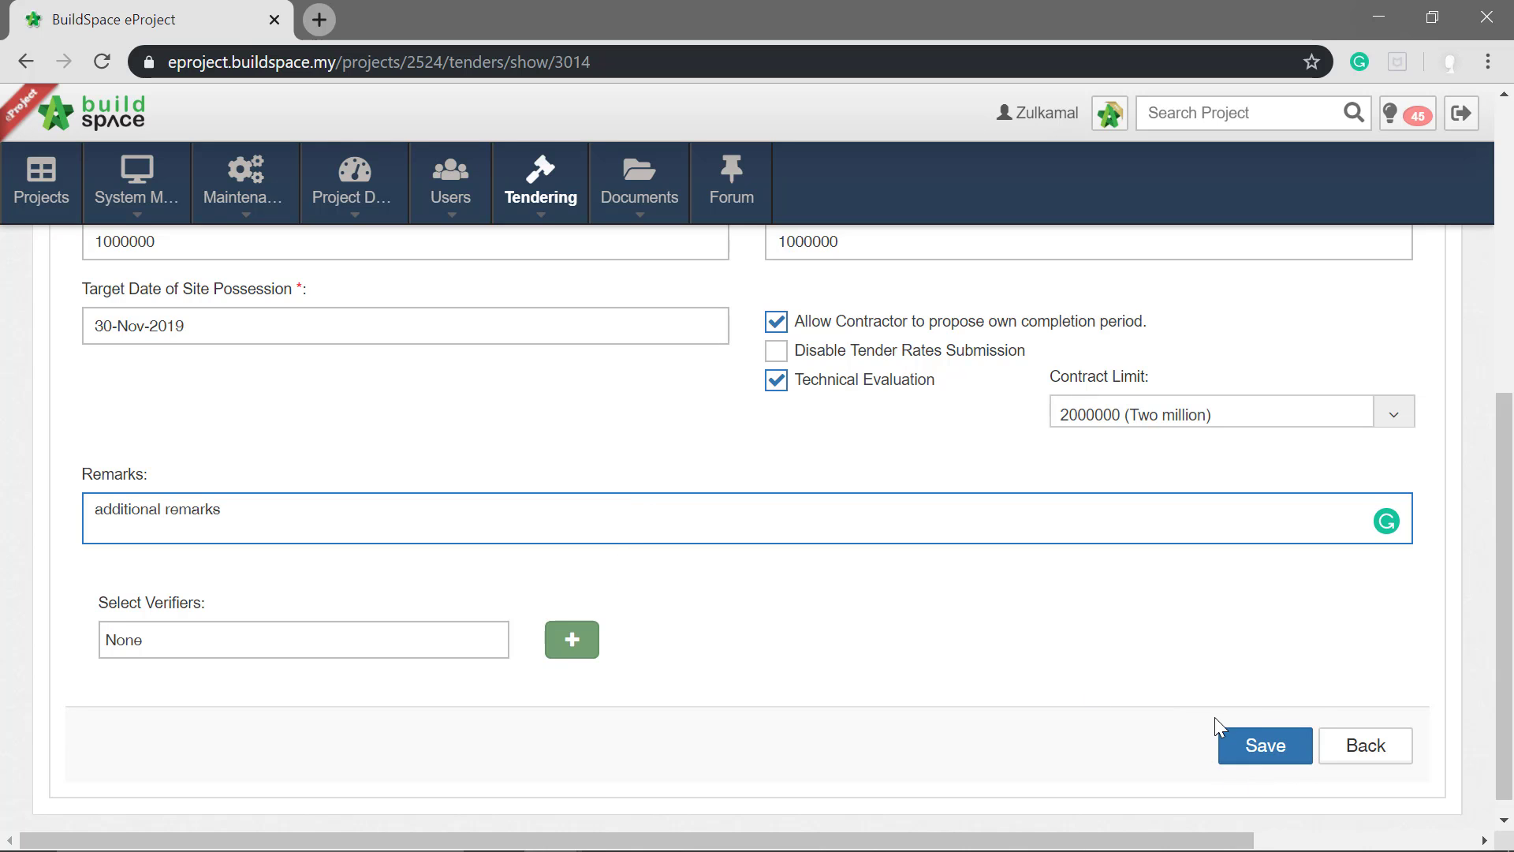
{"action": "left_click", "coordinate": [1265, 745]}
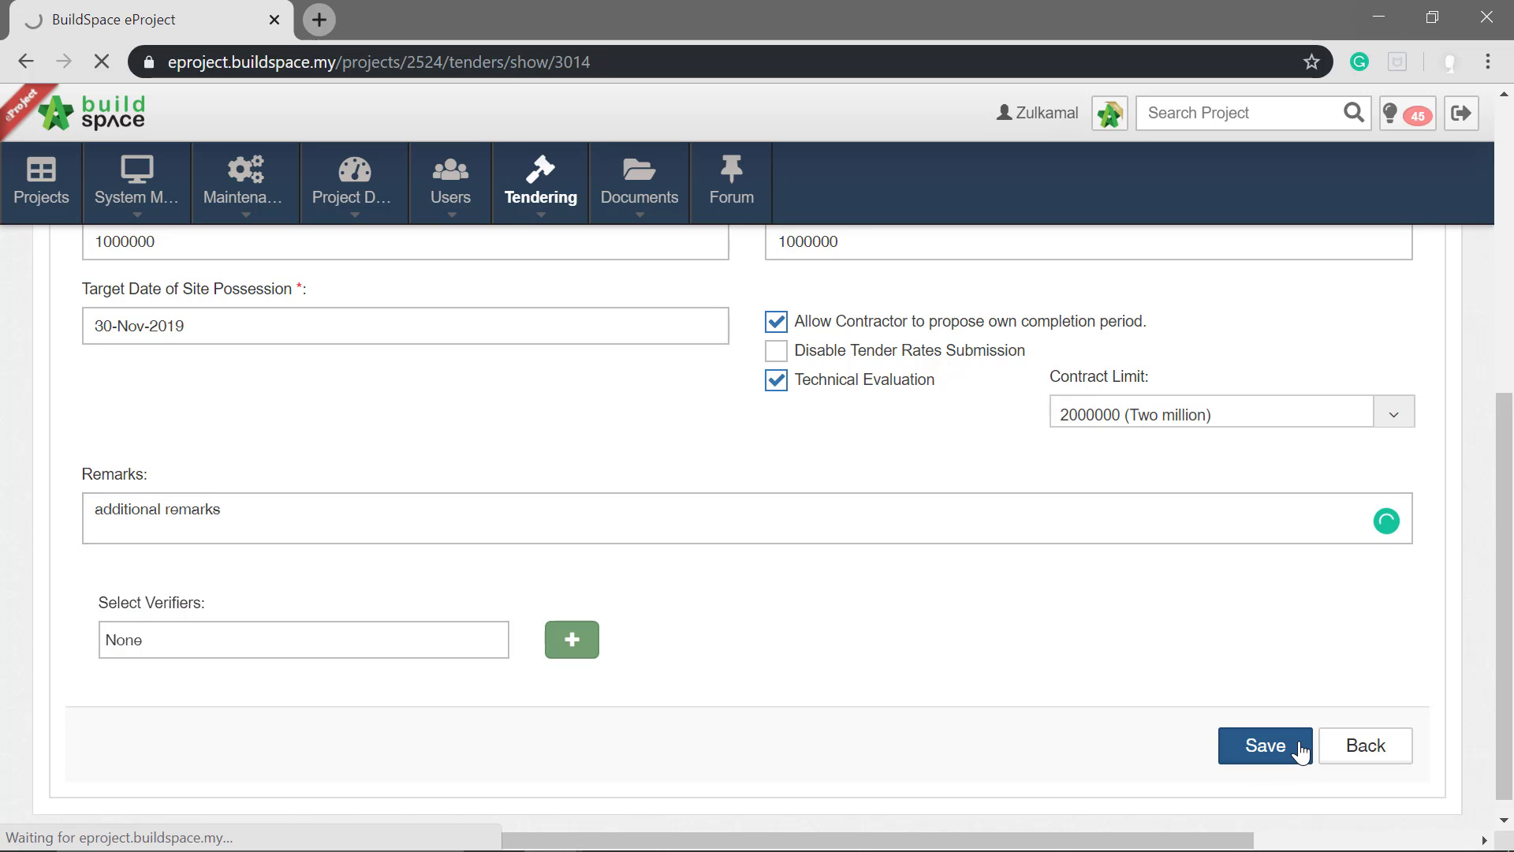
{"action": "left_click", "coordinate": [1265, 745]}
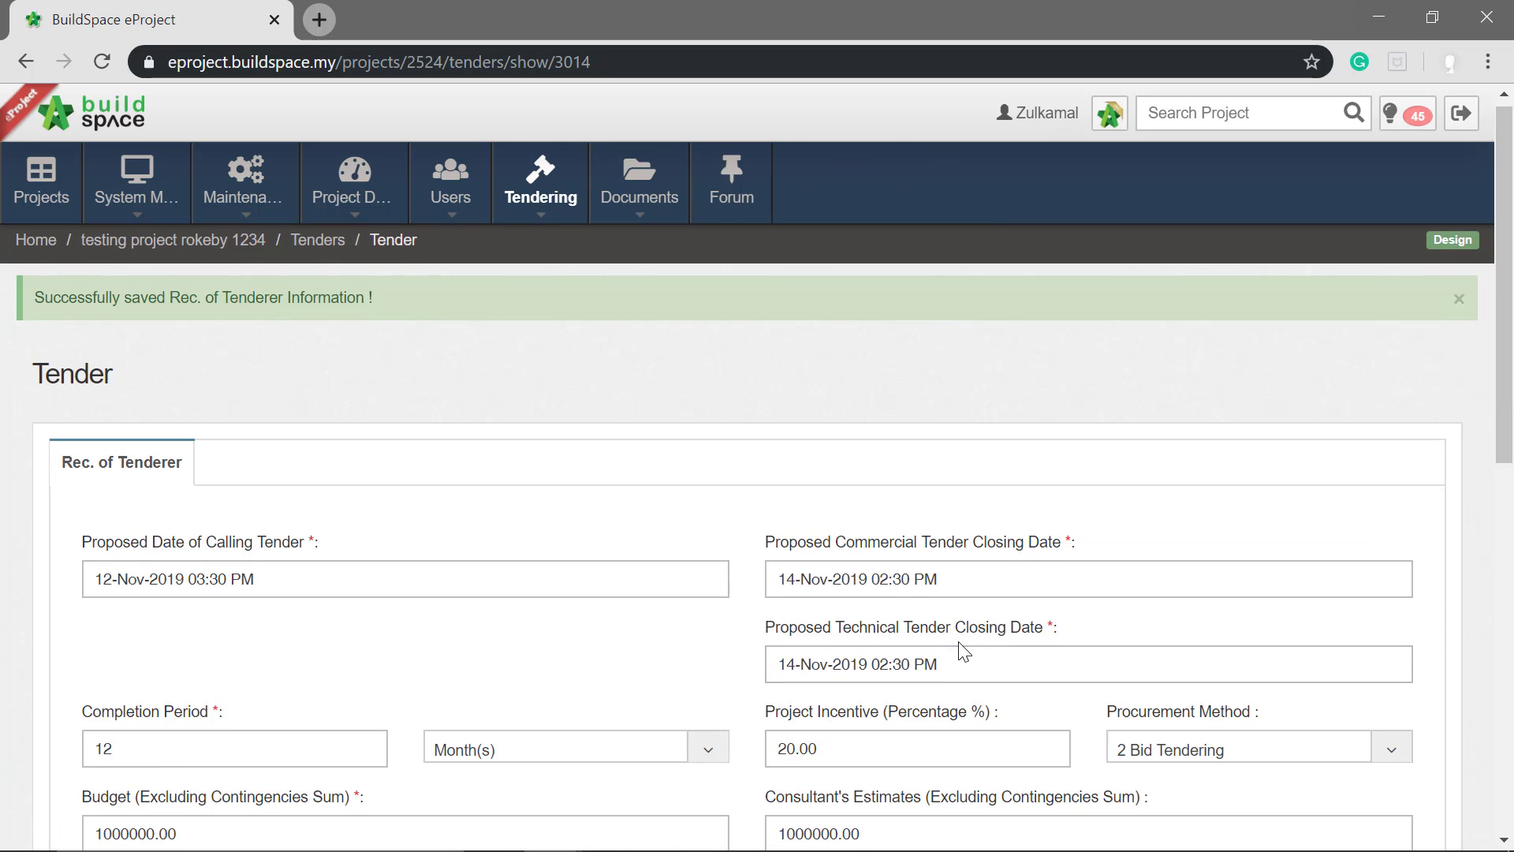
{"action": "scroll", "scroll_direction": "down", "scroll_amount": 3}
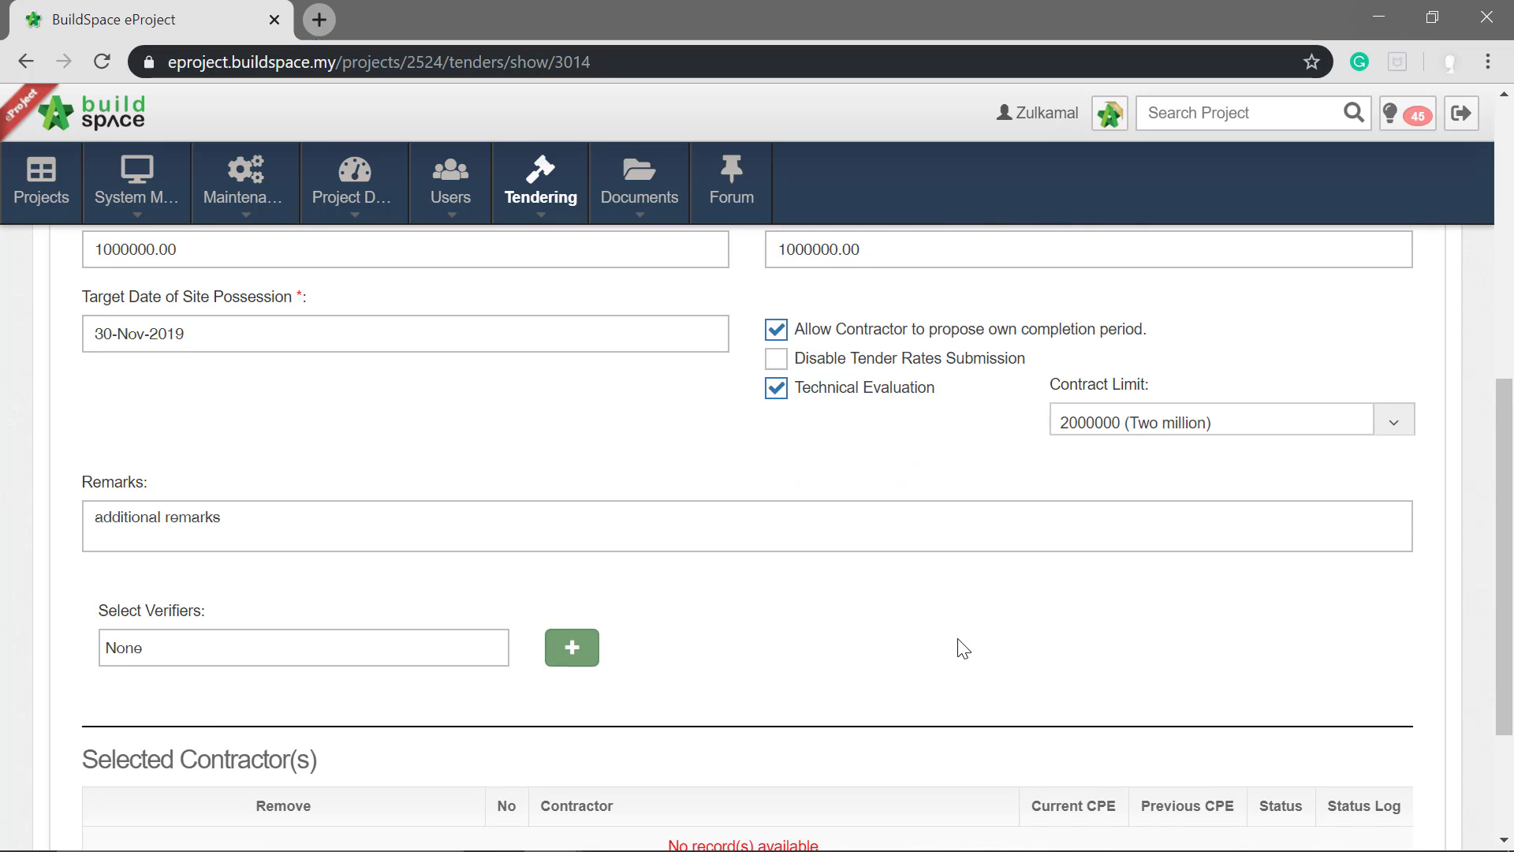
{"action": "scroll", "scroll_direction": "down", "scroll_amount": 3}
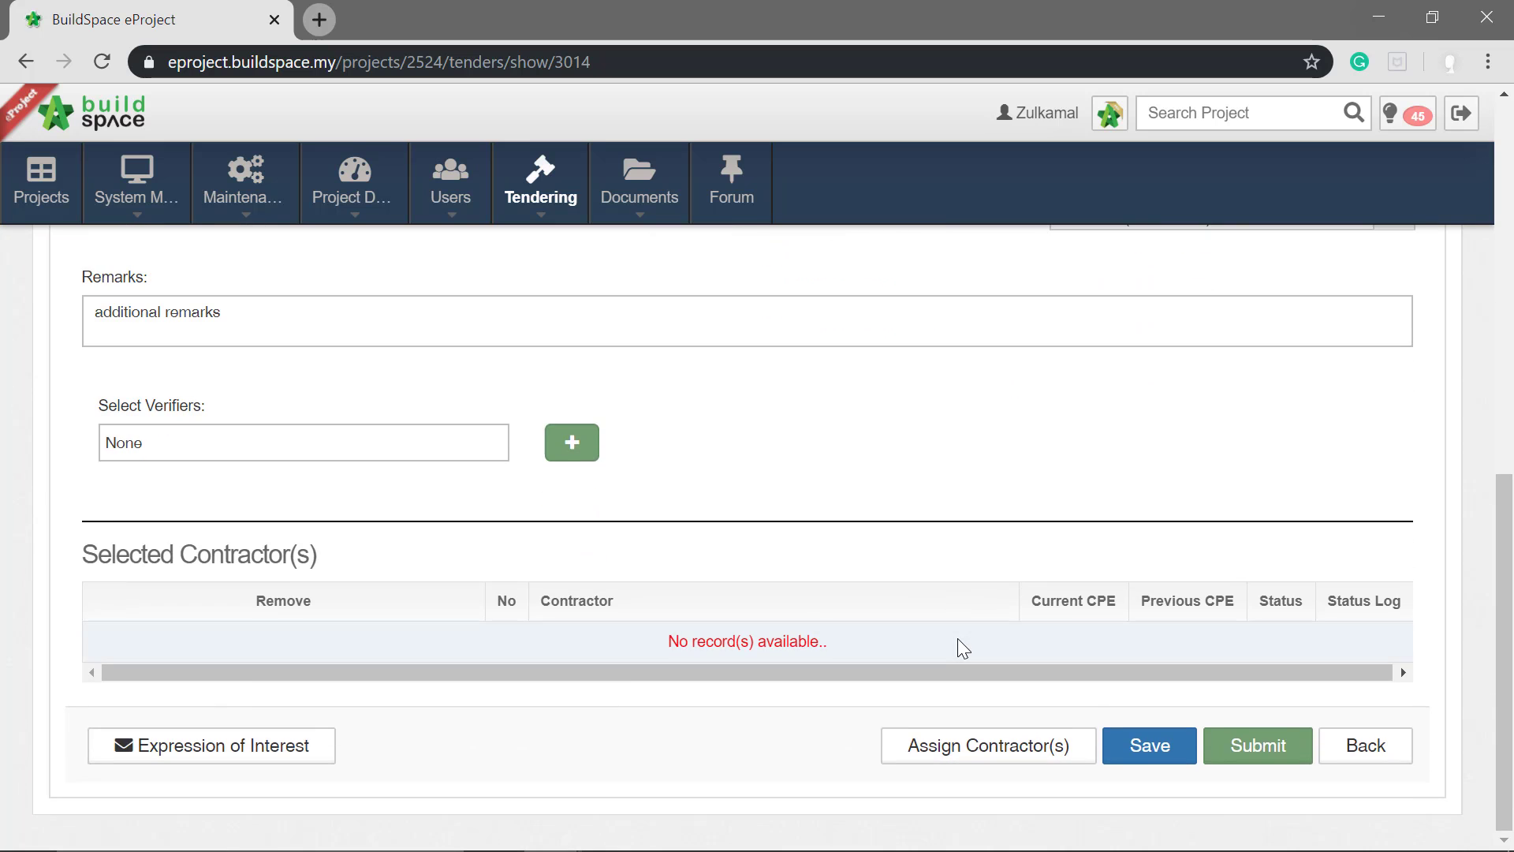
{"action": "mouse_move", "coordinate": [236, 624]}
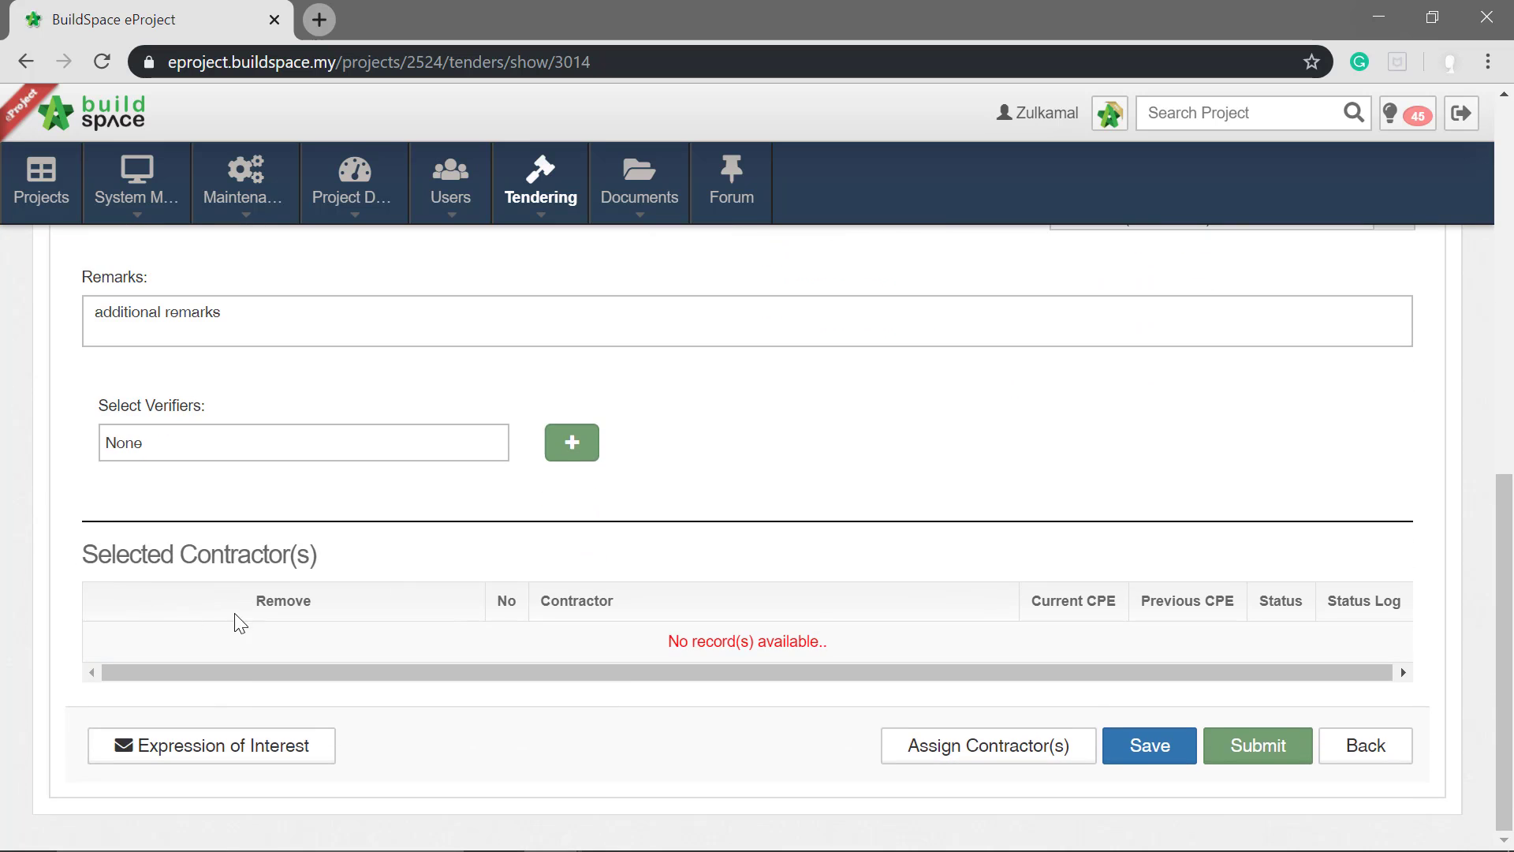
{"action": "mouse_move", "coordinate": [854, 719]}
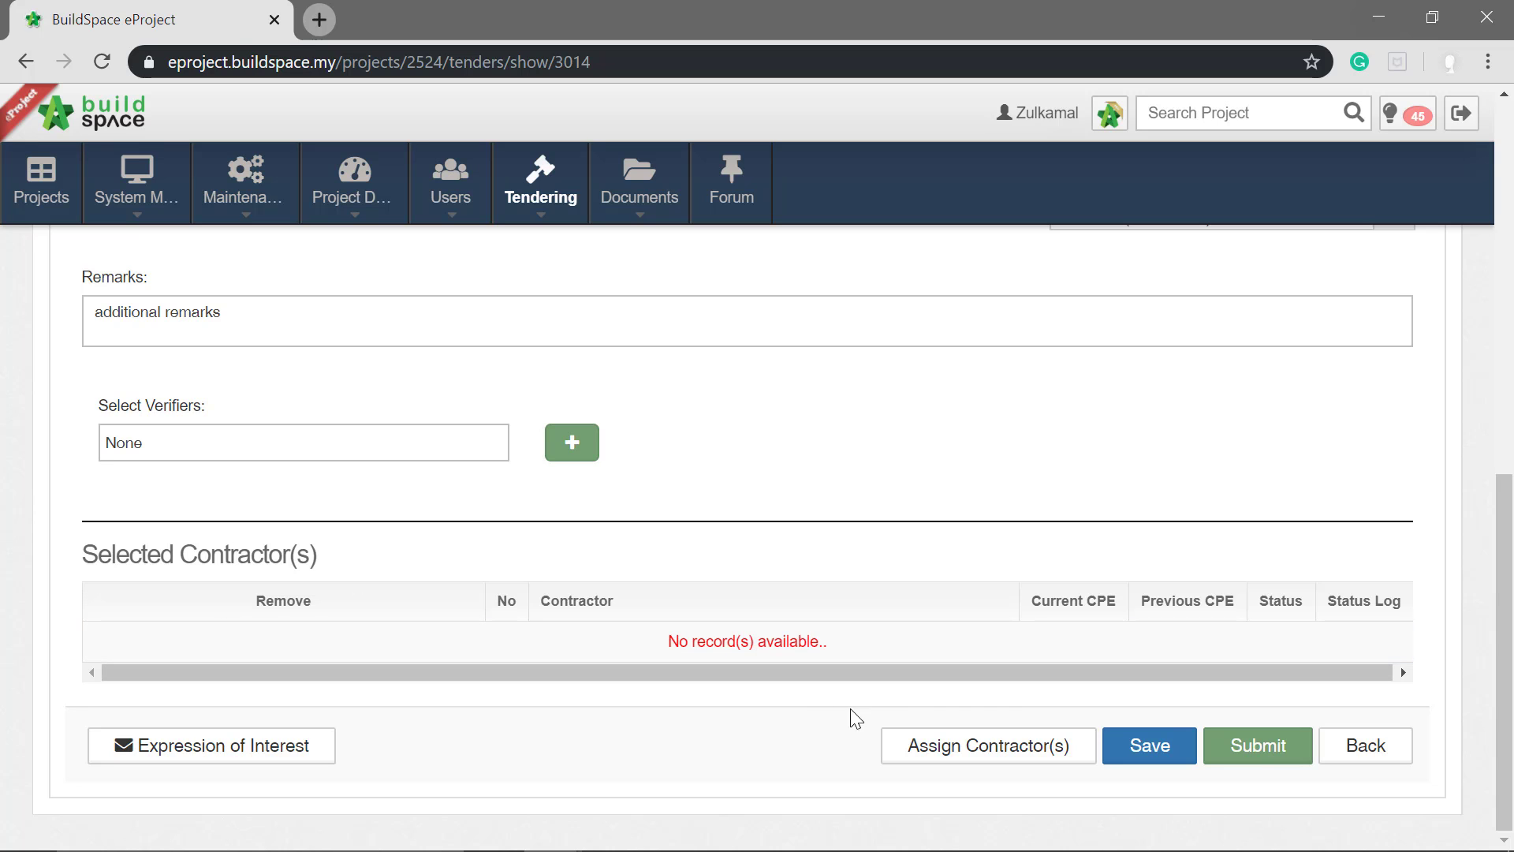
{"action": "mouse_move", "coordinate": [1063, 832]}
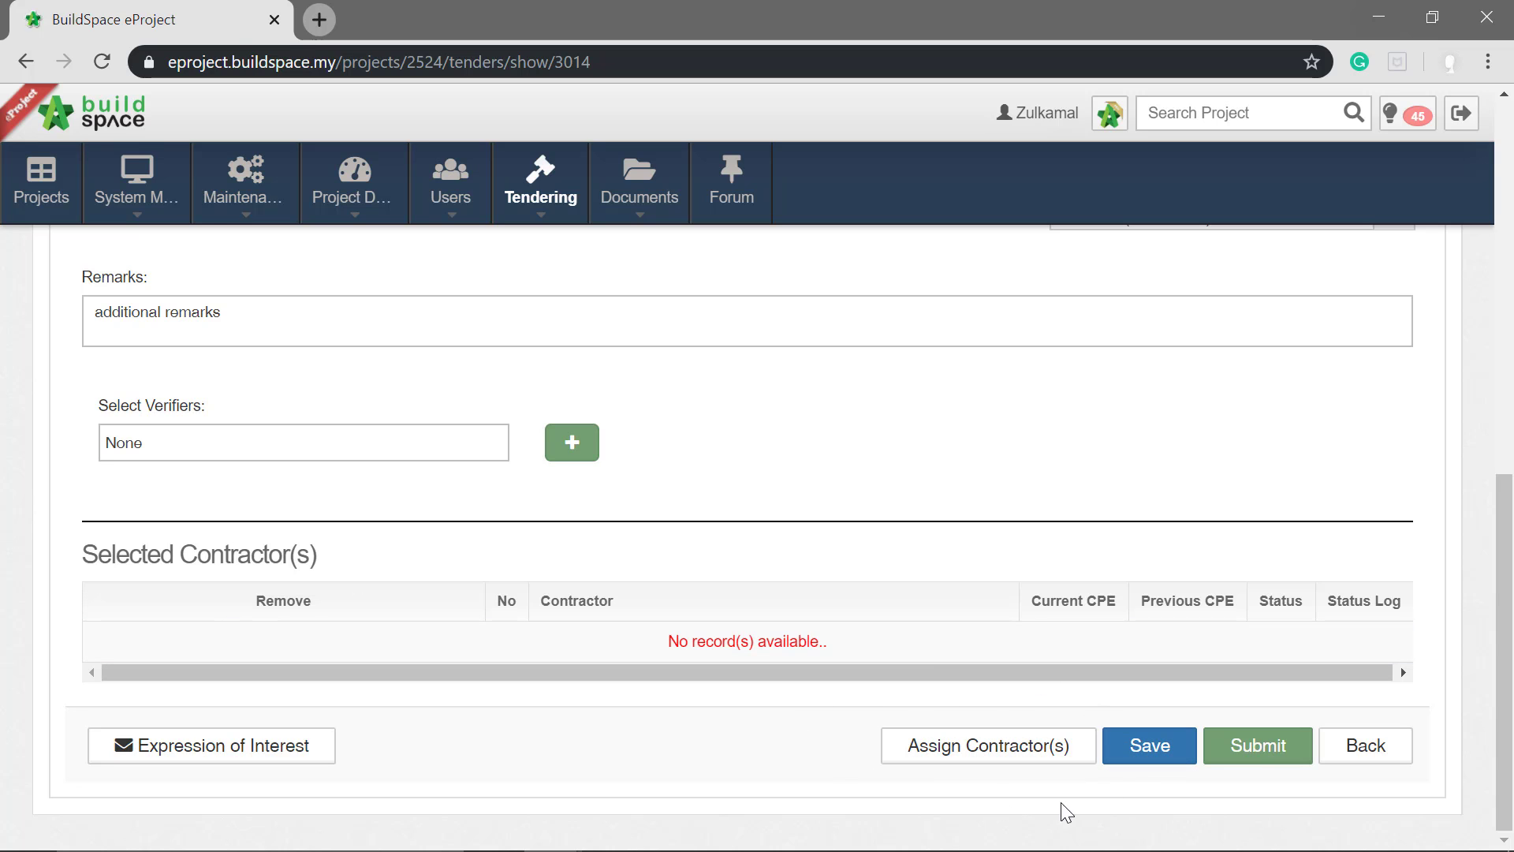
- Search 'buildspace' and add Buildspace Contractor 1, 2 and 3 to the tender
{"action": "left_click", "coordinate": [988, 745]}
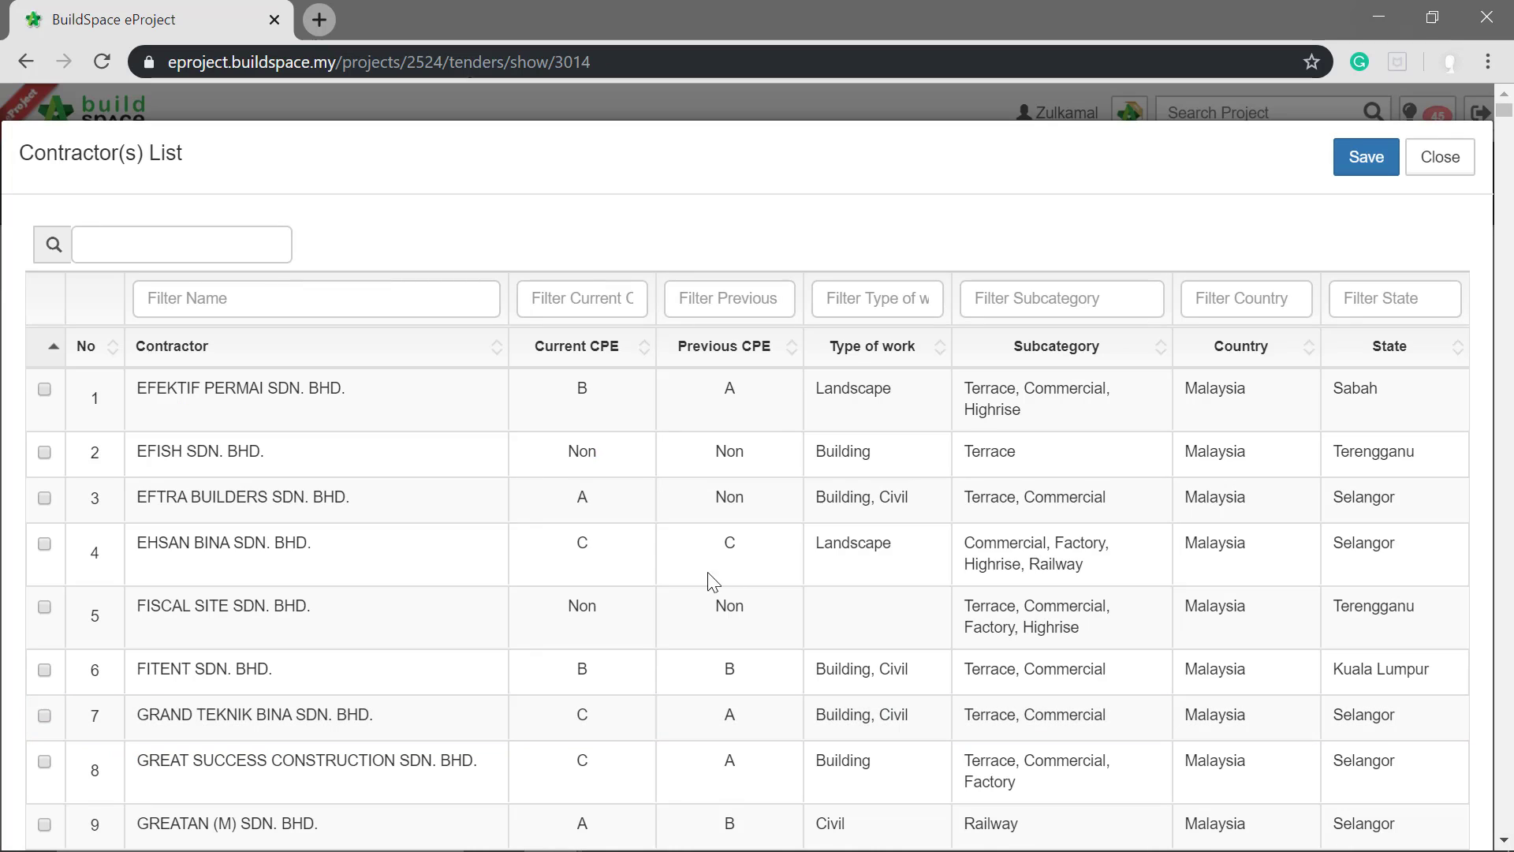
{"action": "type", "text": "b"}
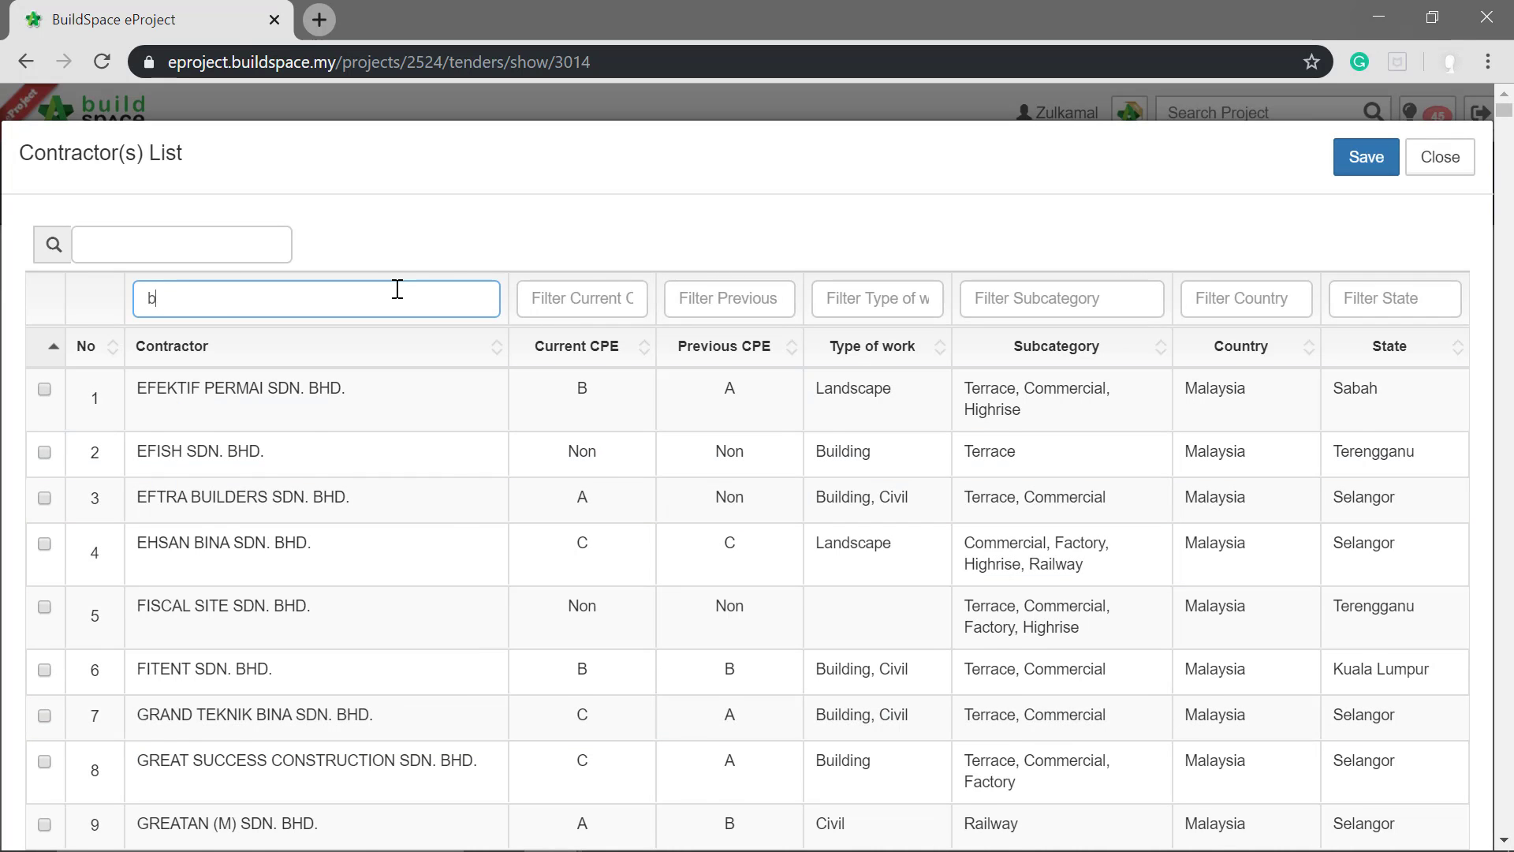
{"action": "type", "text": "uildspace"}
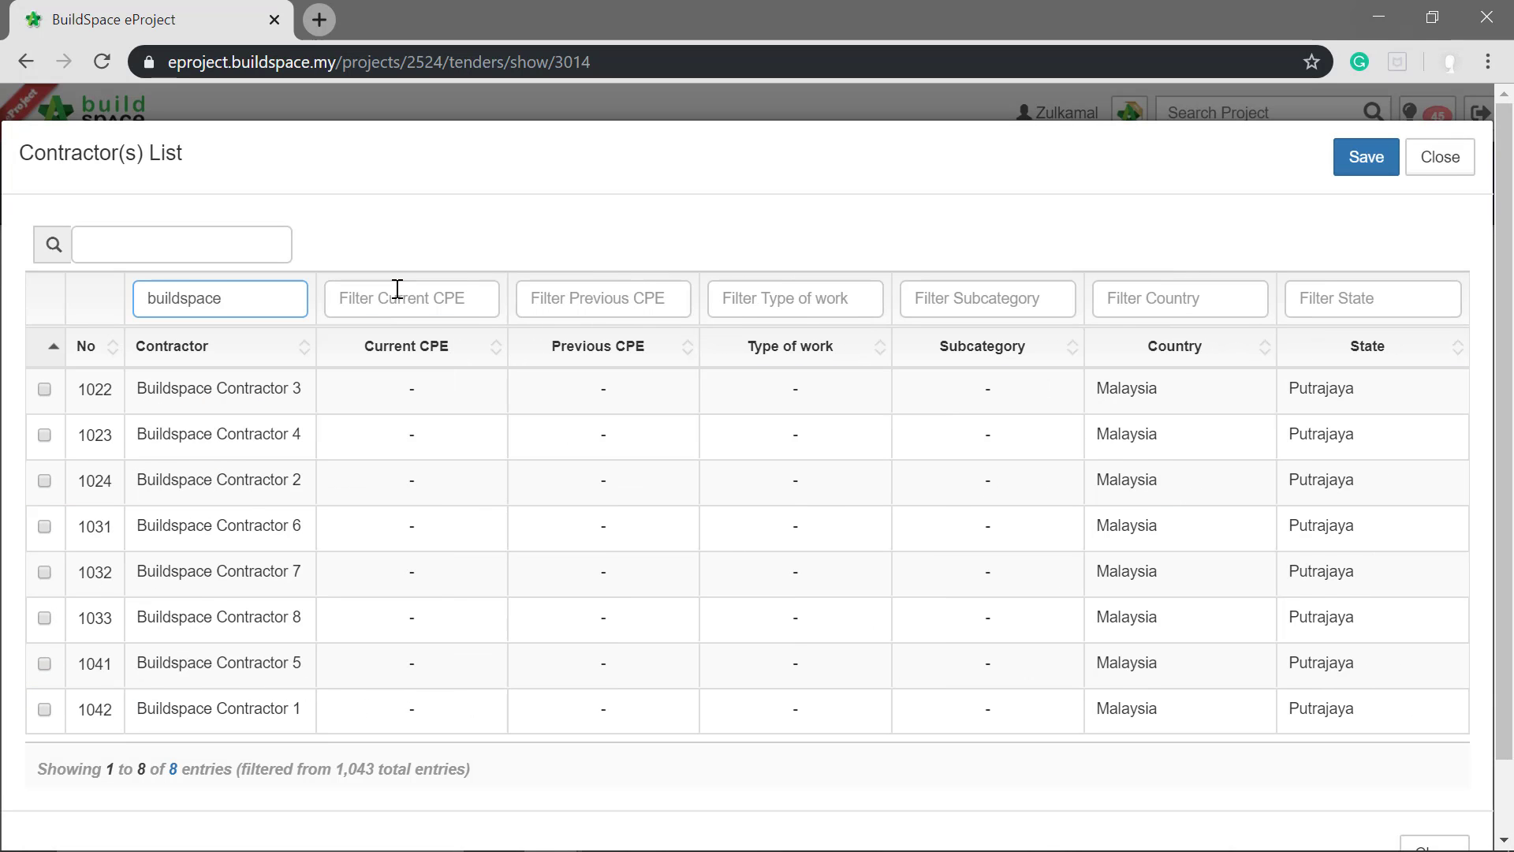
{"action": "left_click", "coordinate": [42, 709]}
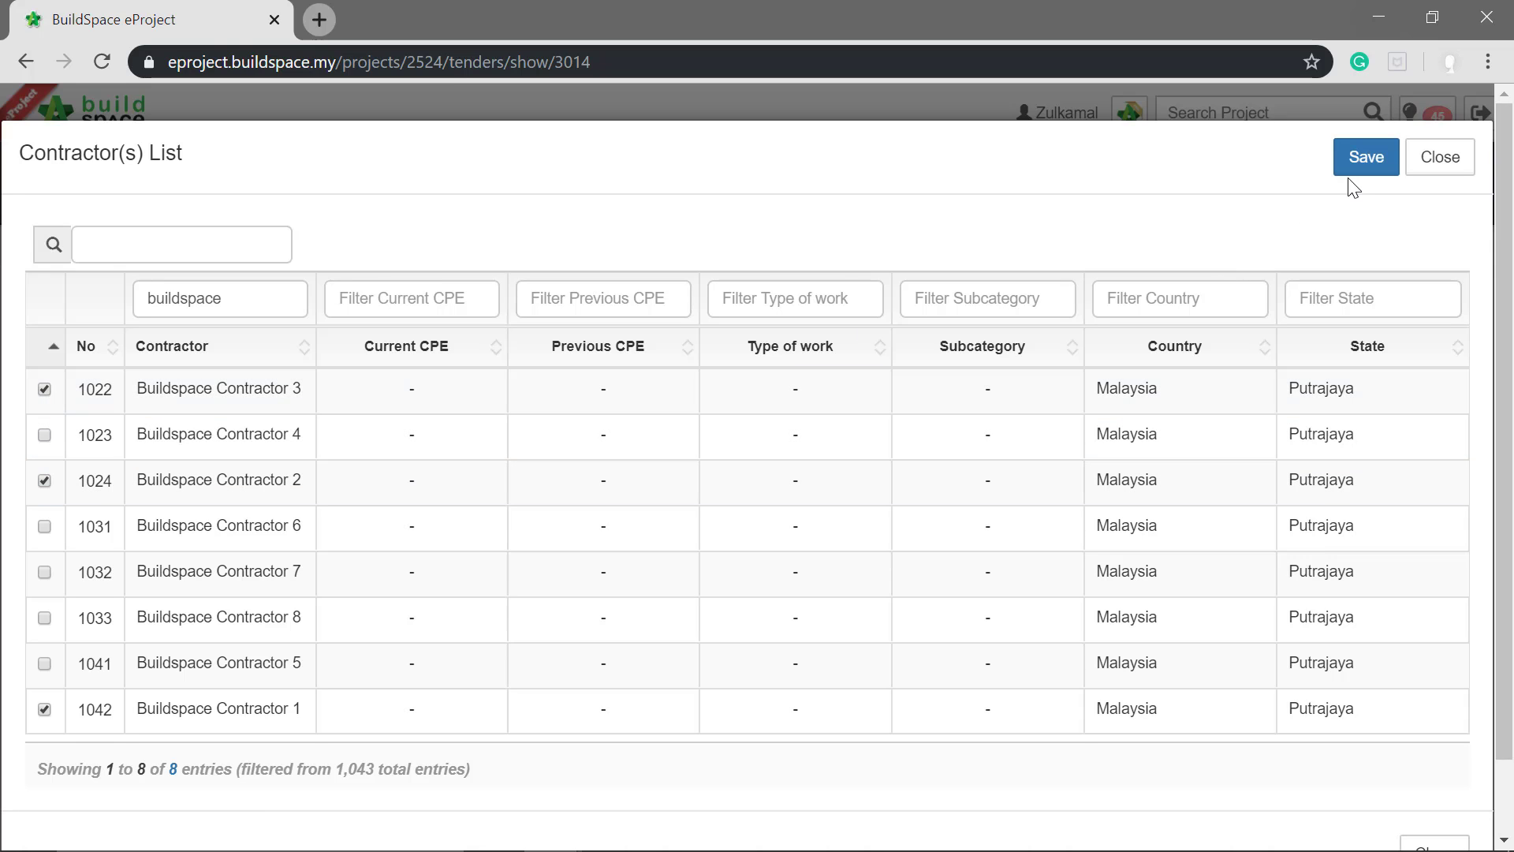
{"action": "left_click", "coordinate": [1366, 157]}
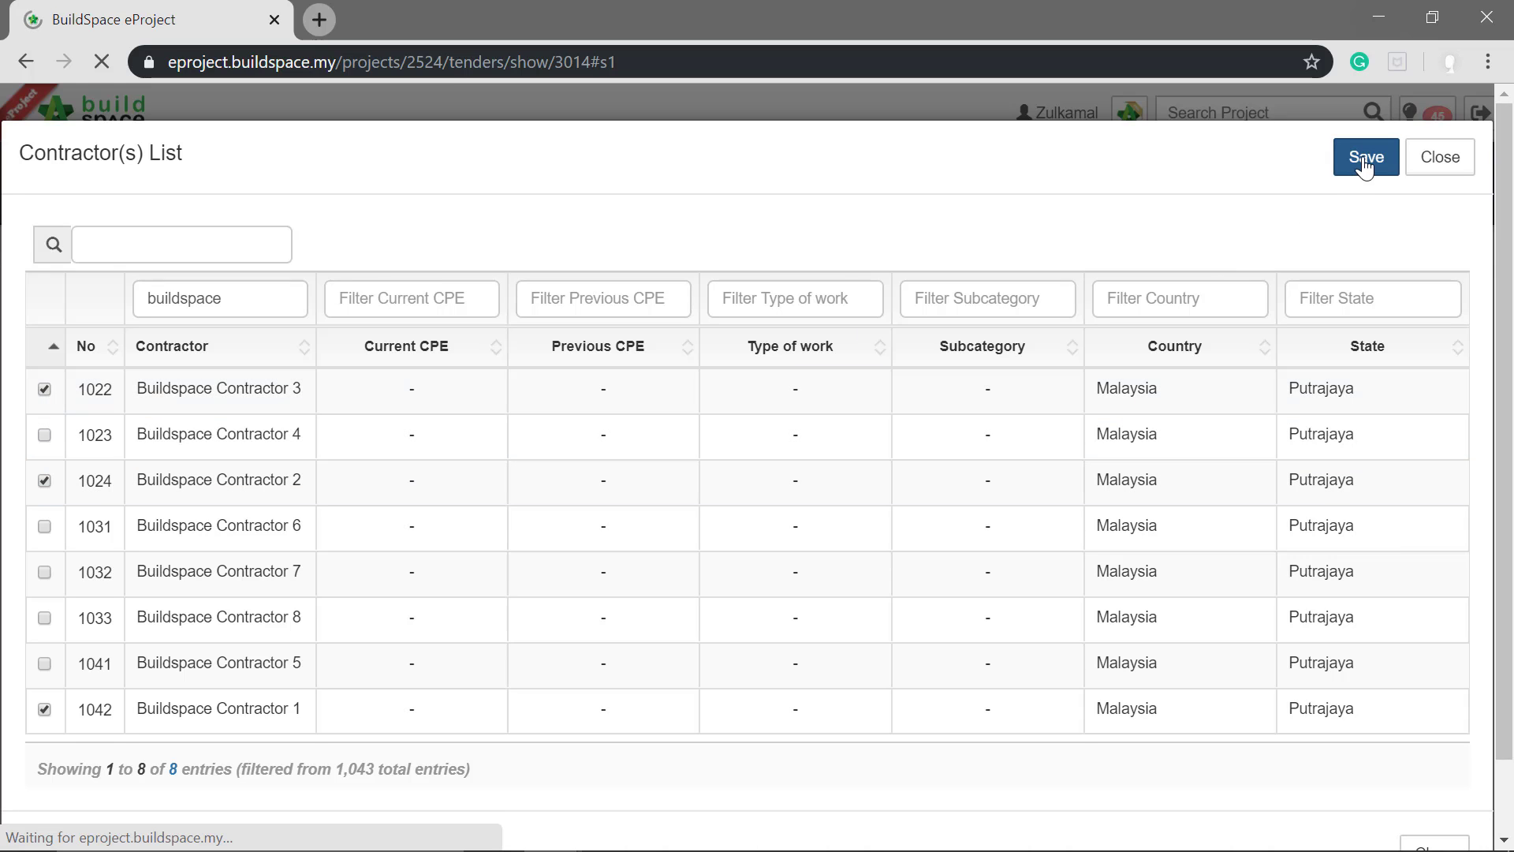
{"action": "left_click", "coordinate": [1365, 157]}
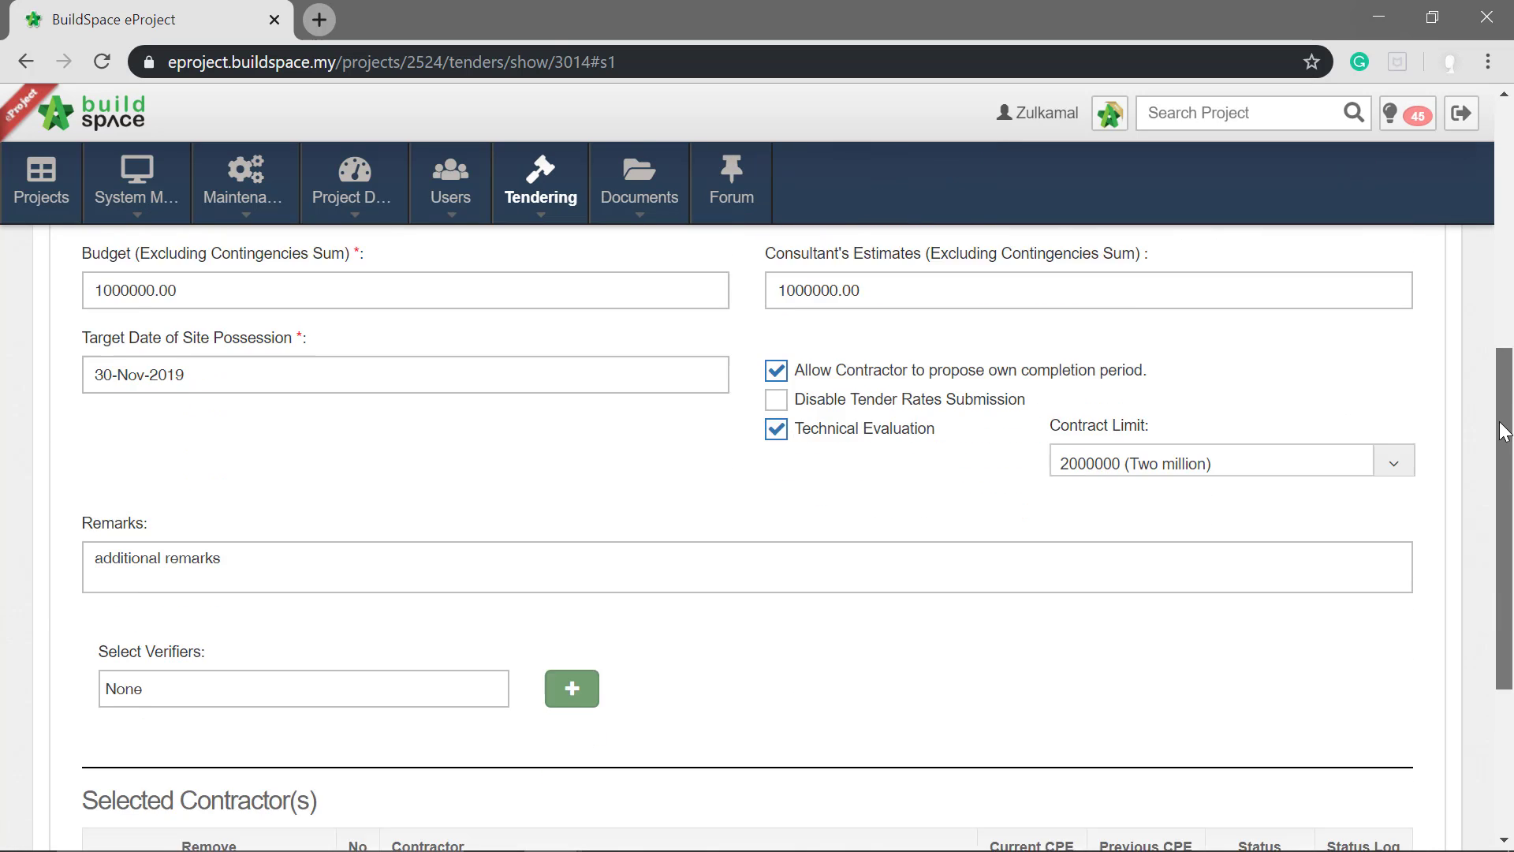
{"action": "scroll", "scroll_direction": "down", "scroll_amount": 3}
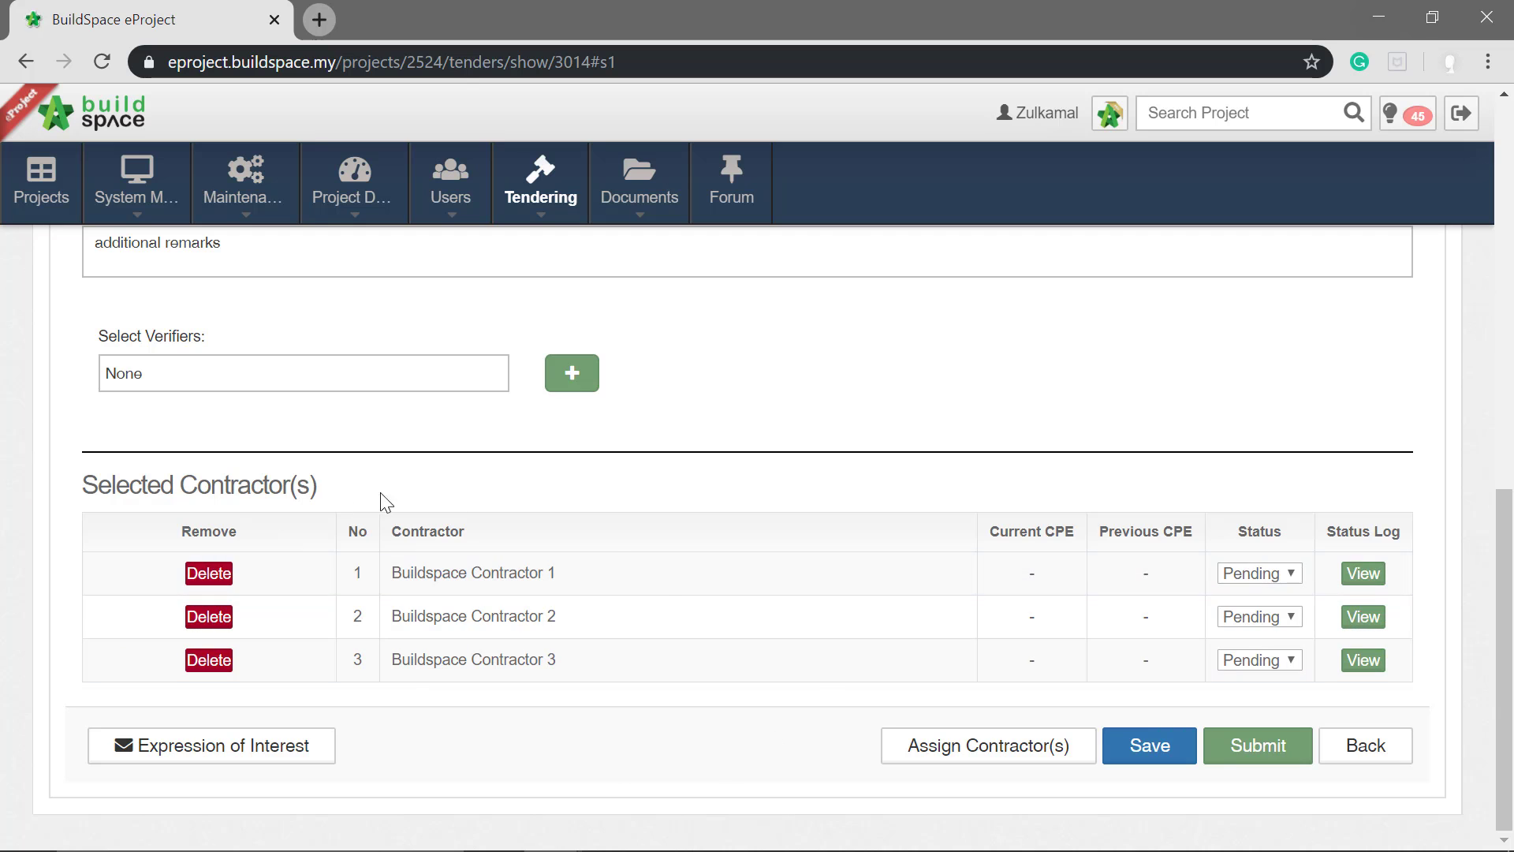
{"action": "mouse_move", "coordinate": [151, 728]}
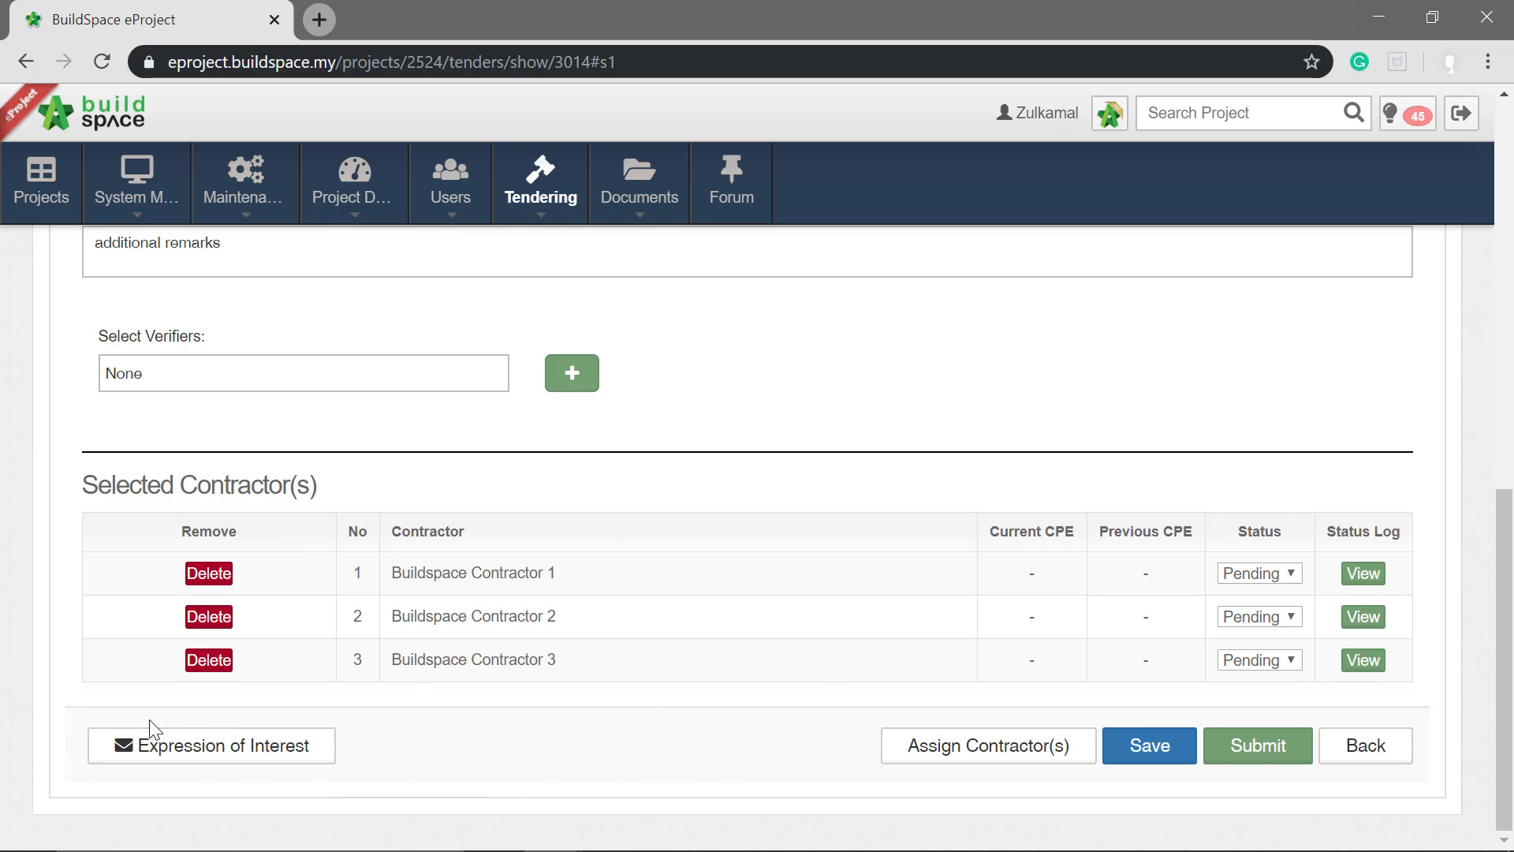
- Write the Expression of Interest message 'dear contractor are you interested to participate'
{"action": "left_click", "coordinate": [211, 745]}
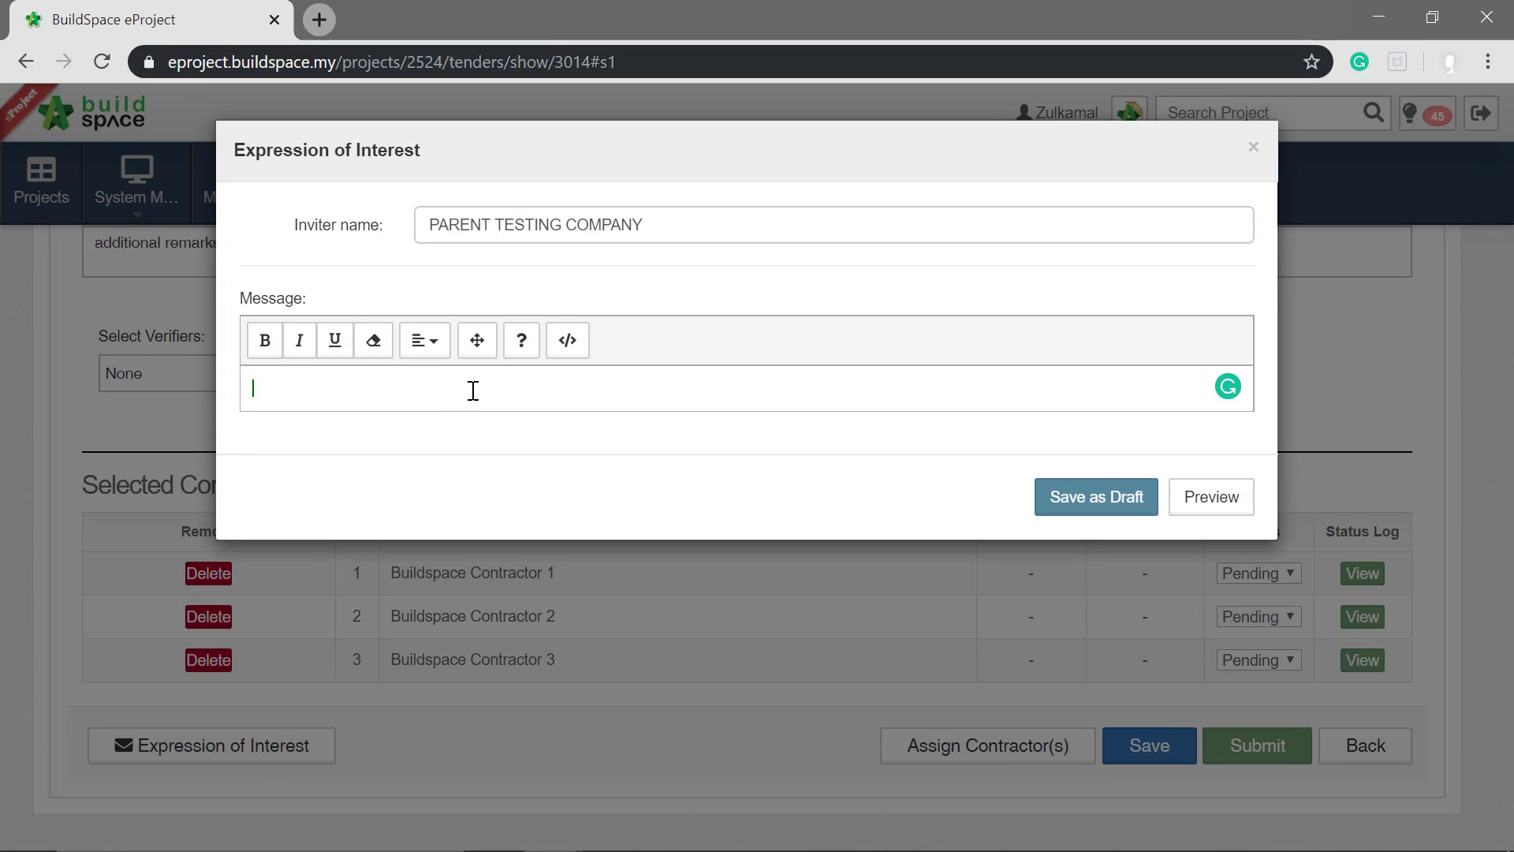
{"action": "type", "text": "dear con"}
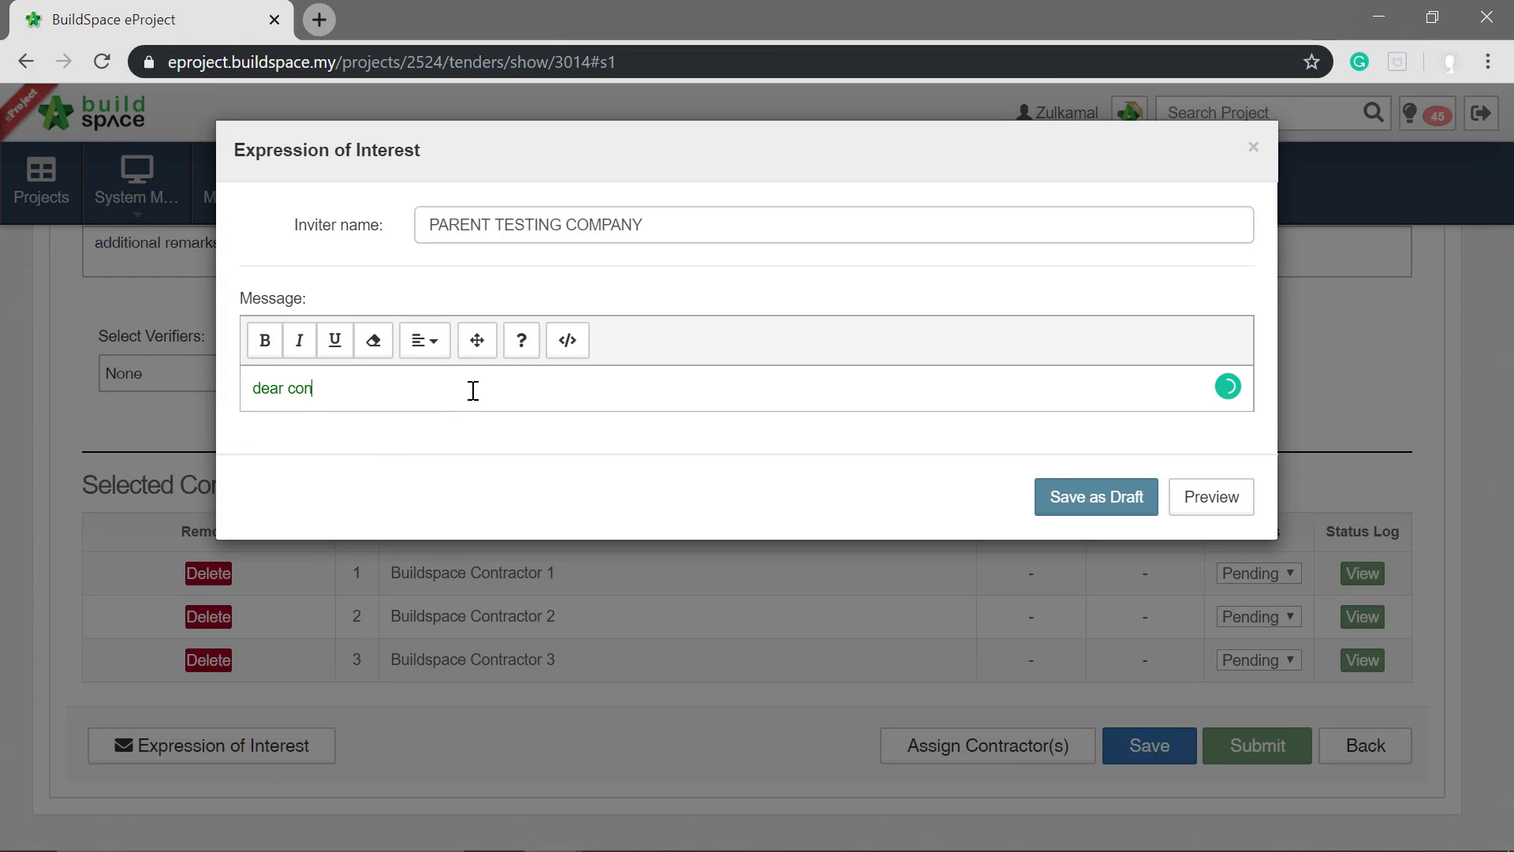
{"action": "type", "text": "tractor are"}
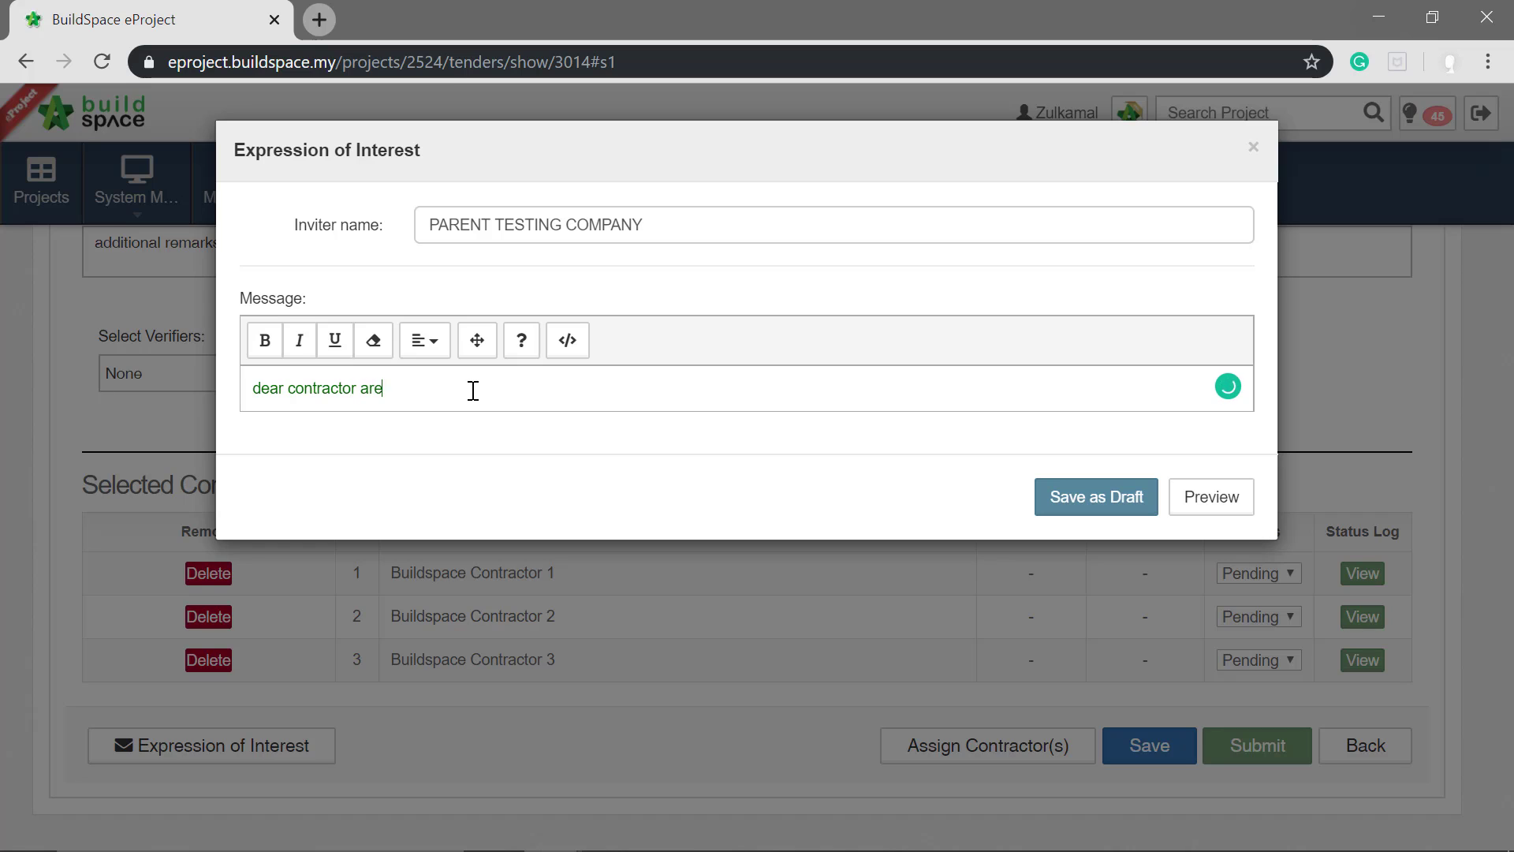
{"action": "type", "text": "you interested to parti"}
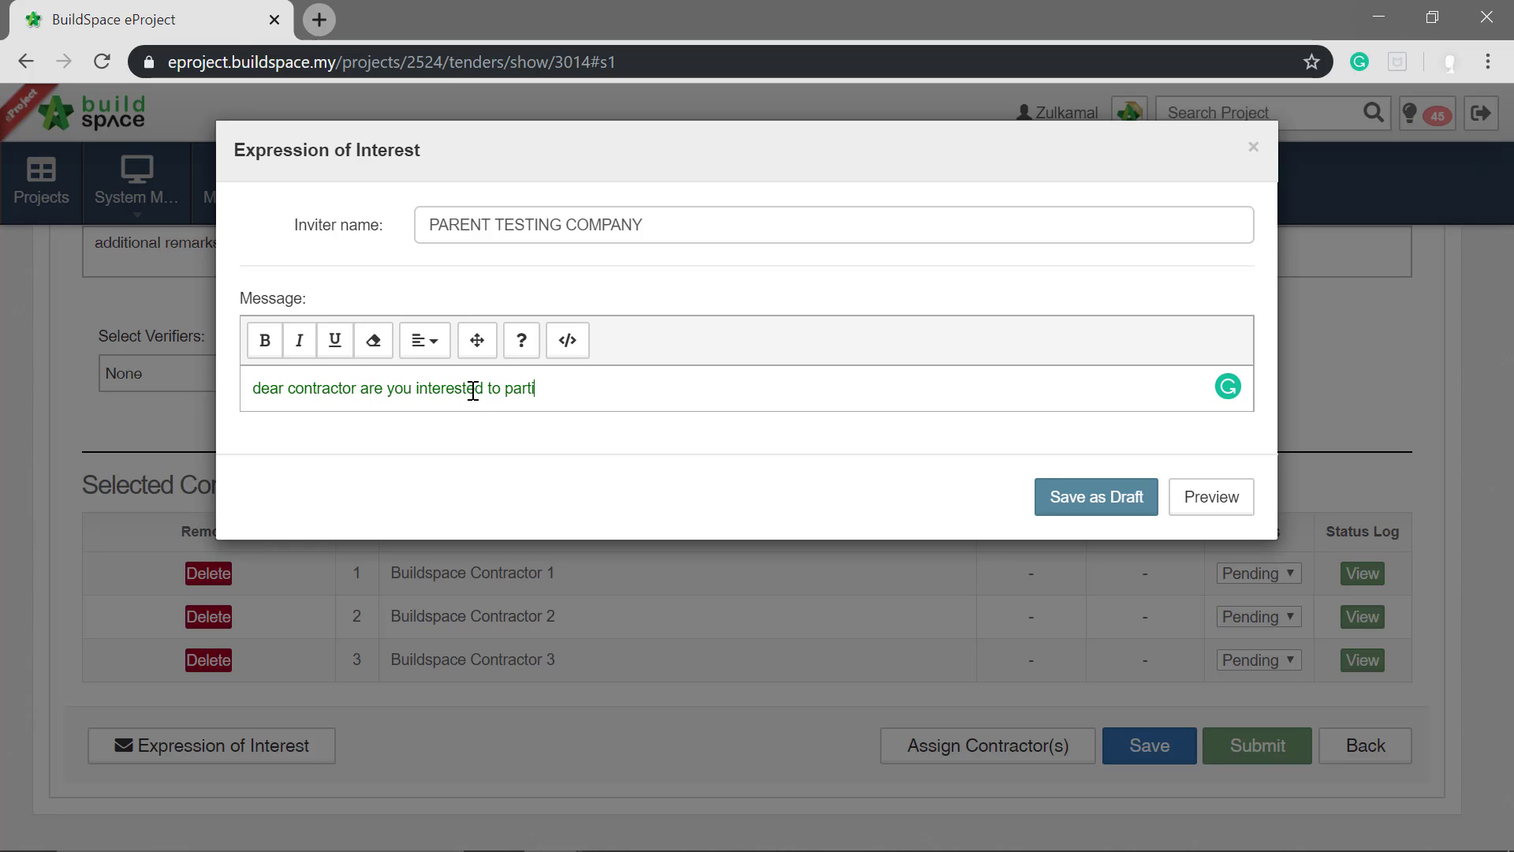
{"action": "type", "text": "cipate"}
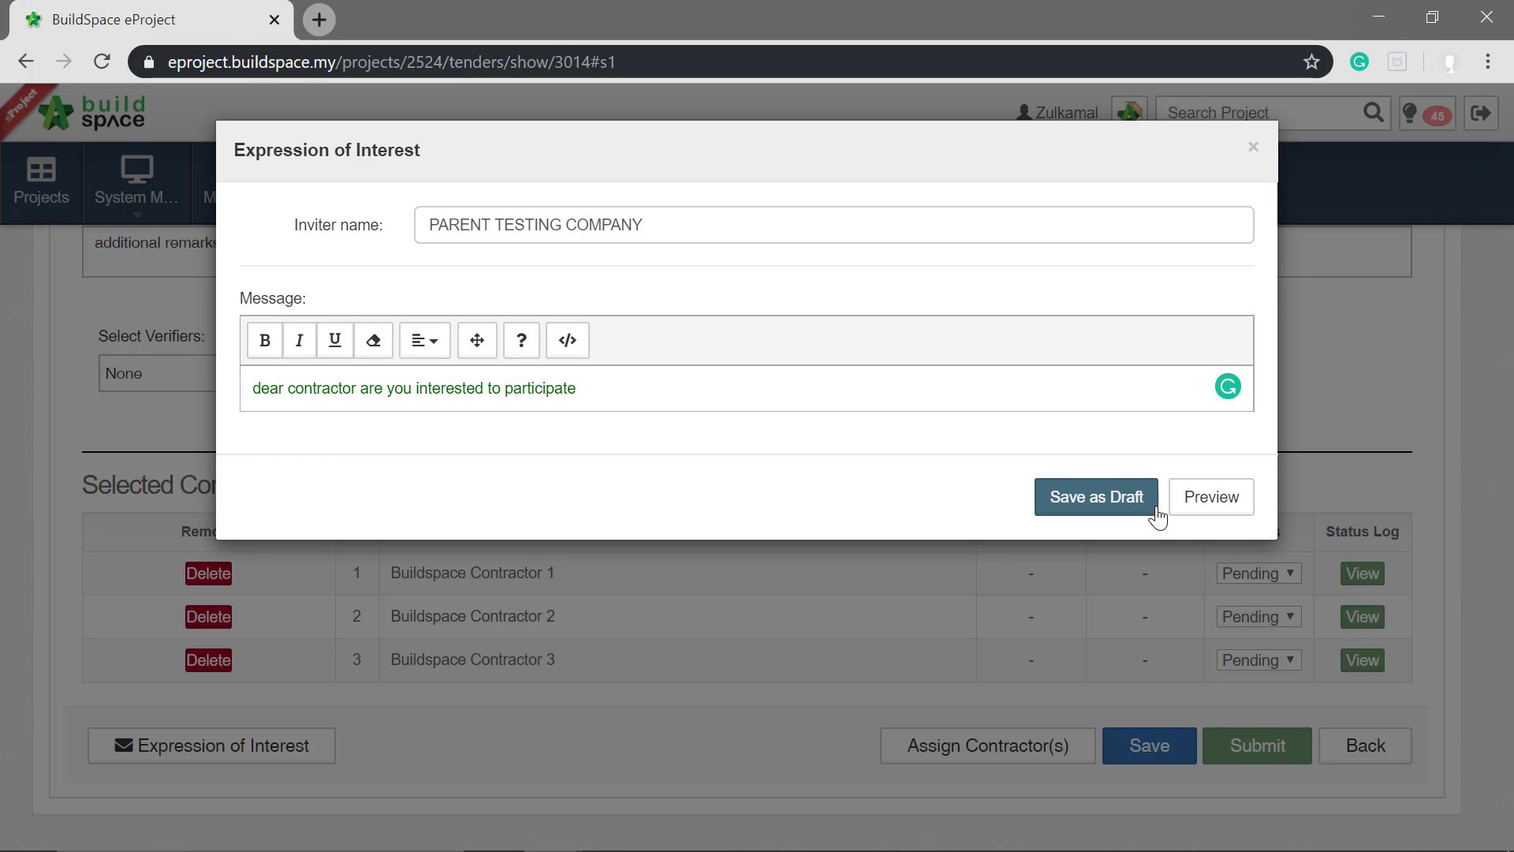
{"action": "mouse_move", "coordinate": [1196, 510]}
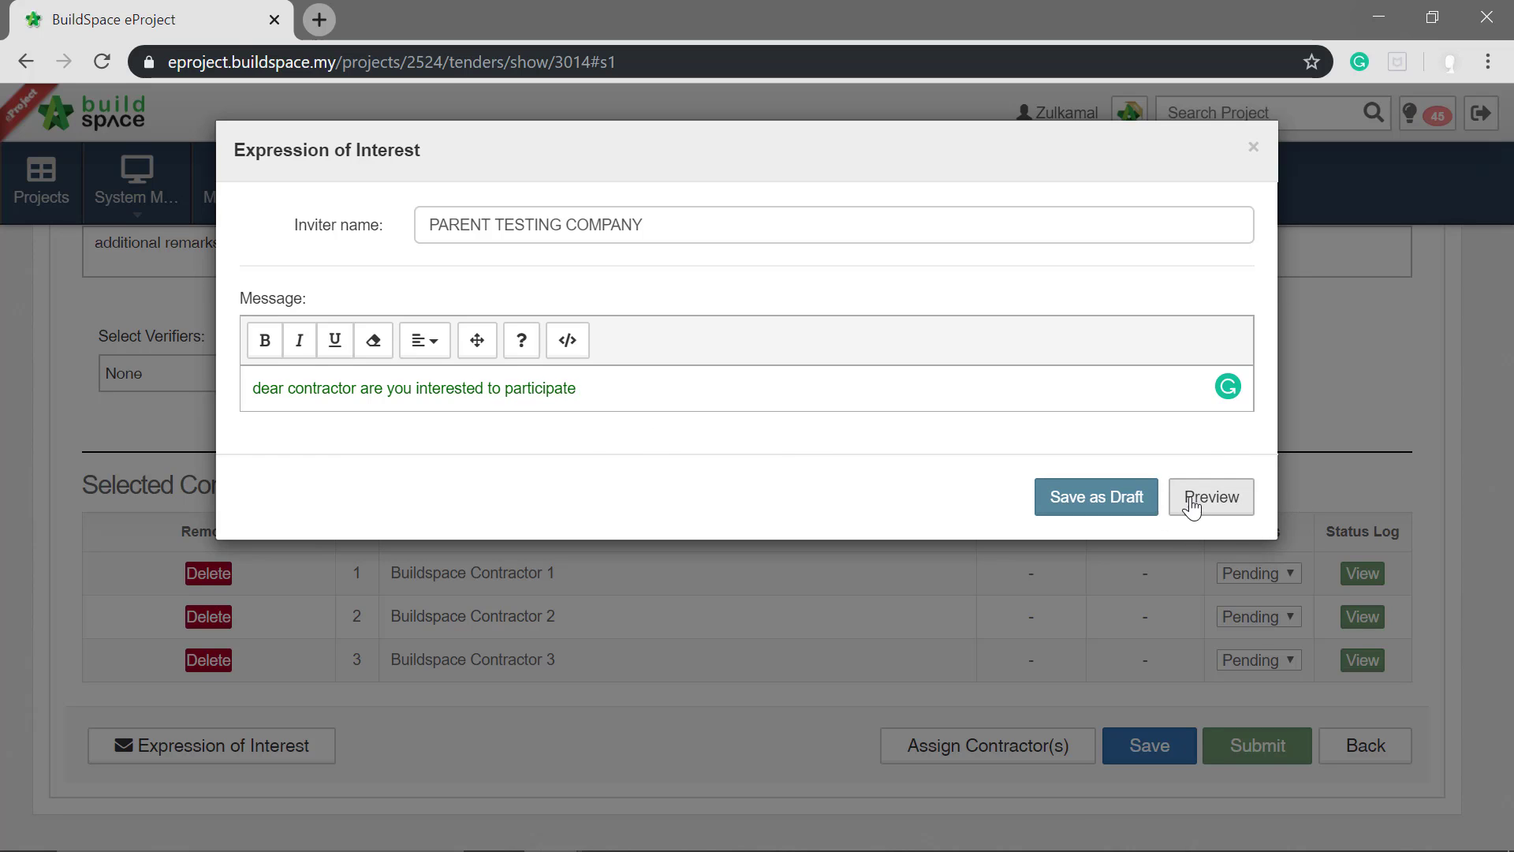
- Preview the invitation email for the Expression of Interest message
{"action": "left_click", "coordinate": [1211, 496]}
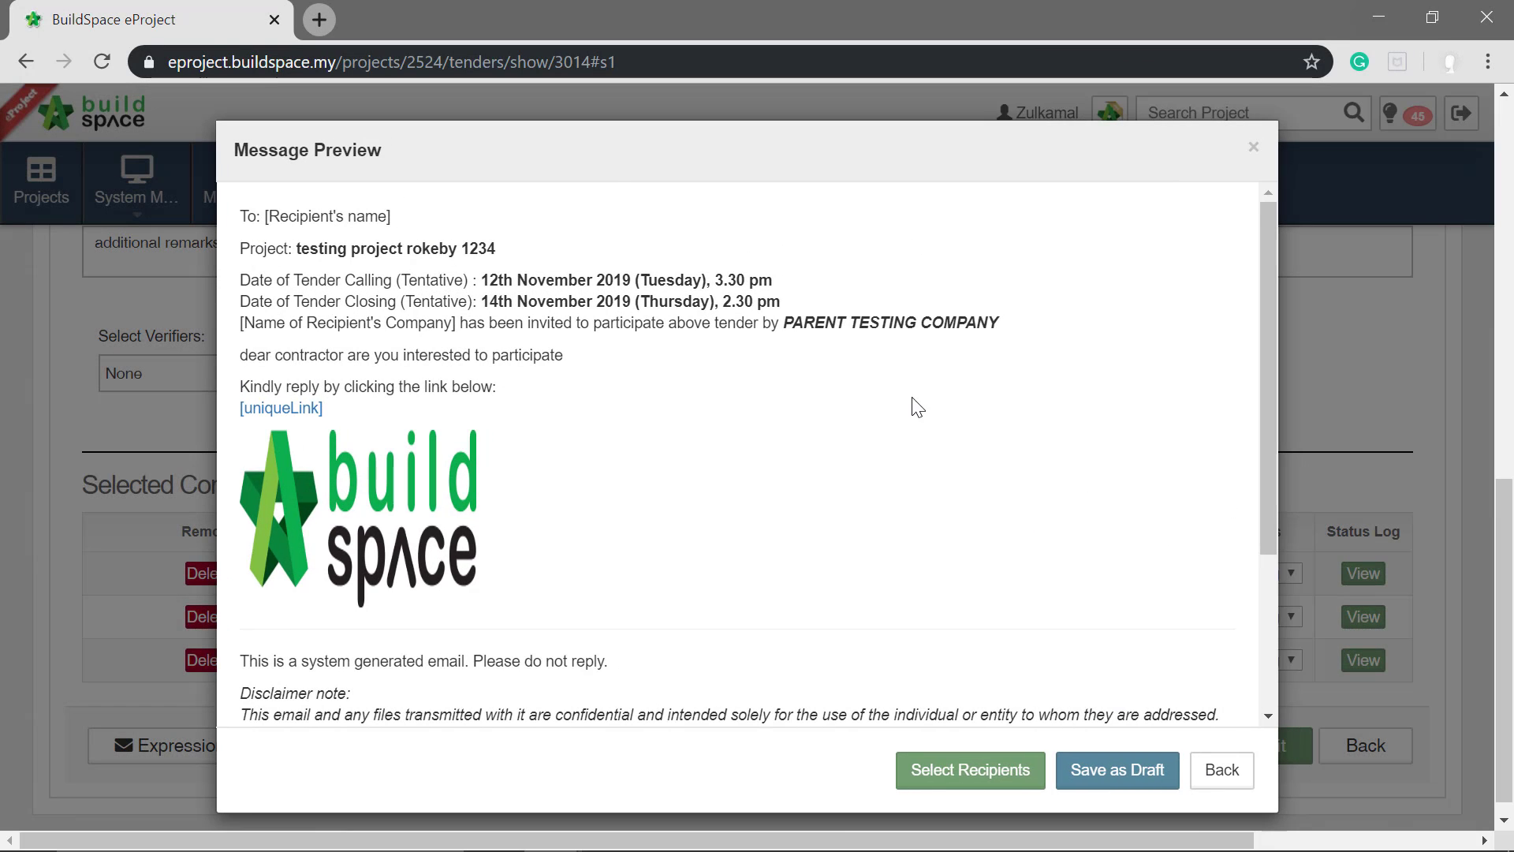
{"action": "mouse_move", "coordinate": [889, 745]}
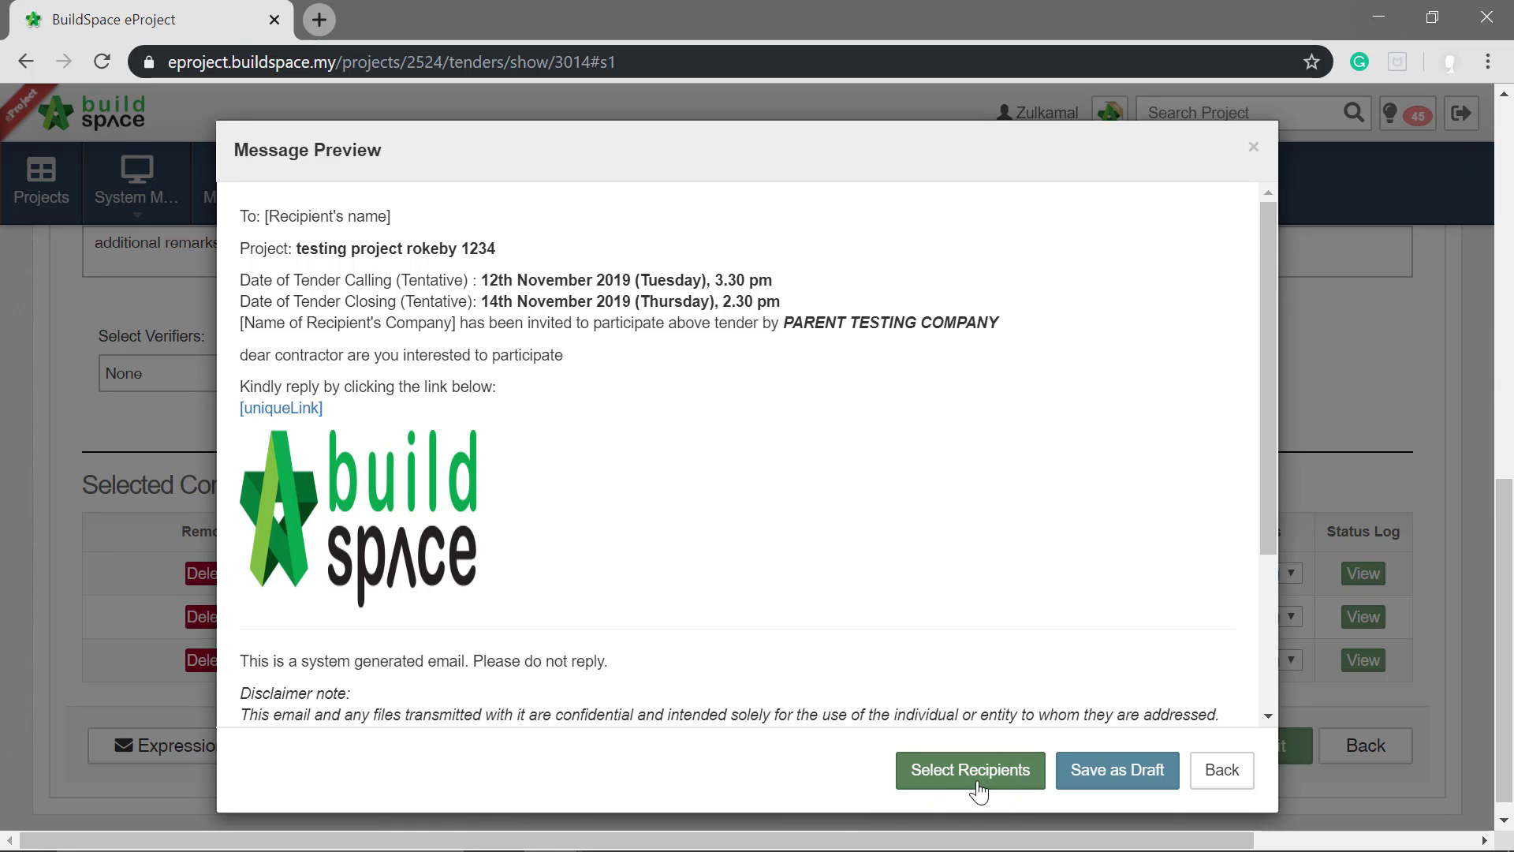
- Send the invitation to Buildspace Contractor 1, 2 and 3
{"action": "left_click", "coordinate": [970, 770]}
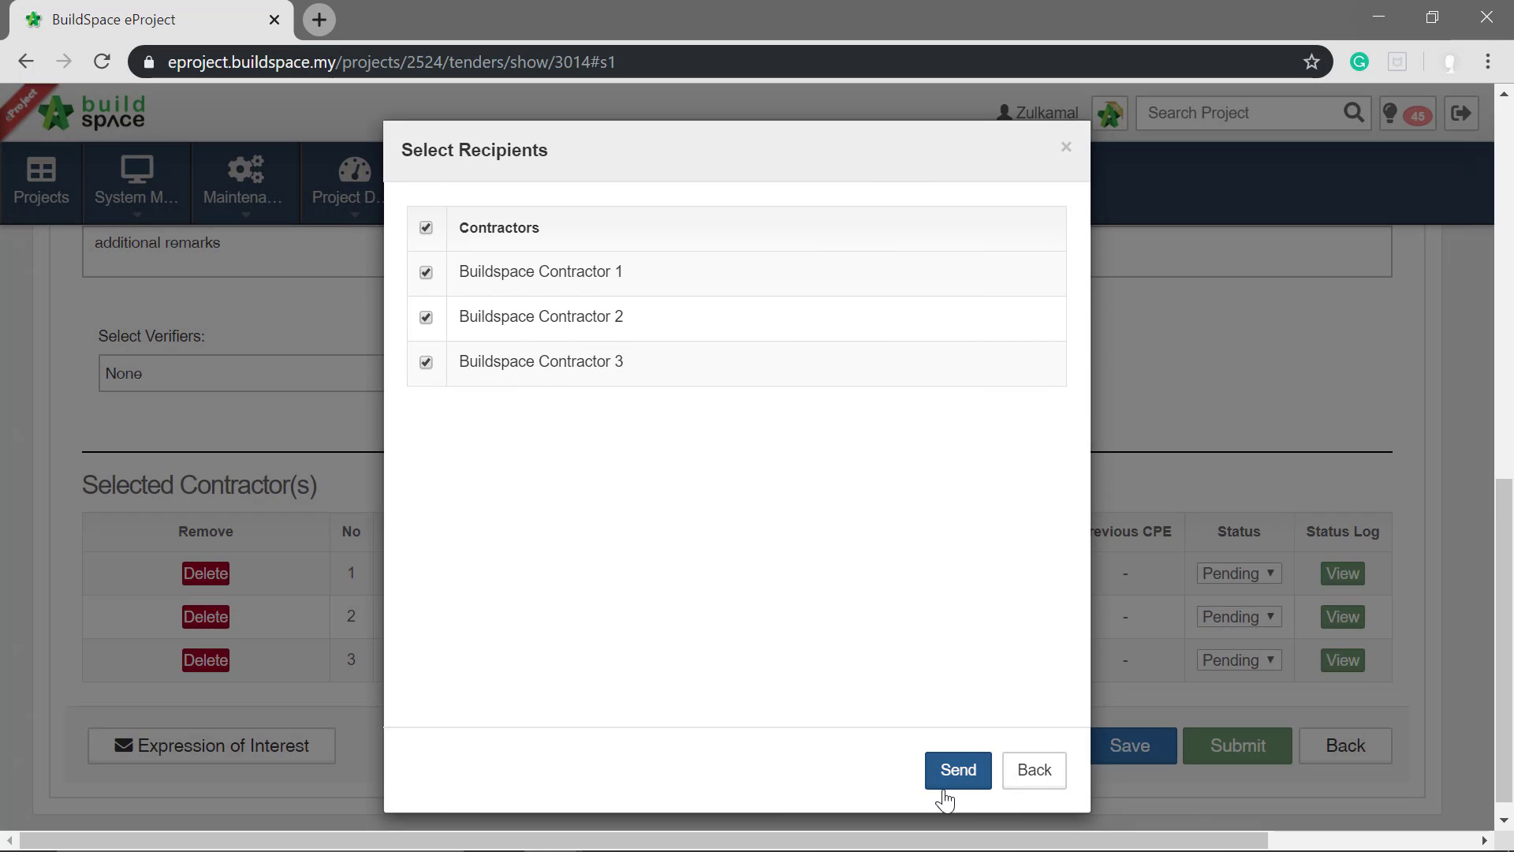
{"action": "left_click", "coordinate": [957, 770]}
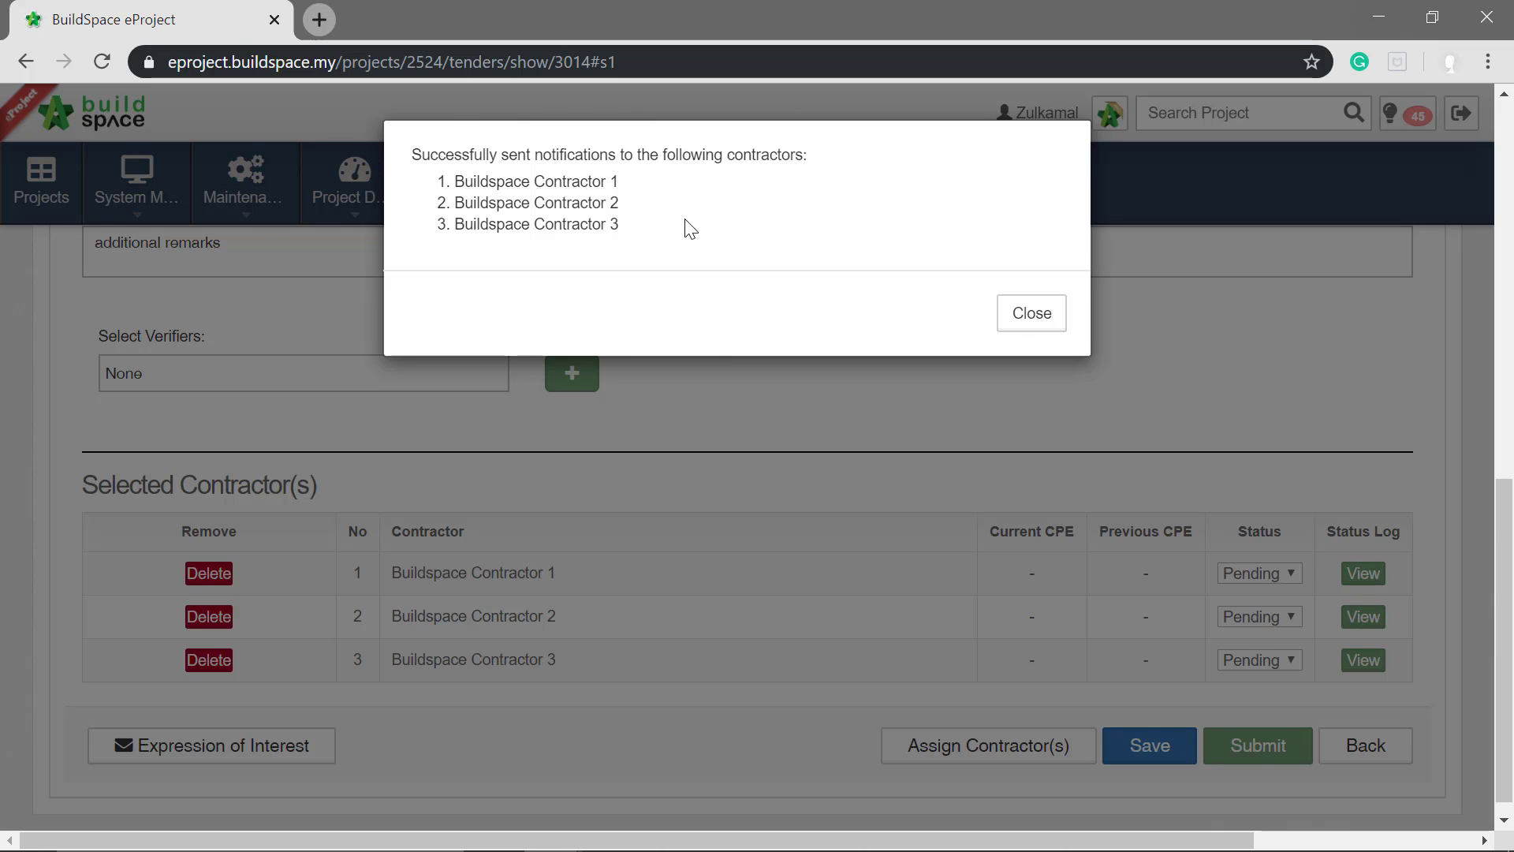
- Dismiss the notifications-sent notice to return to the tender page with three Pending contractors
{"action": "left_click", "coordinate": [1032, 313]}
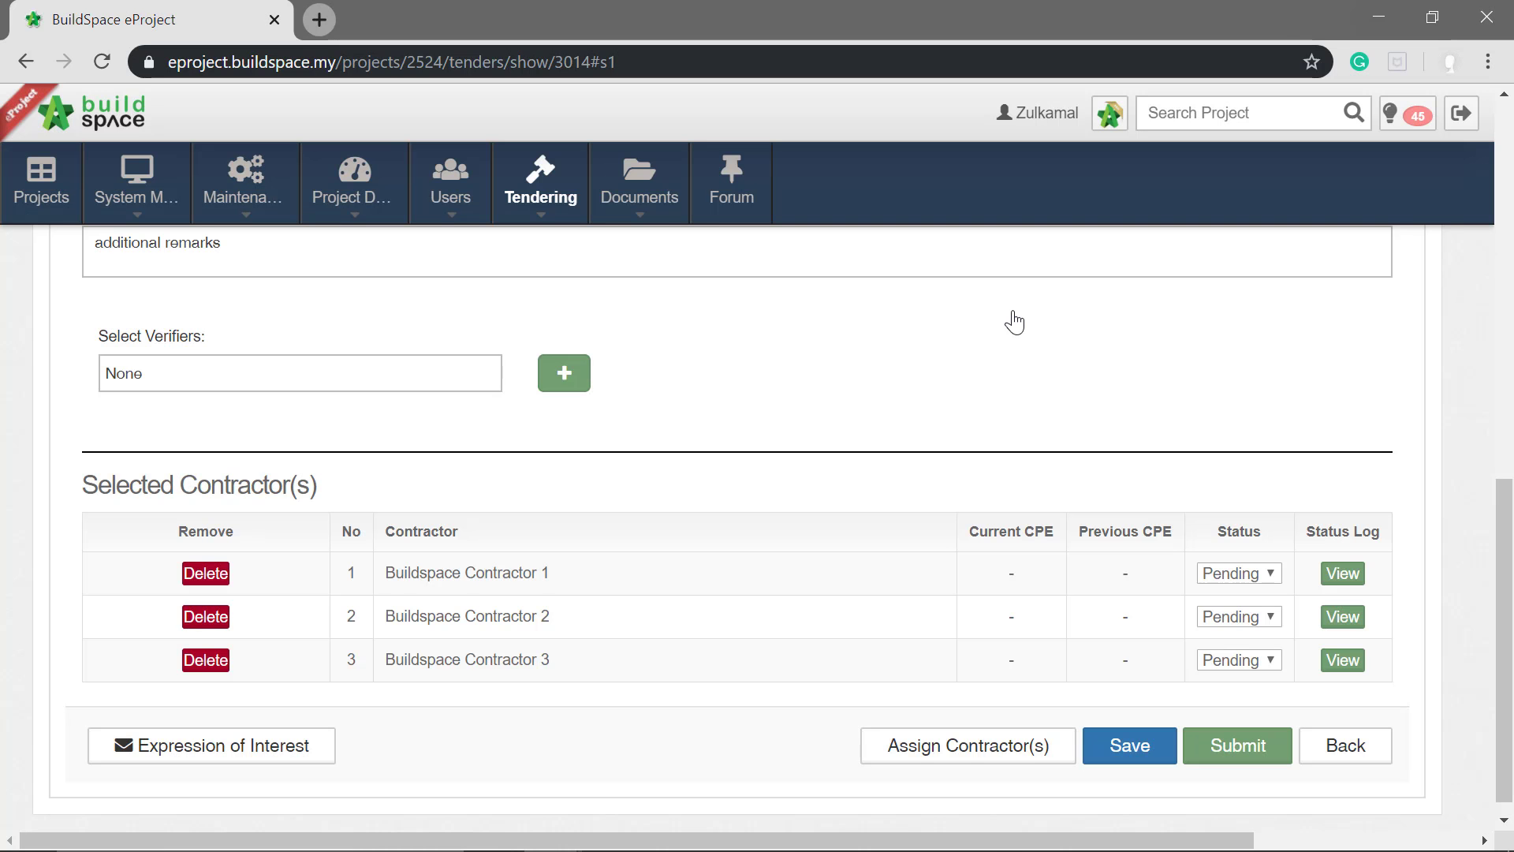
{"action": "scroll", "scroll_direction": "down", "scroll_amount": 3}
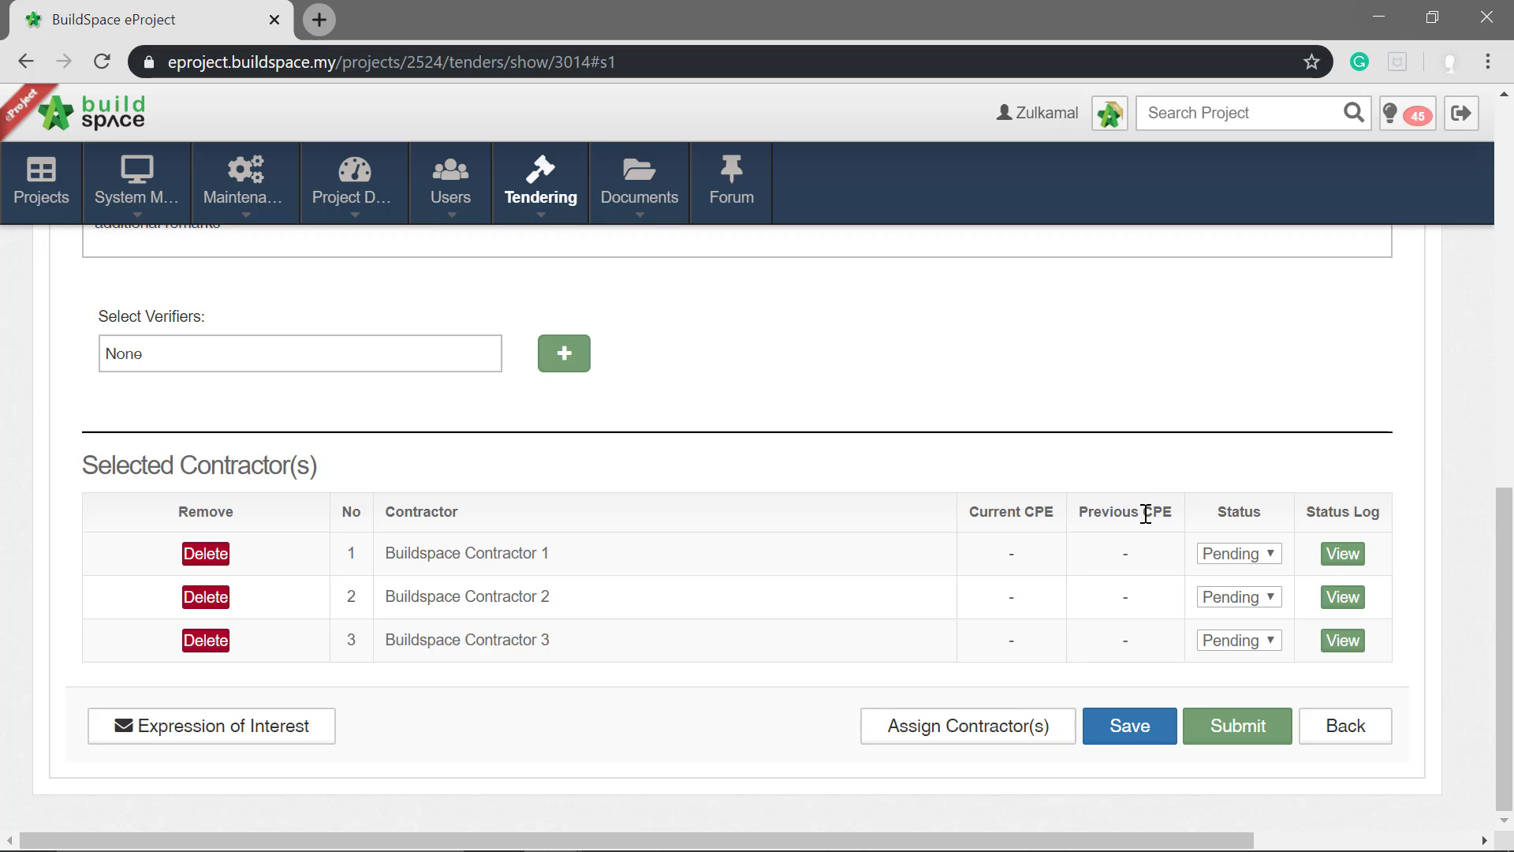
{"action": "mouse_move", "coordinate": [1187, 656]}
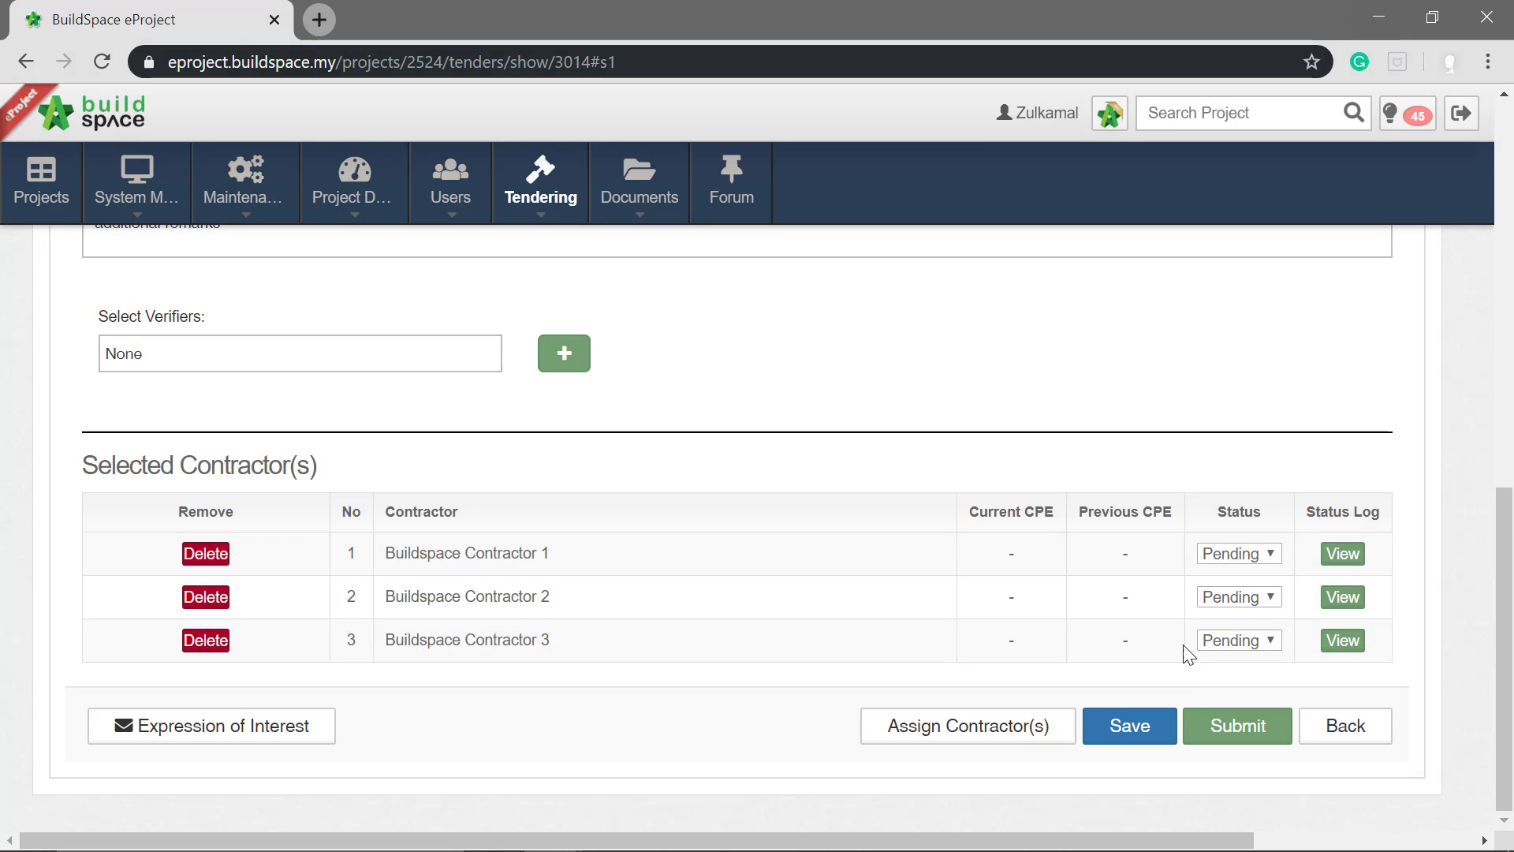
{"action": "mouse_move", "coordinate": [725, 696]}
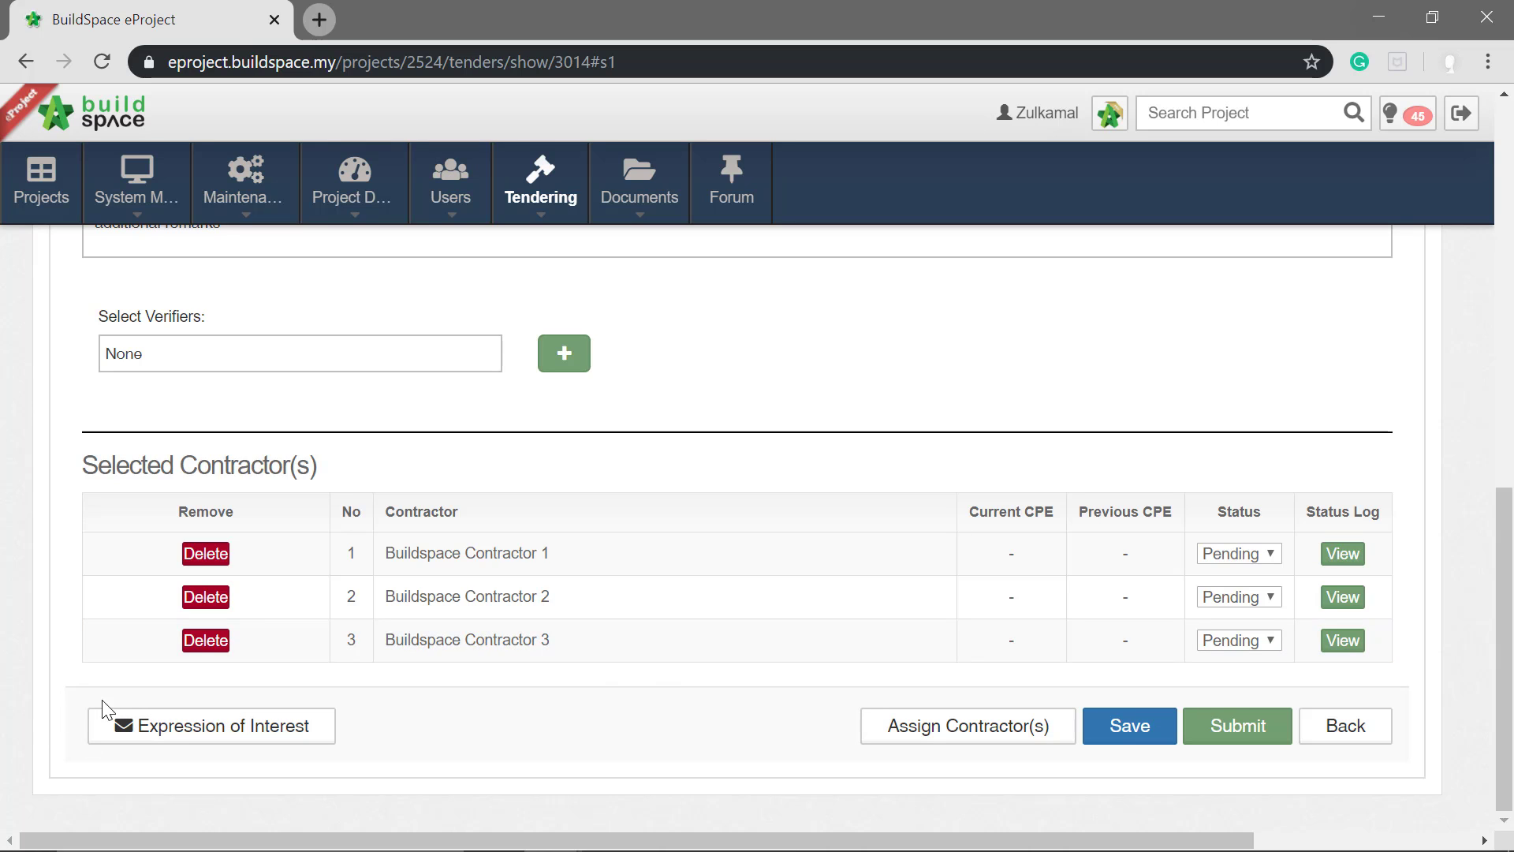
{"action": "mouse_move", "coordinate": [118, 689]}
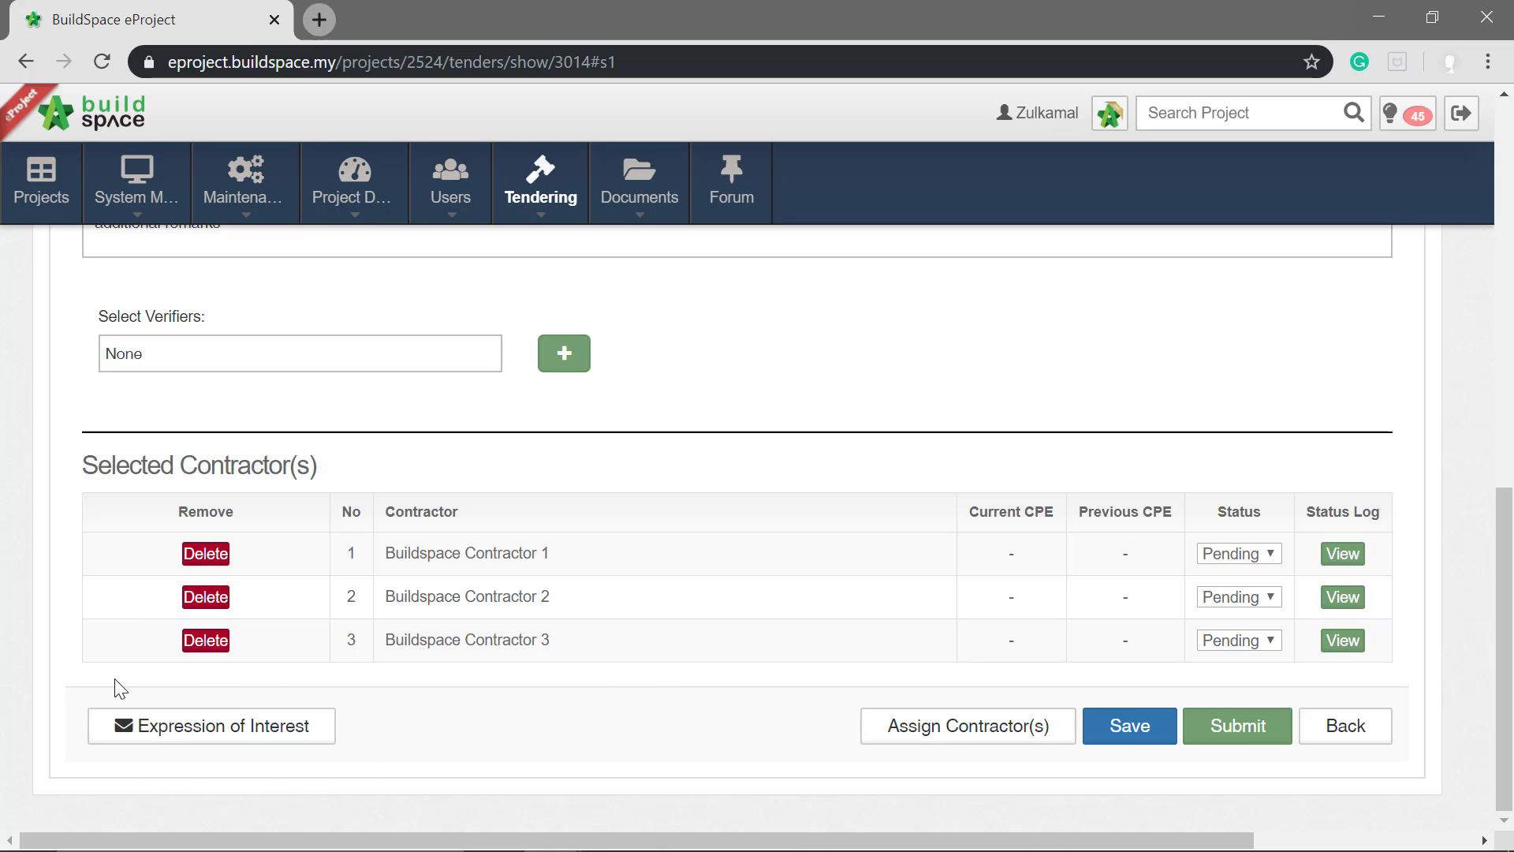
{"action": "mouse_move", "coordinate": [519, 732]}
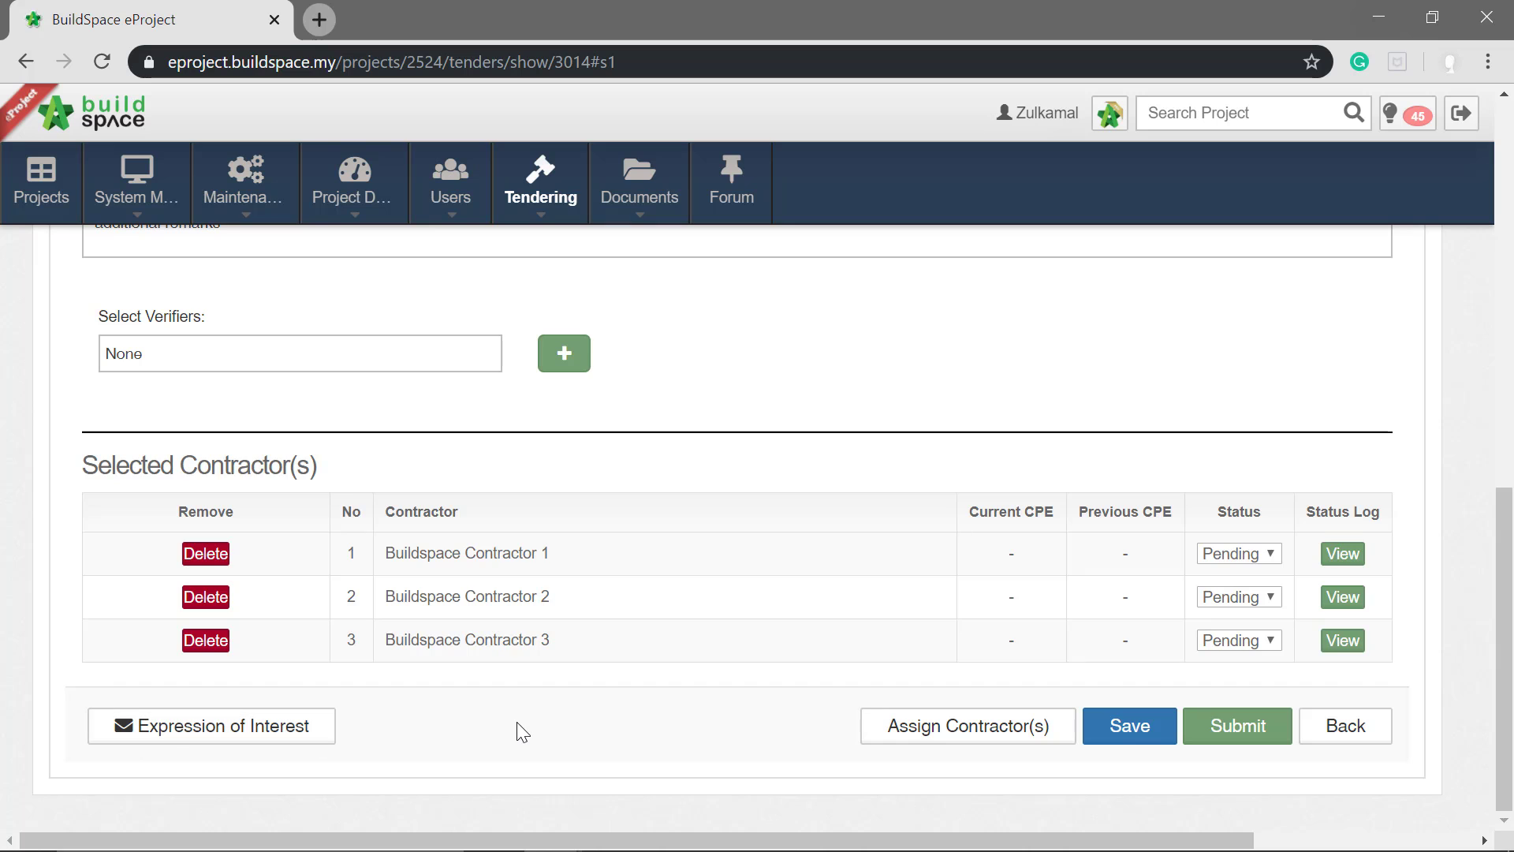
{"action": "mouse_move", "coordinate": [598, 723]}
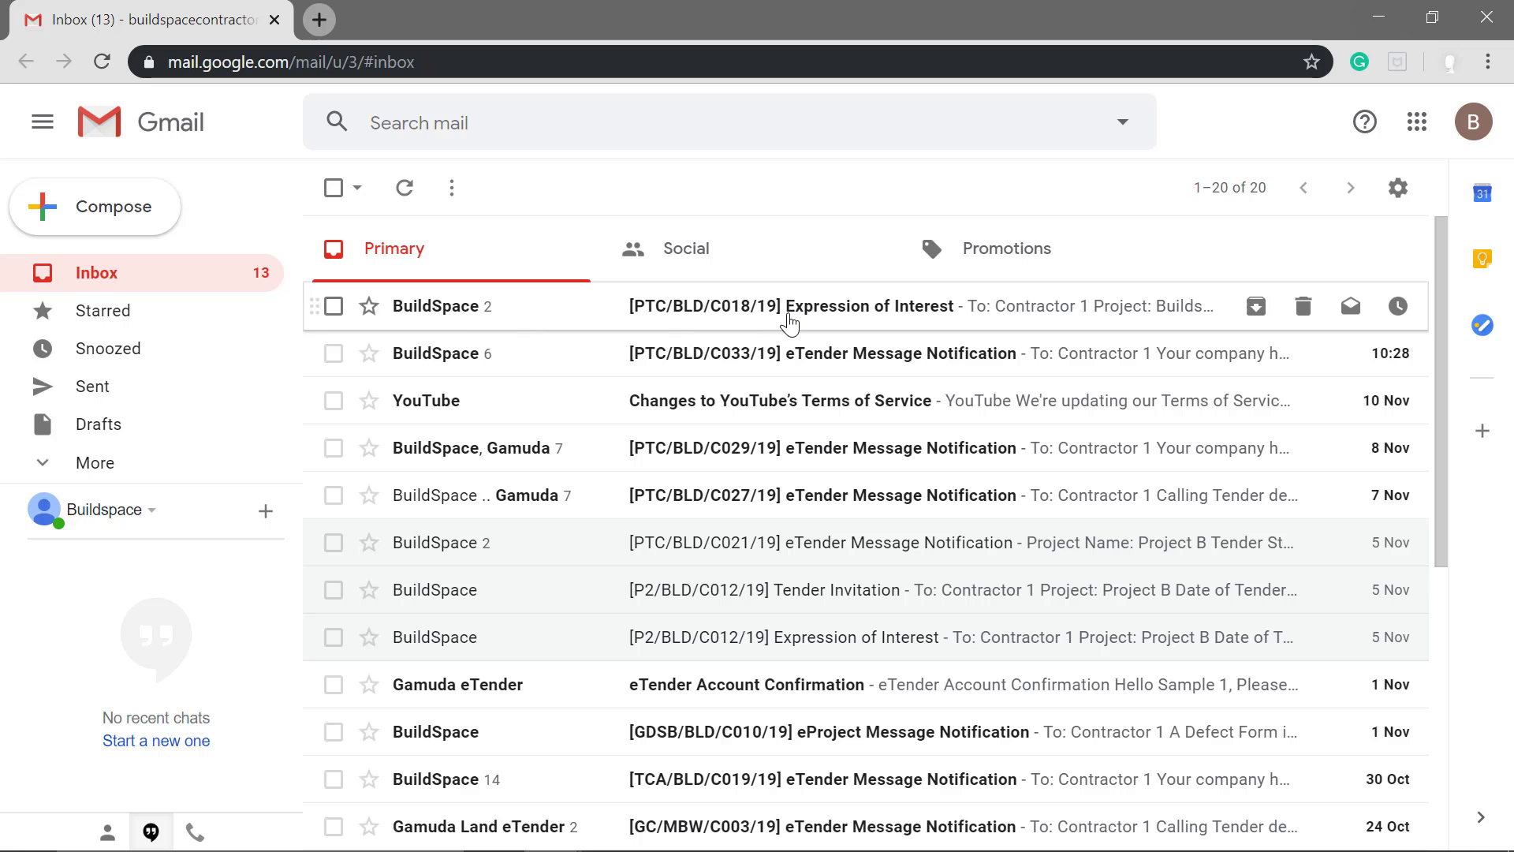
- Open the [PTC/BLD/C018/19] Expression of Interest email and scroll to the rokeby 1234 invitation
{"action": "left_click", "coordinate": [789, 306]}
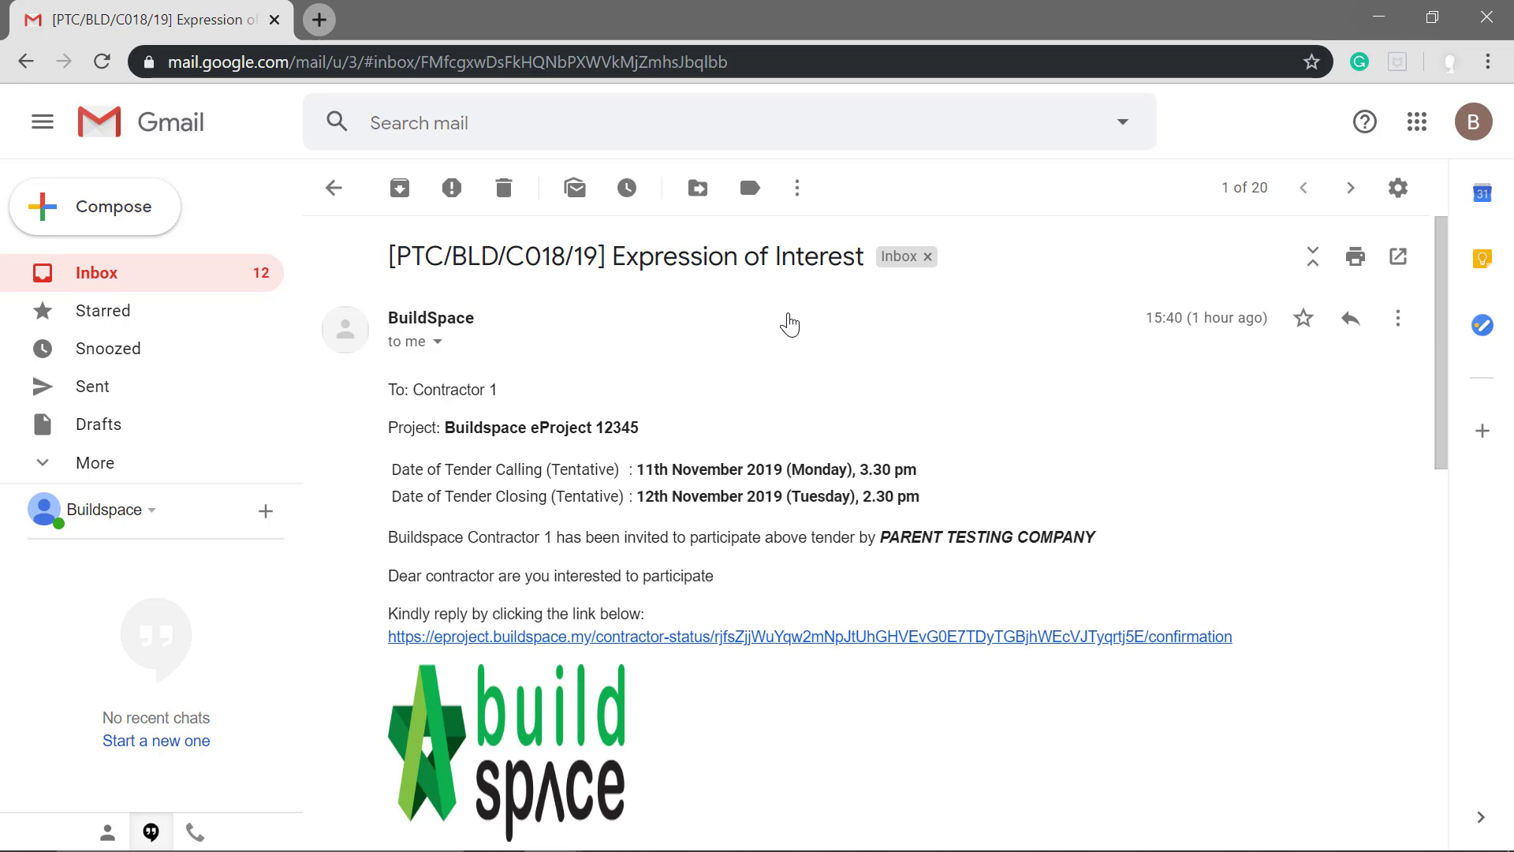
{"action": "mouse_move", "coordinate": [1397, 317]}
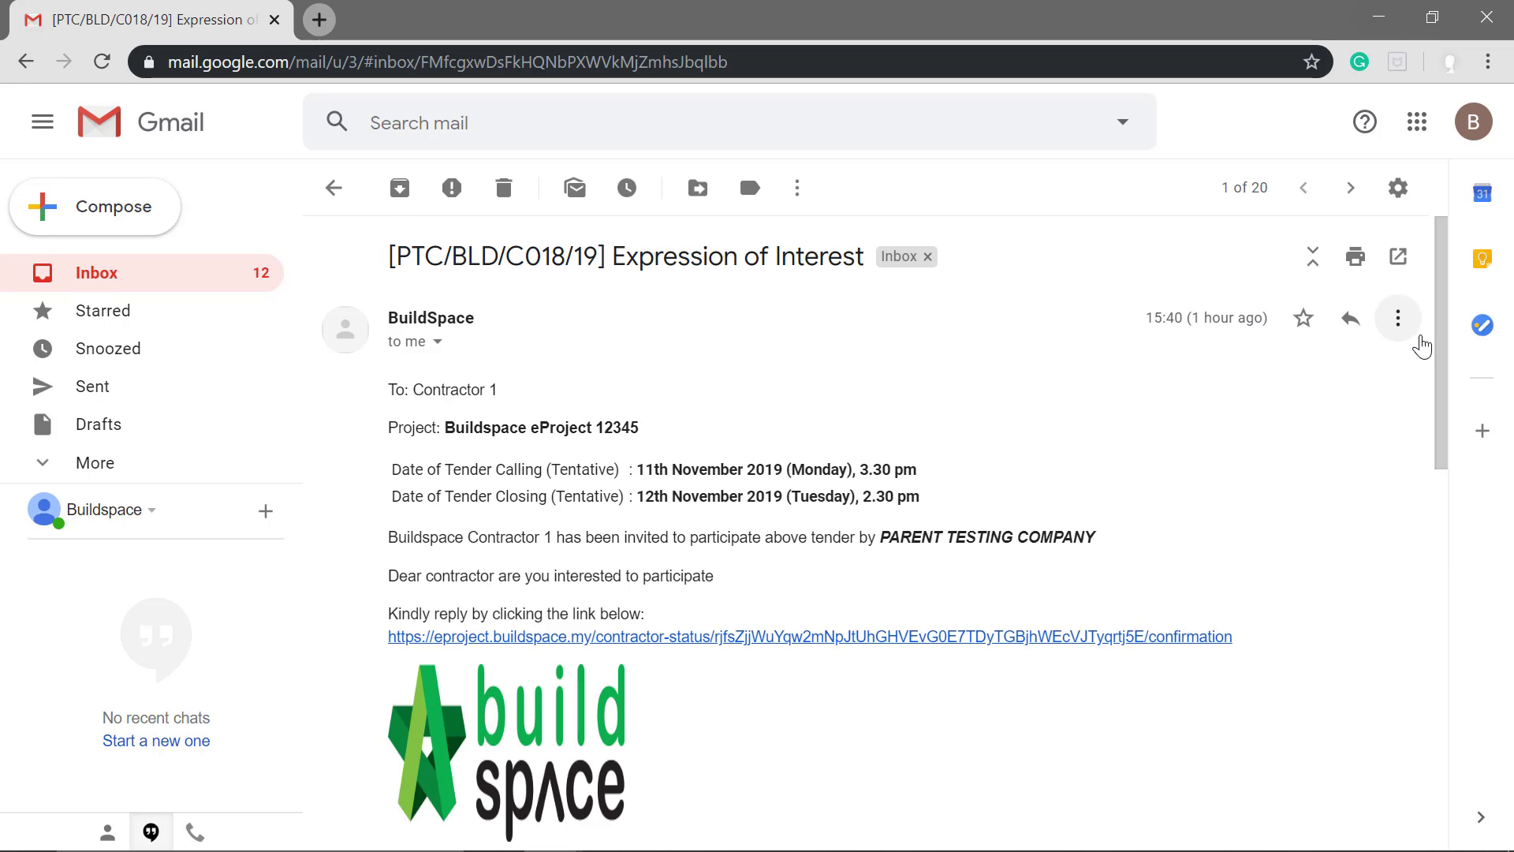
{"action": "scroll", "scroll_direction": "down", "scroll_amount": 3}
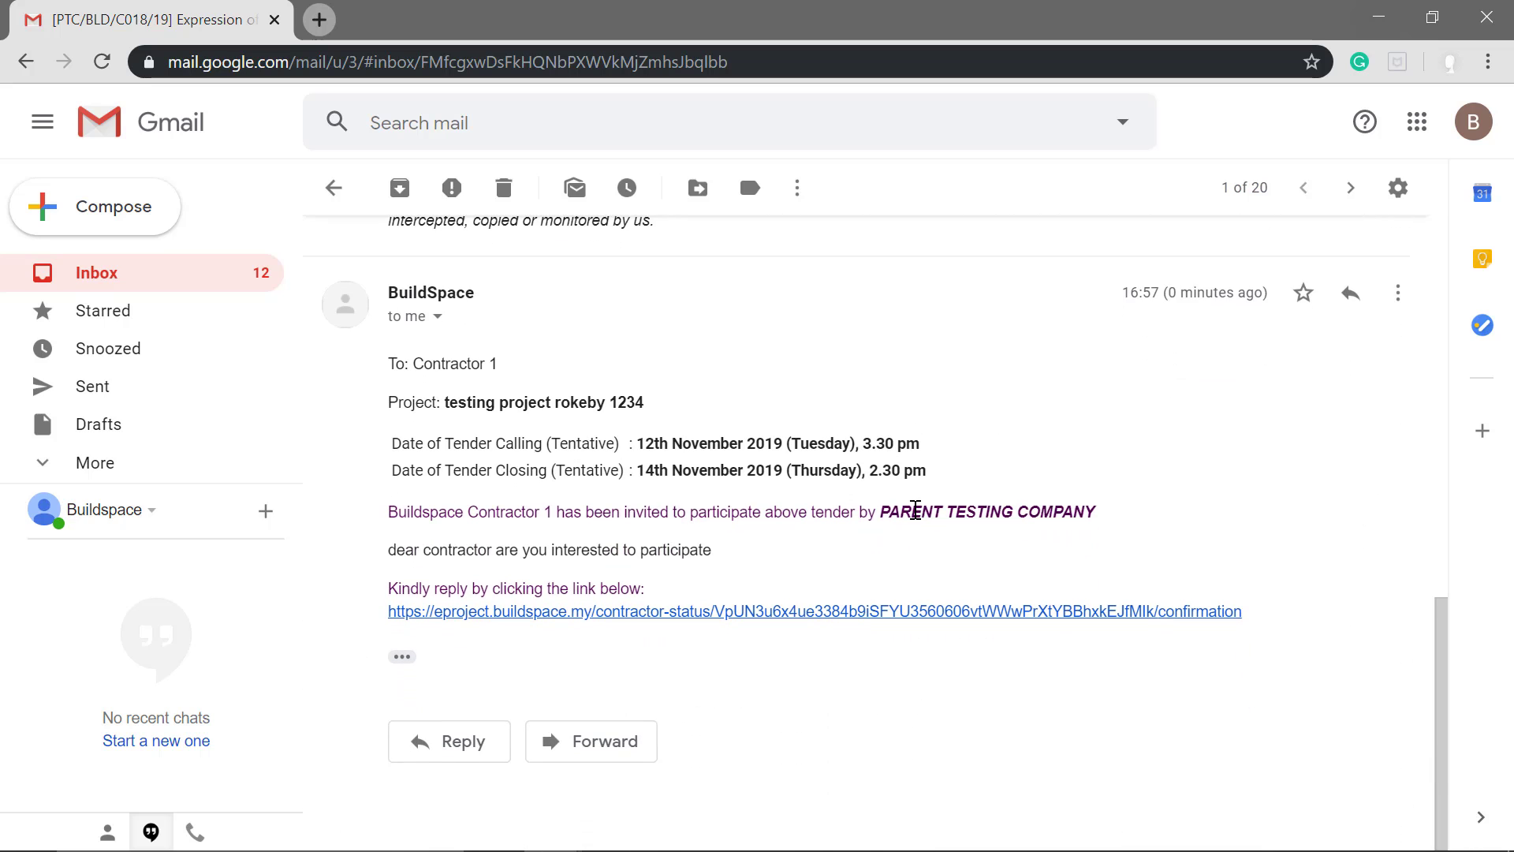
{"action": "mouse_move", "coordinate": [375, 606]}
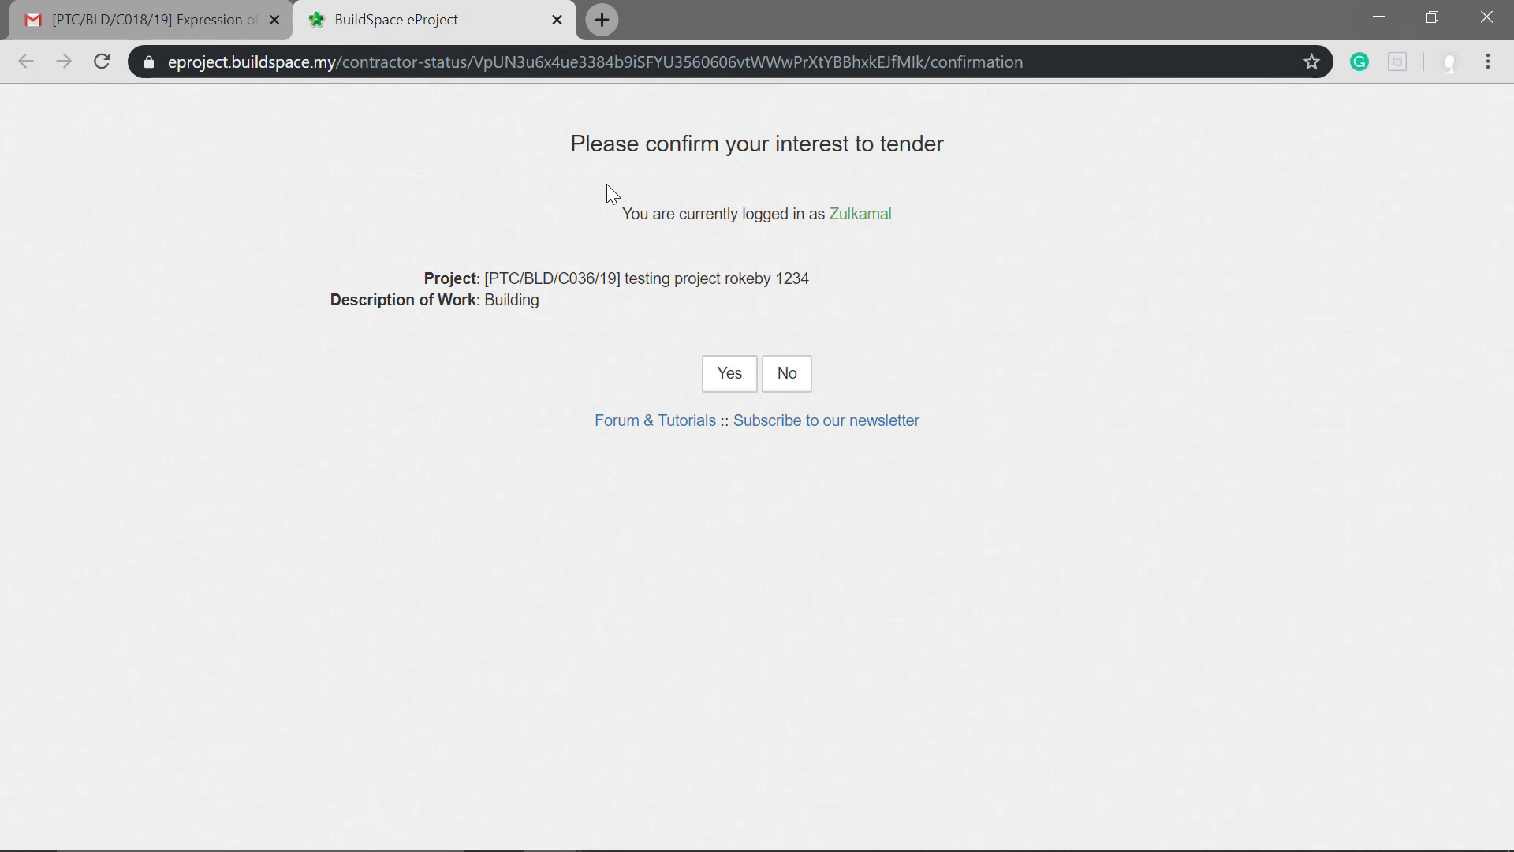
{"action": "mouse_move", "coordinate": [597, 196]}
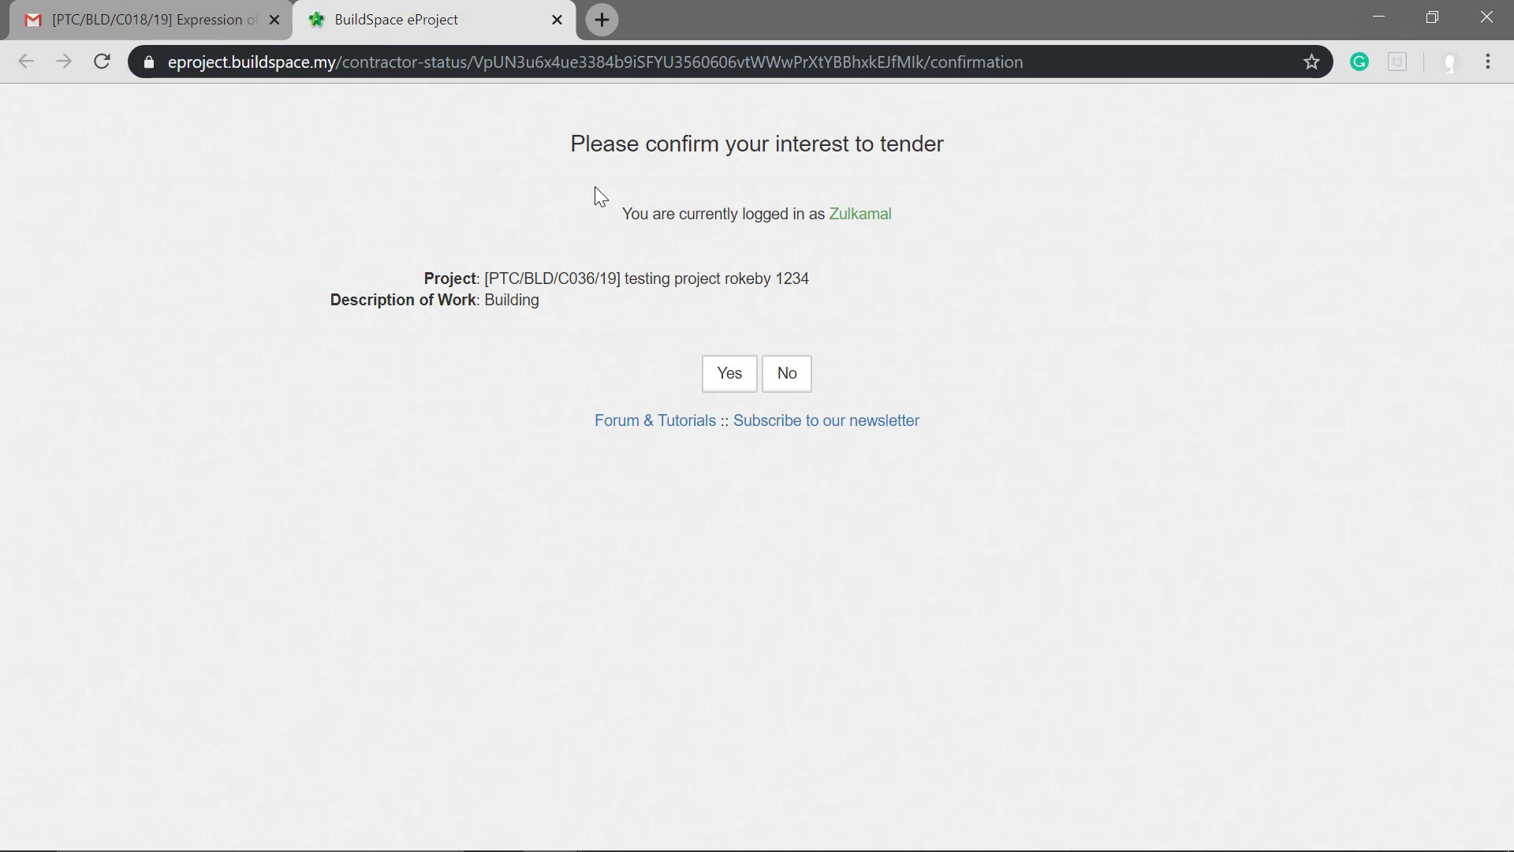
{"action": "mouse_move", "coordinate": [703, 362]}
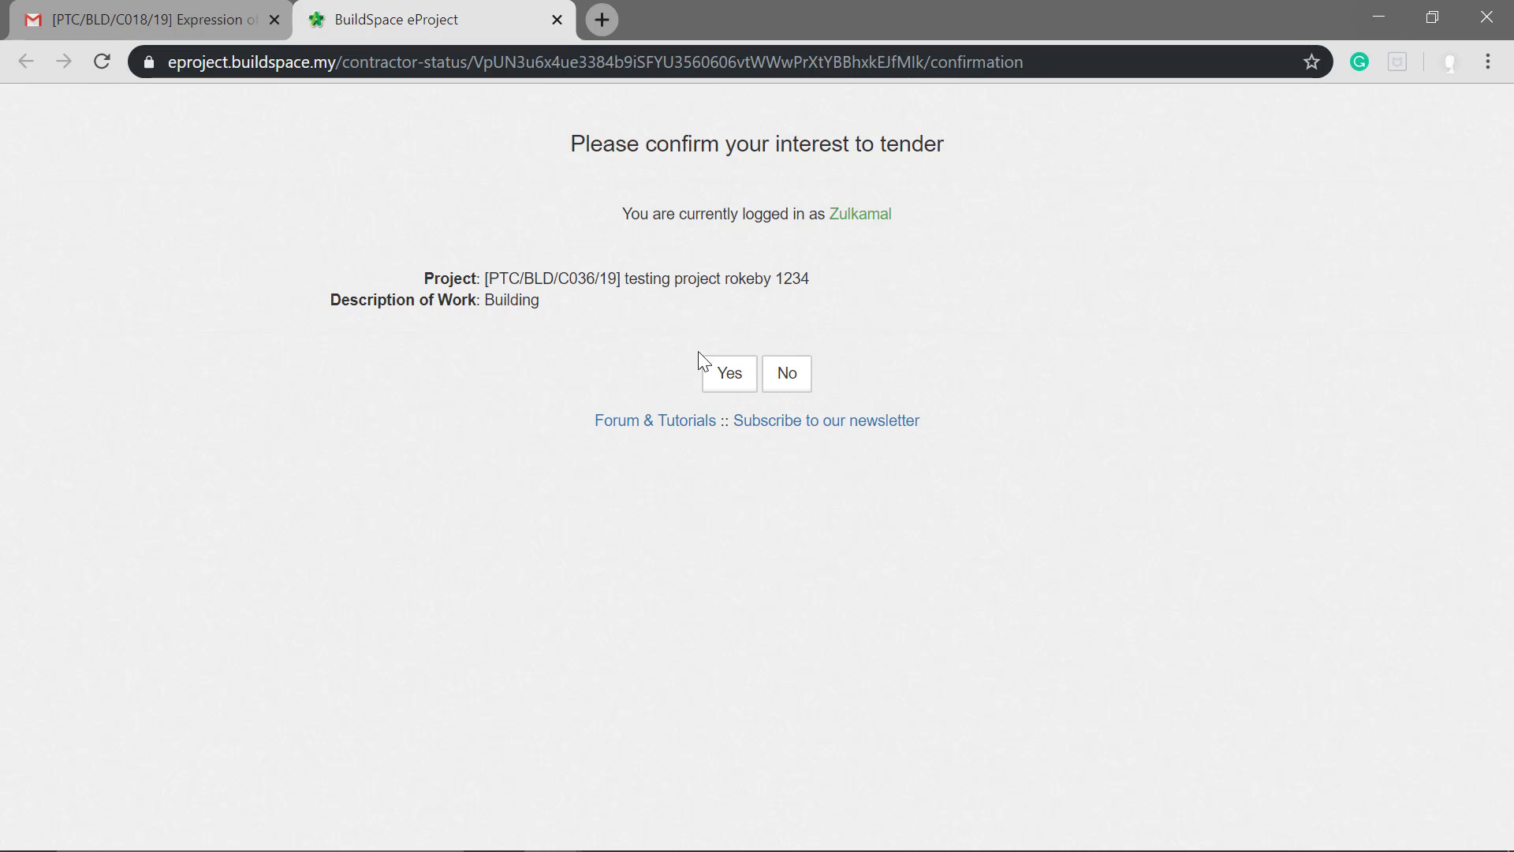
{"action": "mouse_move", "coordinate": [834, 378]}
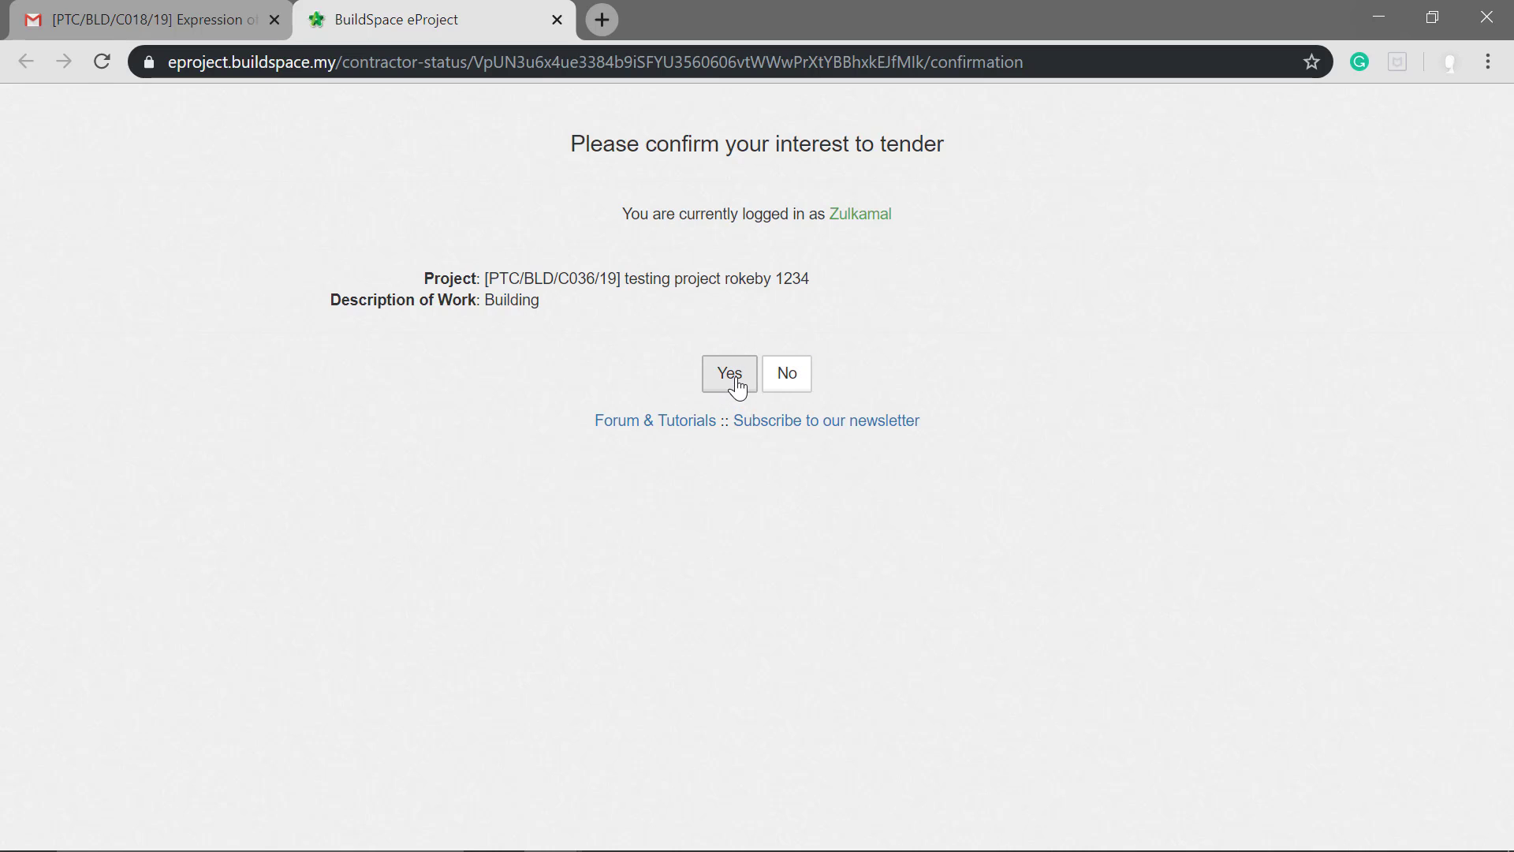
- Confirm interest to tender for testing project rokeby 1234 with the remark 'im interested'
{"action": "left_click", "coordinate": [728, 373]}
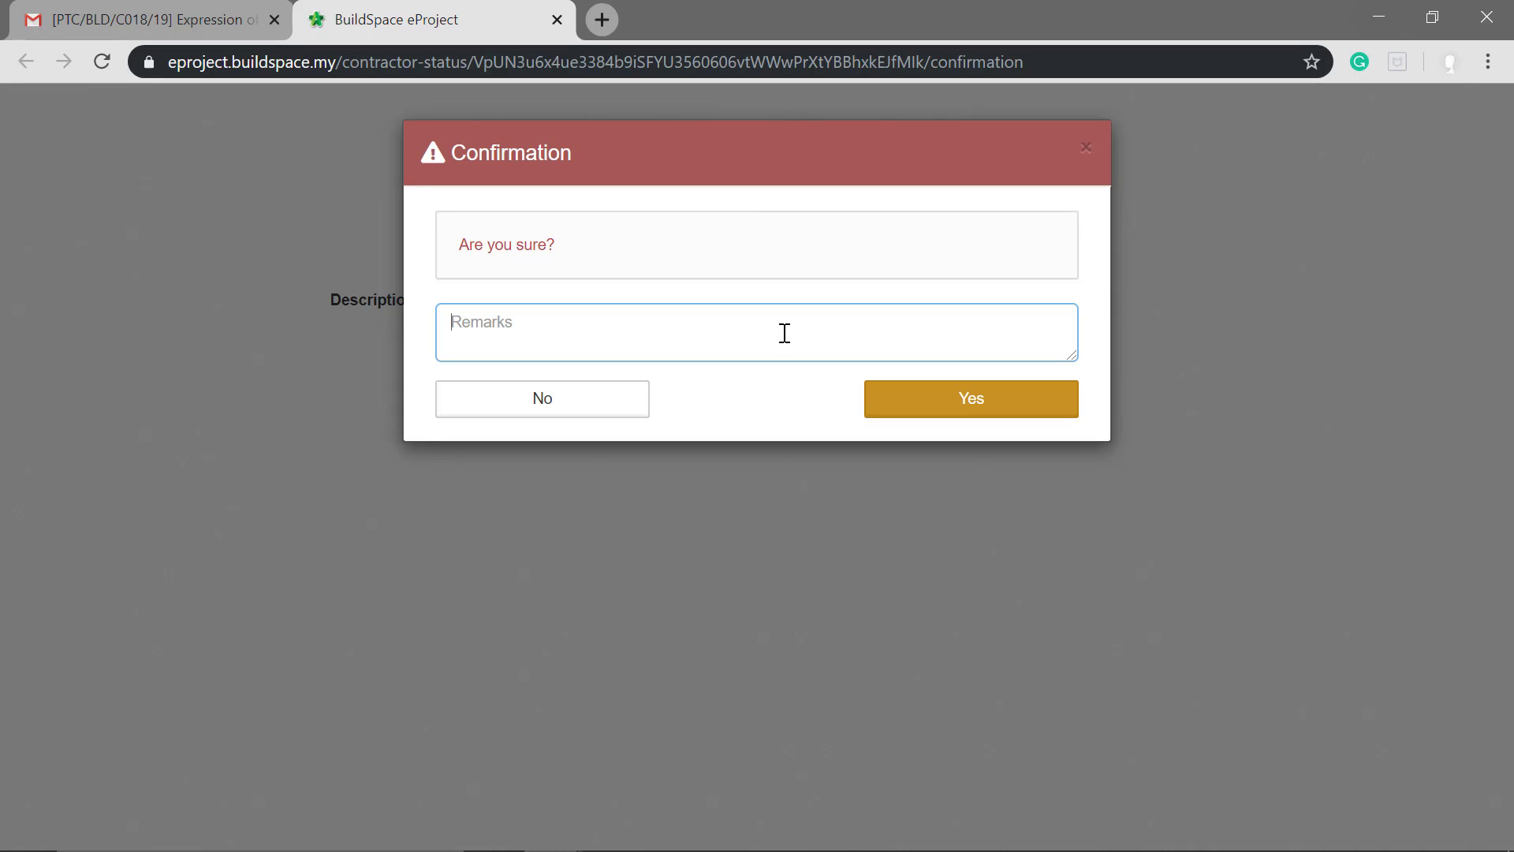
{"action": "type", "text": "im a"}
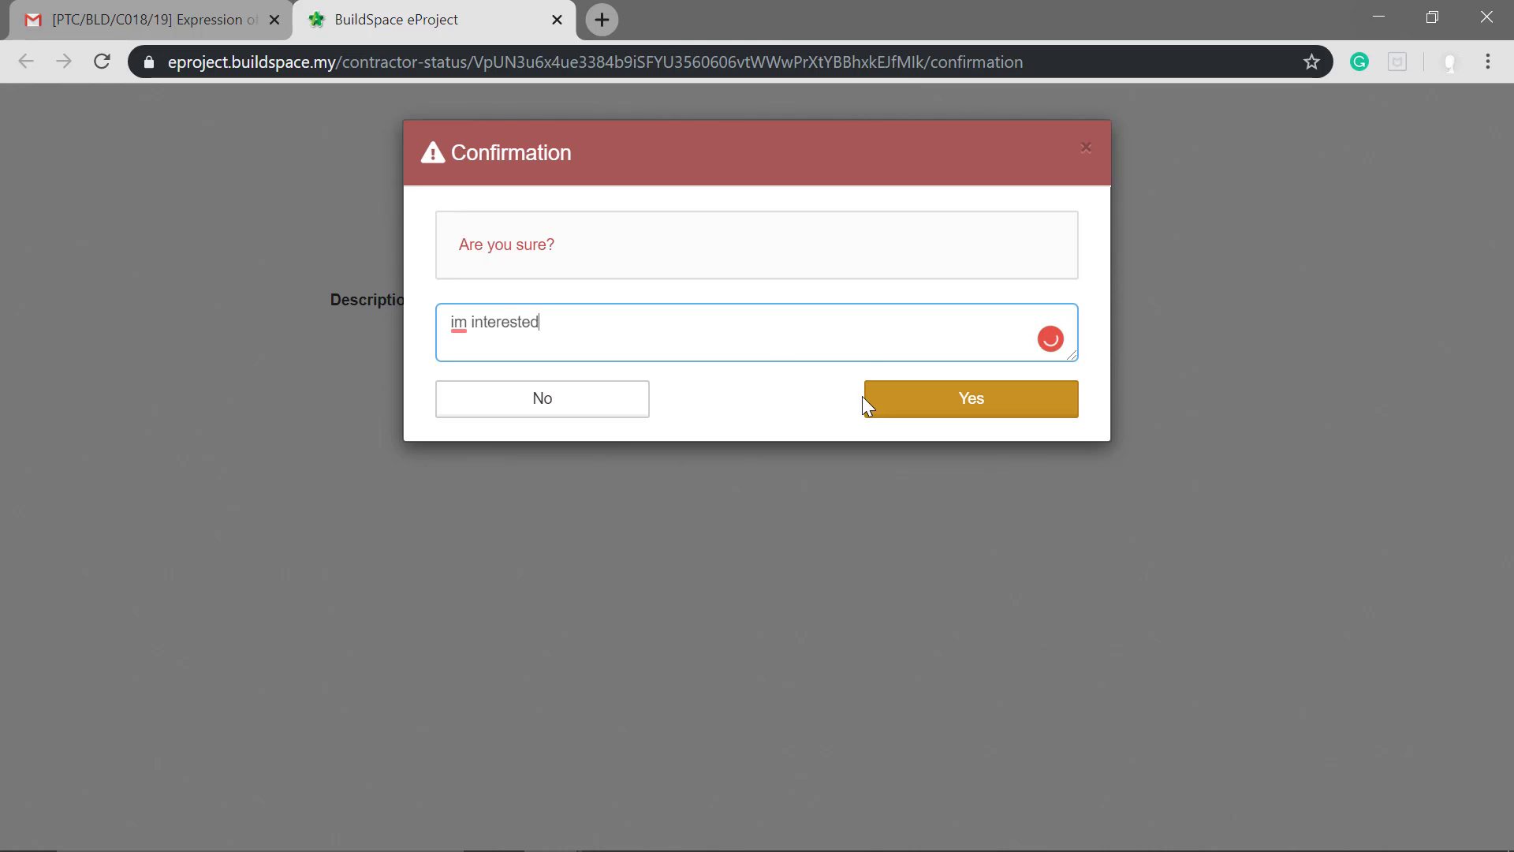
{"action": "left_click", "coordinate": [972, 399]}
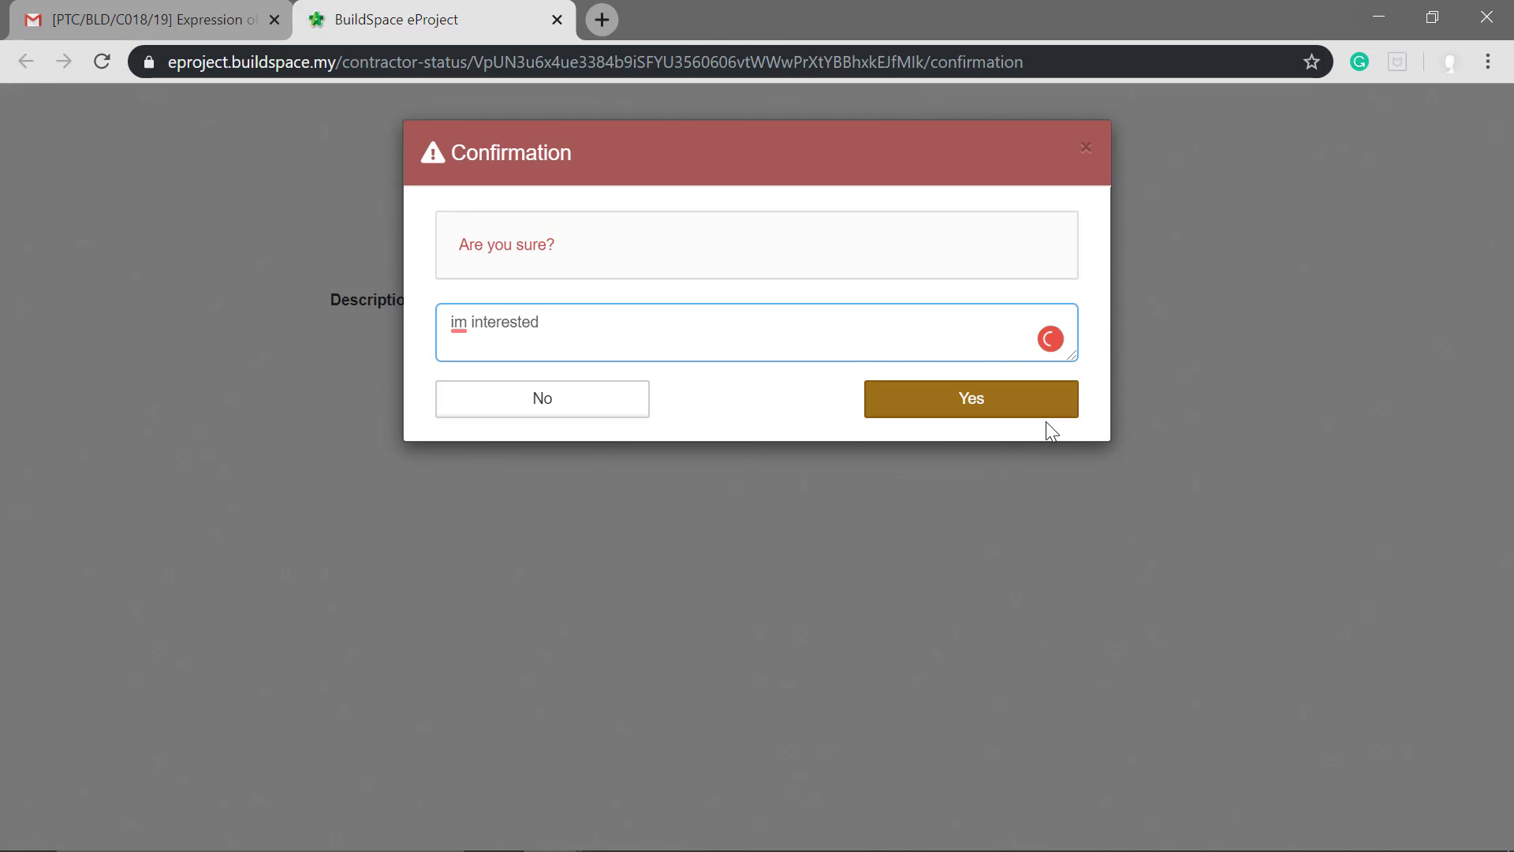
{"action": "left_click", "coordinate": [971, 398]}
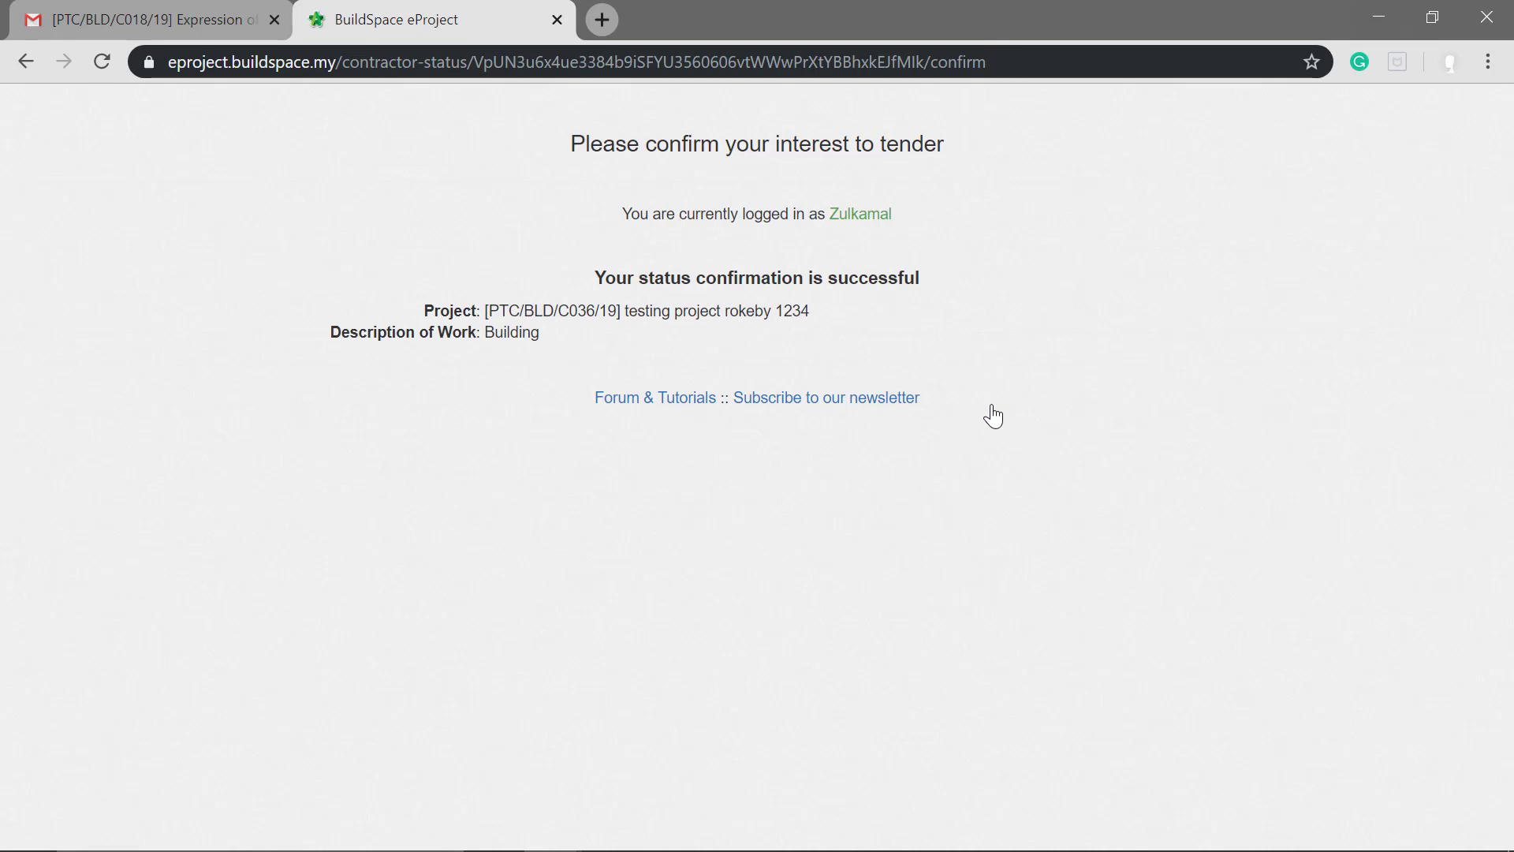
{"action": "mouse_move", "coordinate": [1013, 245]}
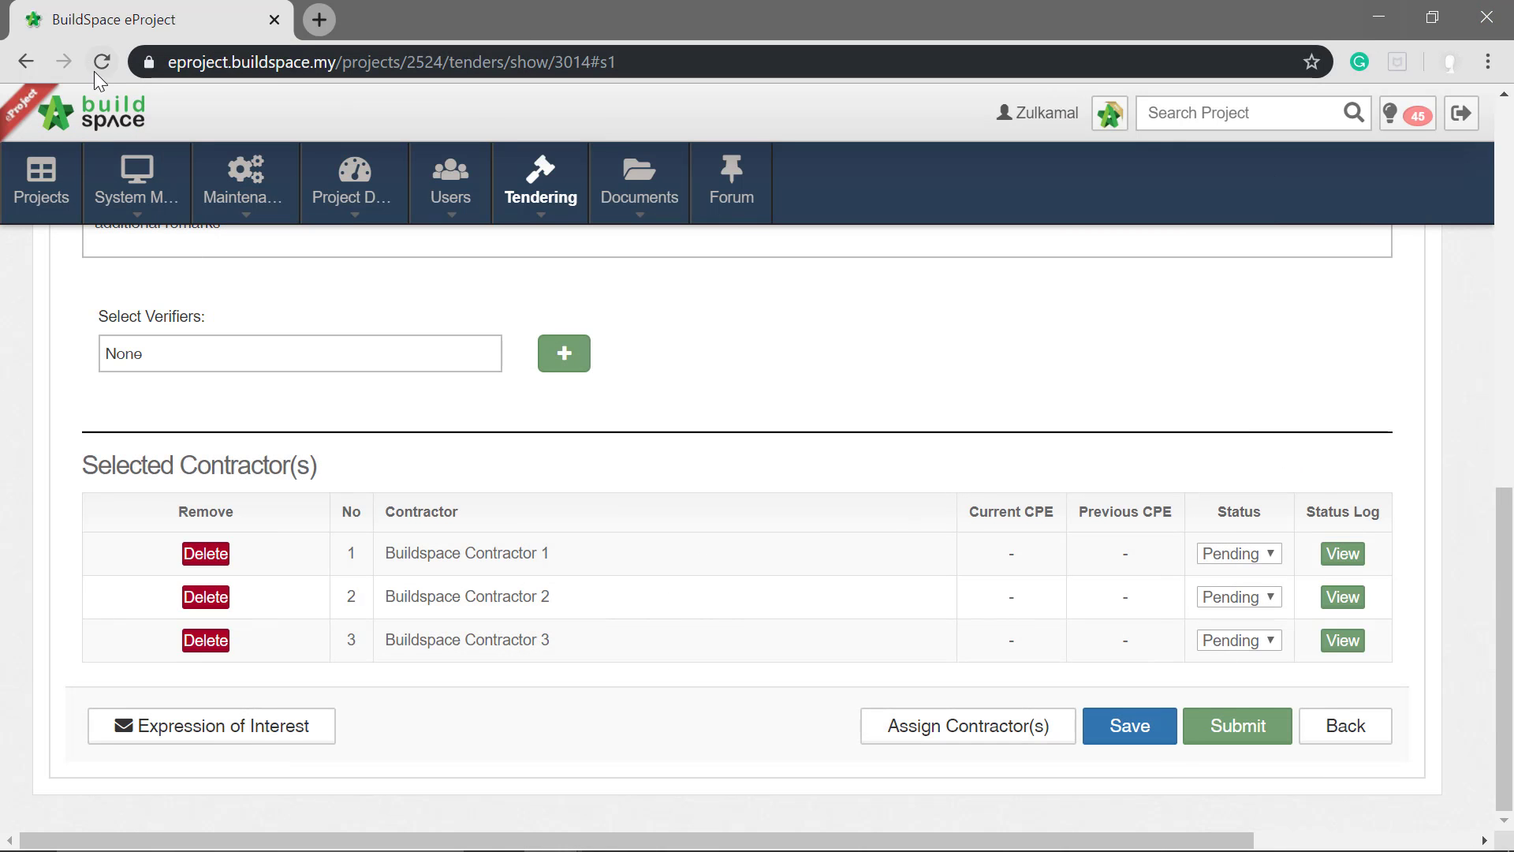
{"action": "mouse_move", "coordinate": [103, 64]}
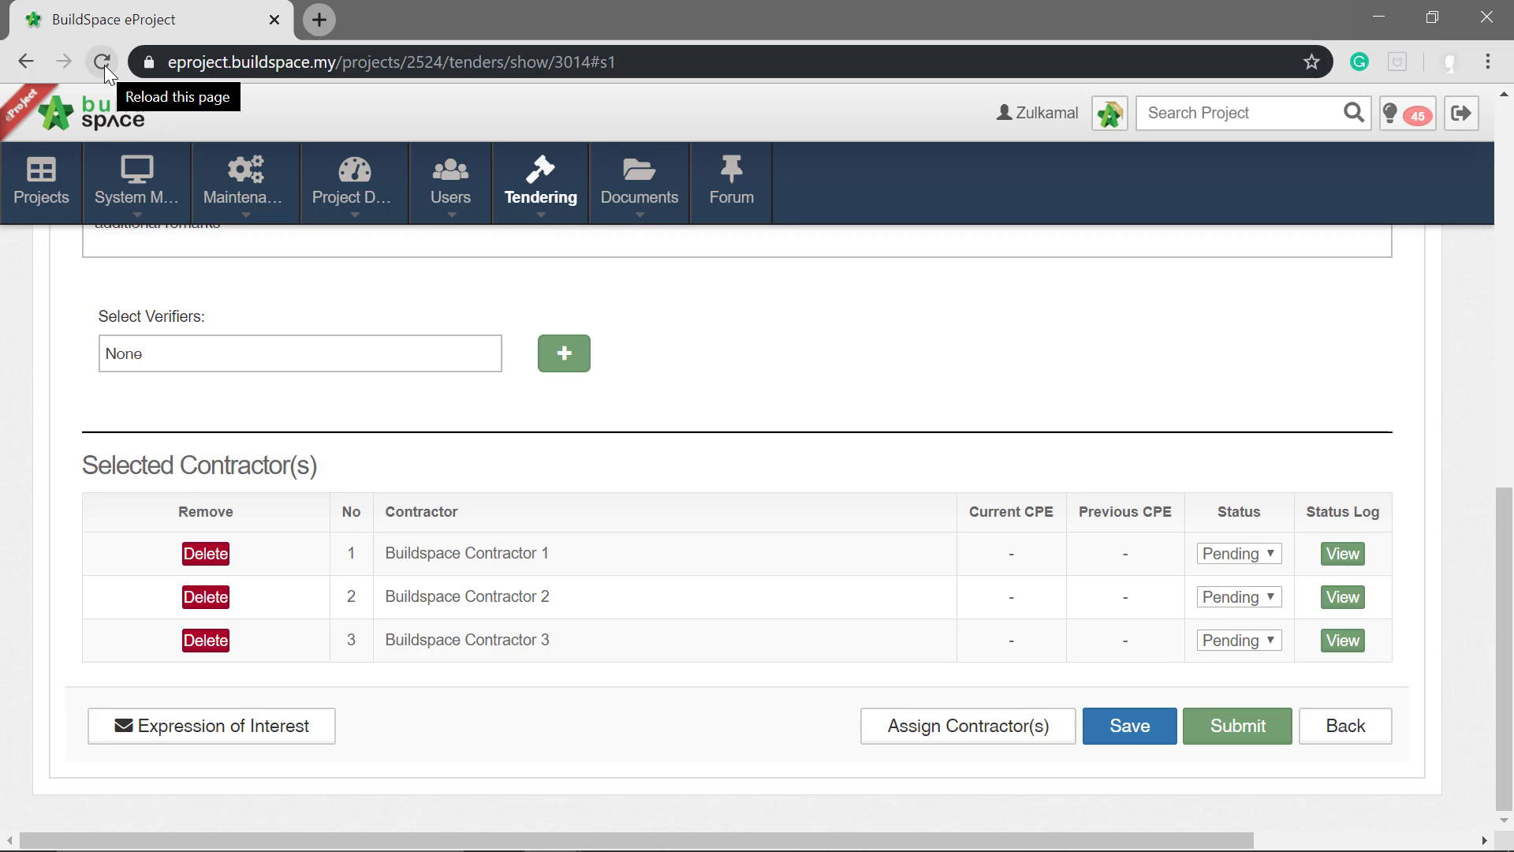
- Reload the tender page and review Buildspace Contractor 1's status log showing 'im interested'
{"action": "left_click", "coordinate": [245, 181]}
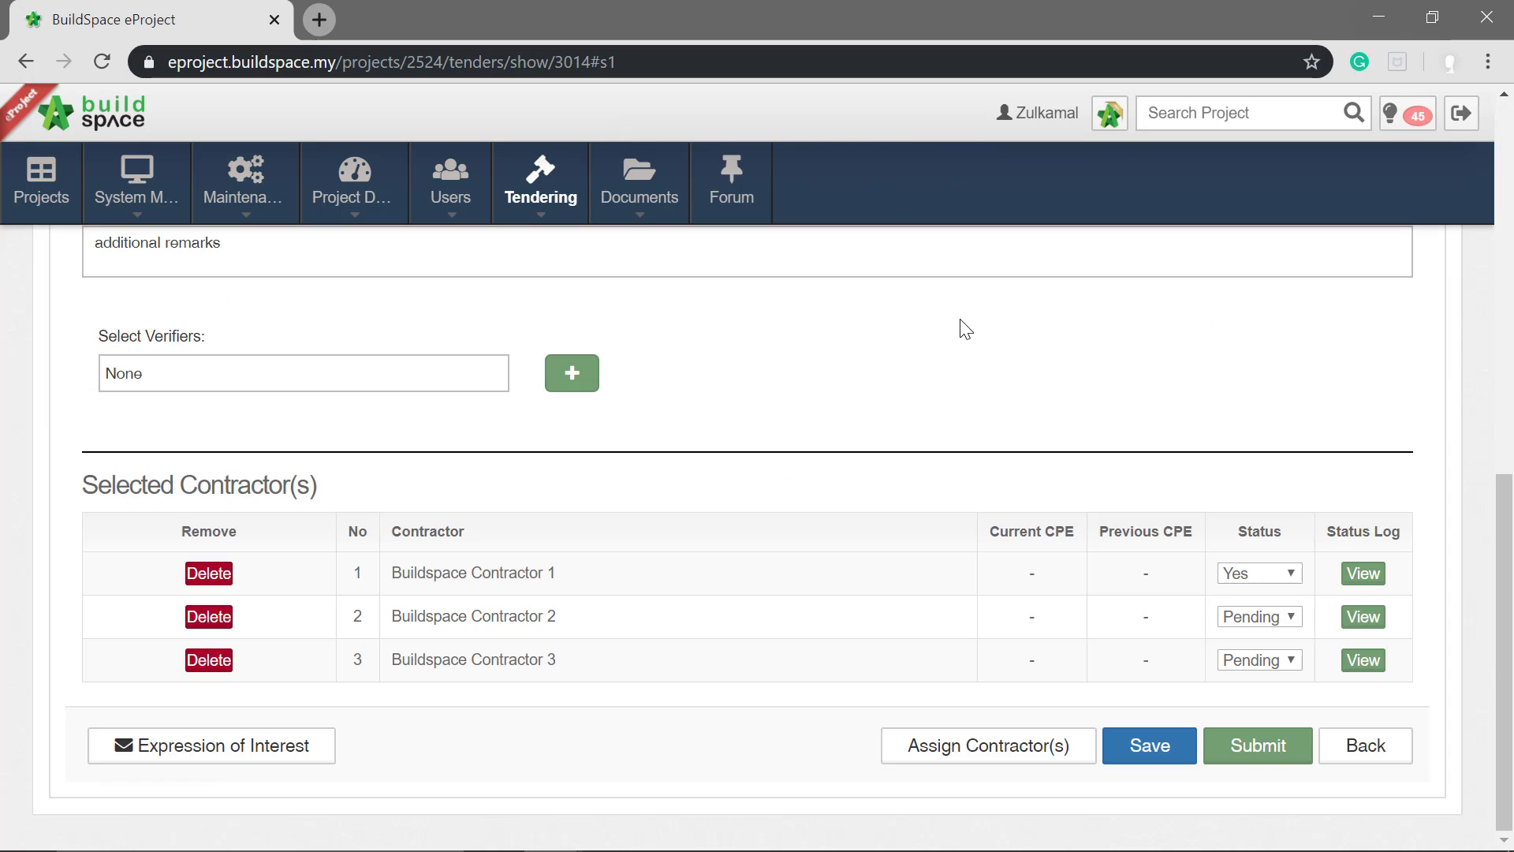
{"action": "mouse_move", "coordinate": [1307, 569]}
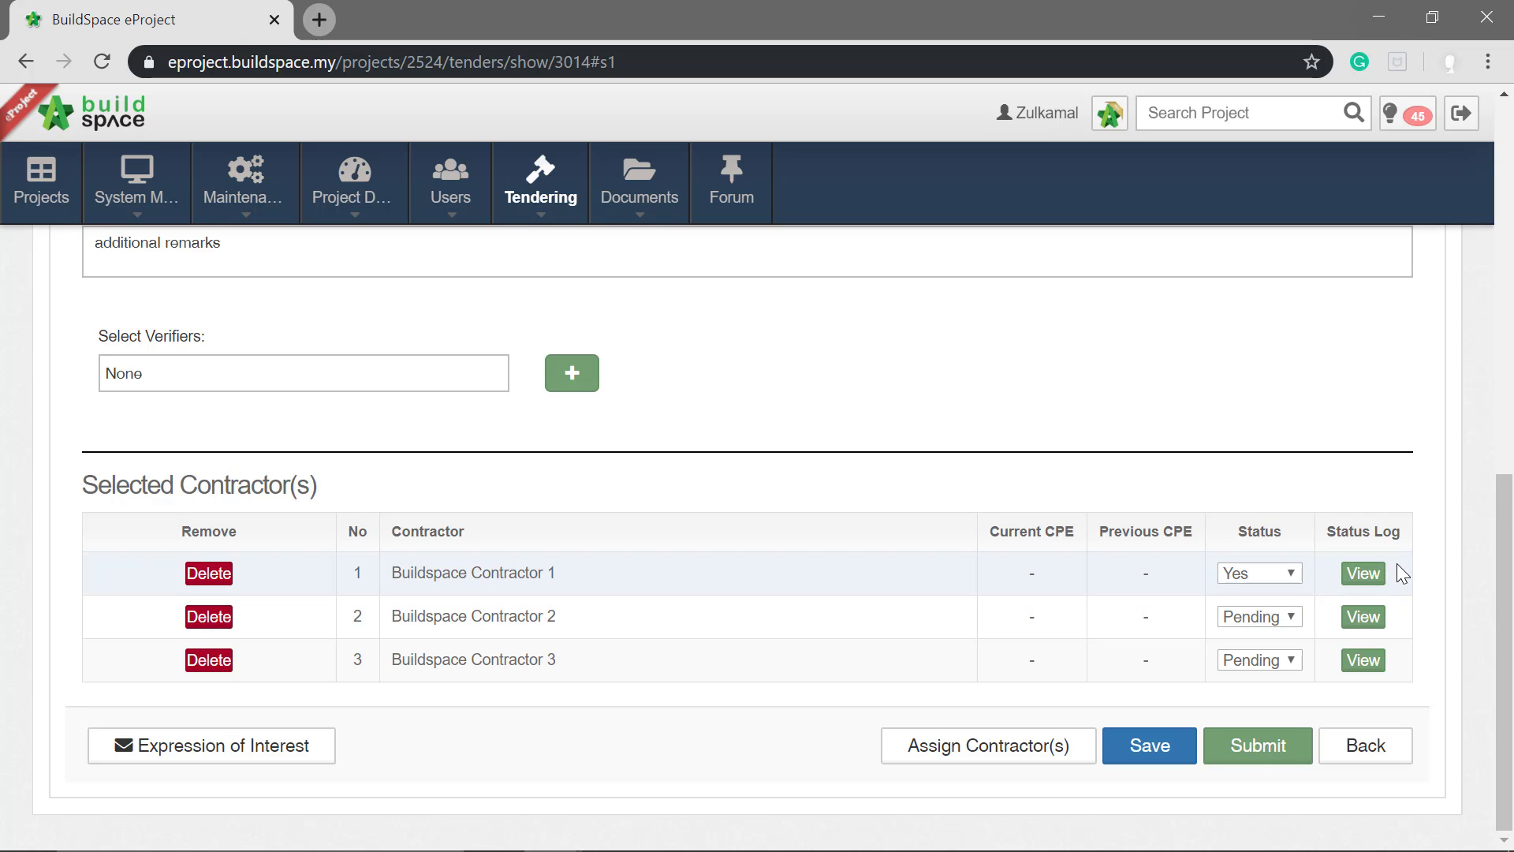
{"action": "left_click", "coordinate": [1362, 573]}
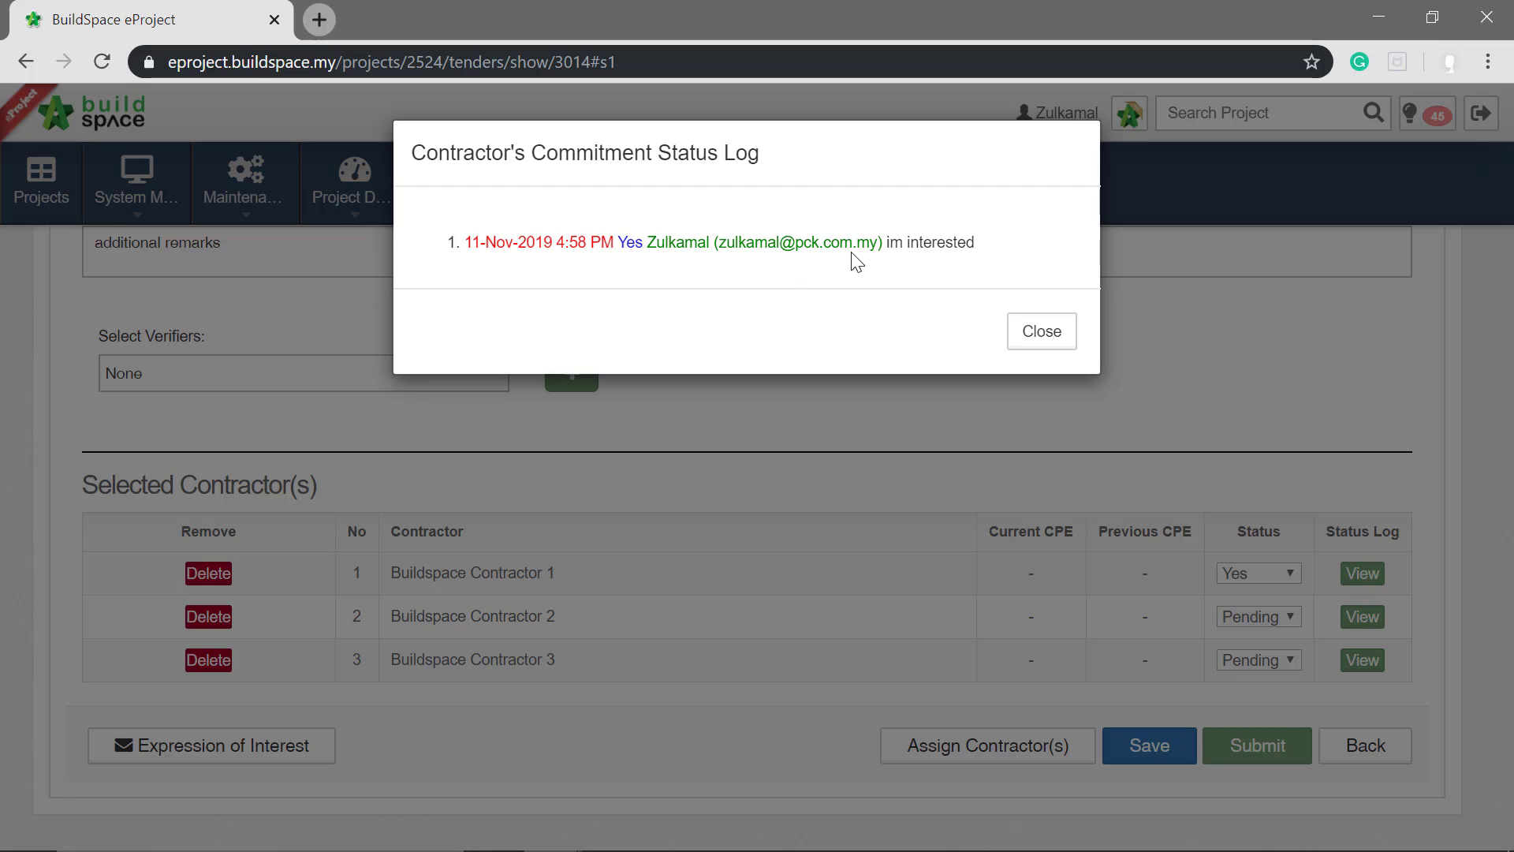
{"action": "mouse_move", "coordinate": [919, 220]}
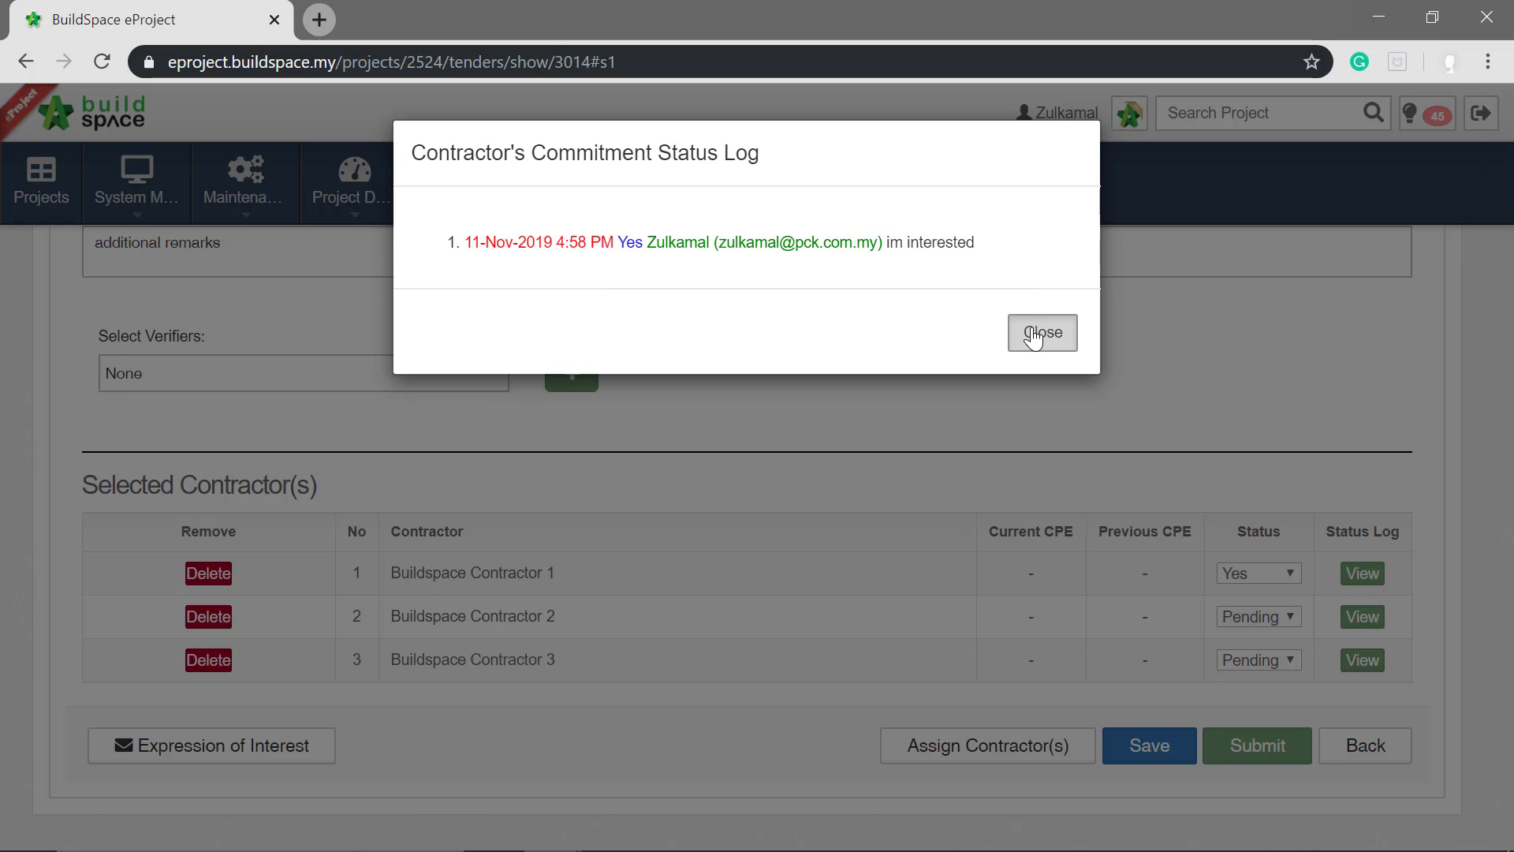
{"action": "left_click", "coordinate": [1042, 333]}
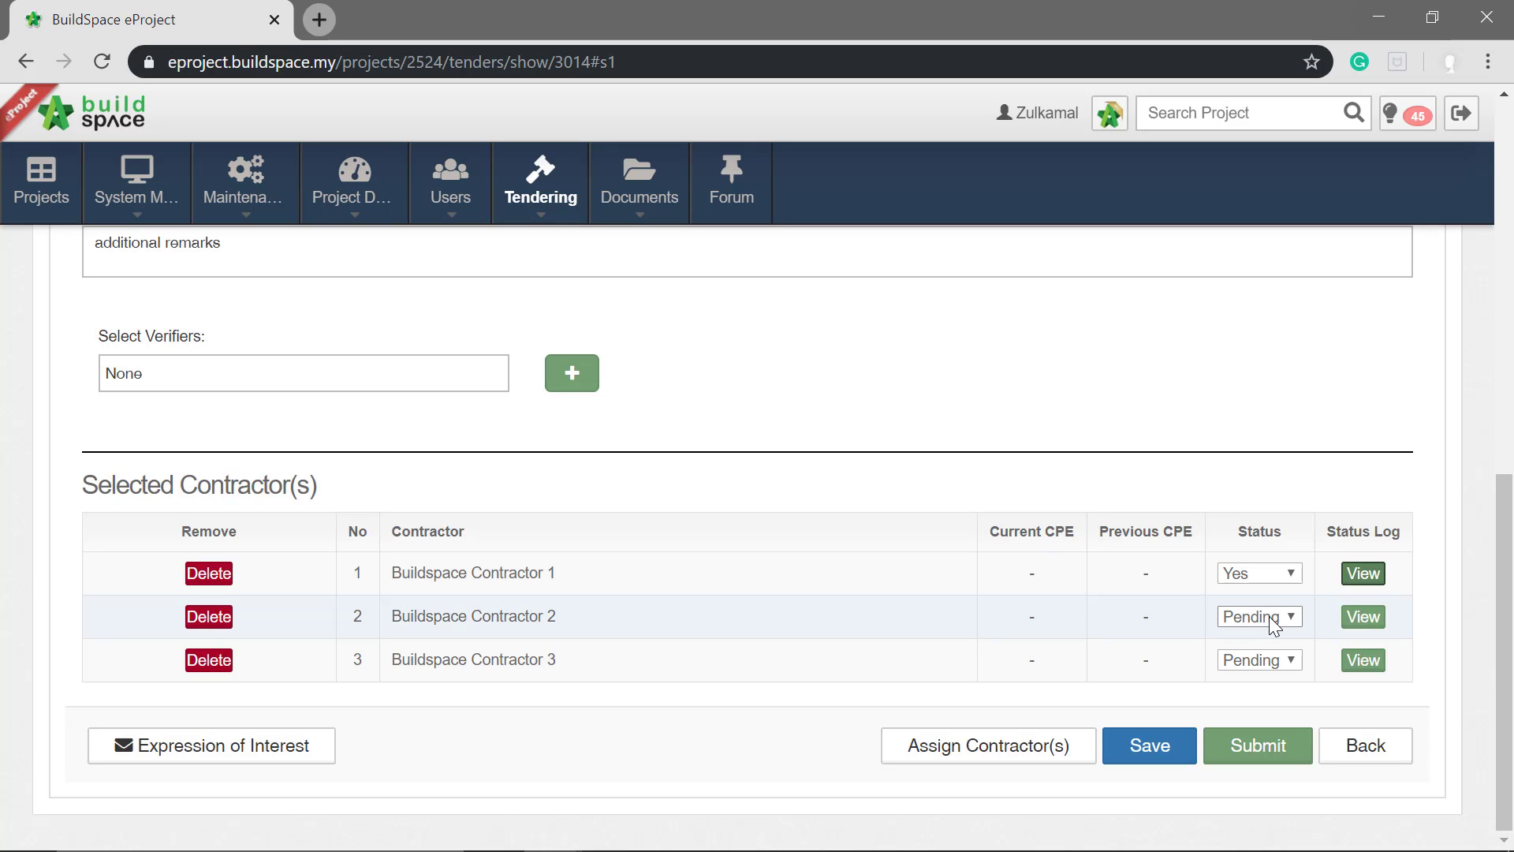
- Set the status of Buildspace Contractors 2 and 3 to Yes
{"action": "left_click", "coordinate": [1258, 617]}
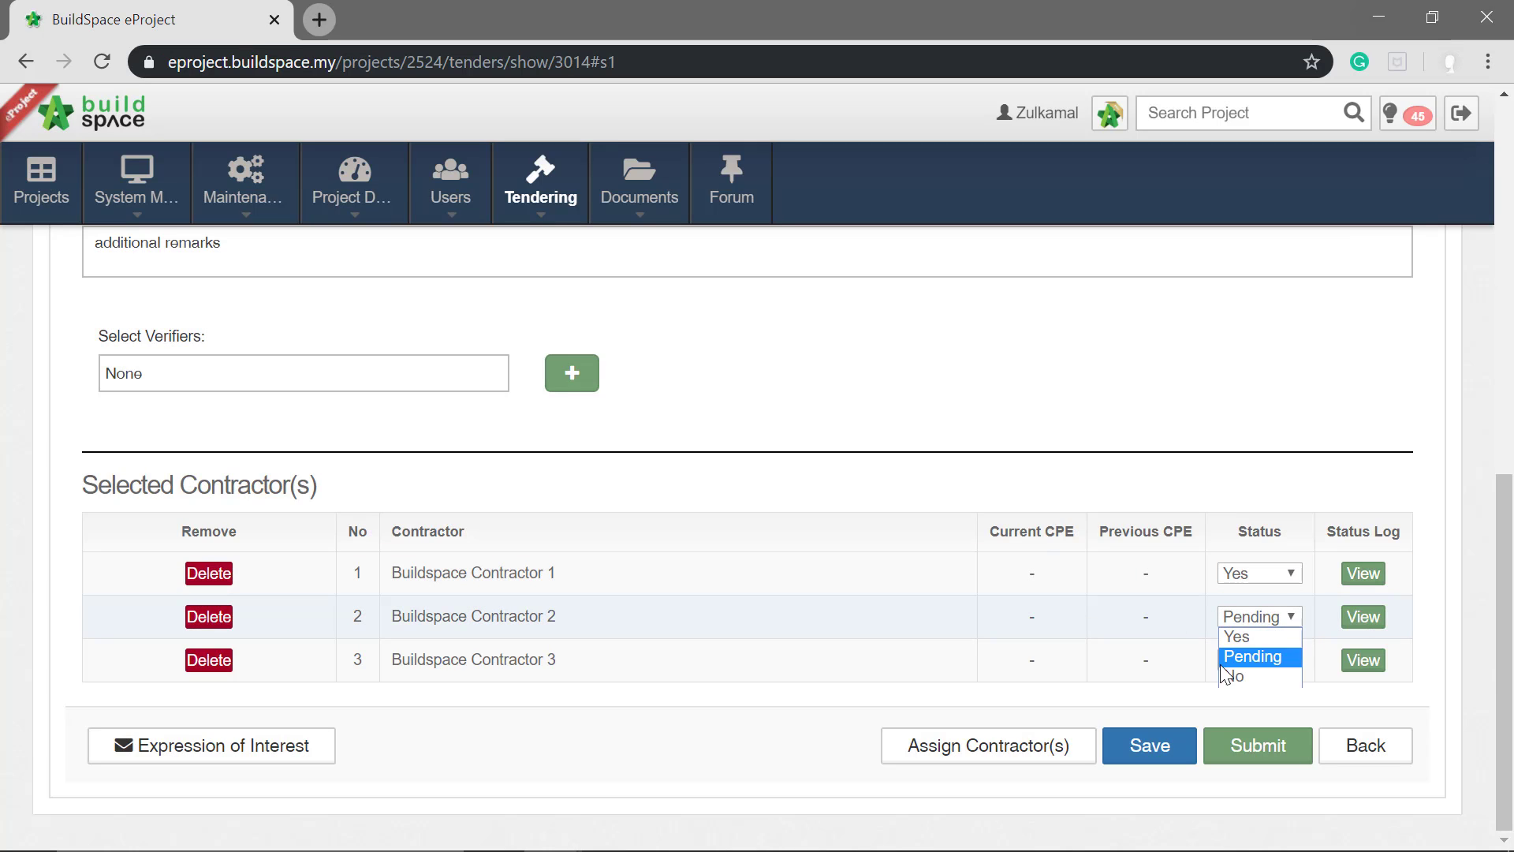
{"action": "left_click", "coordinate": [1237, 636]}
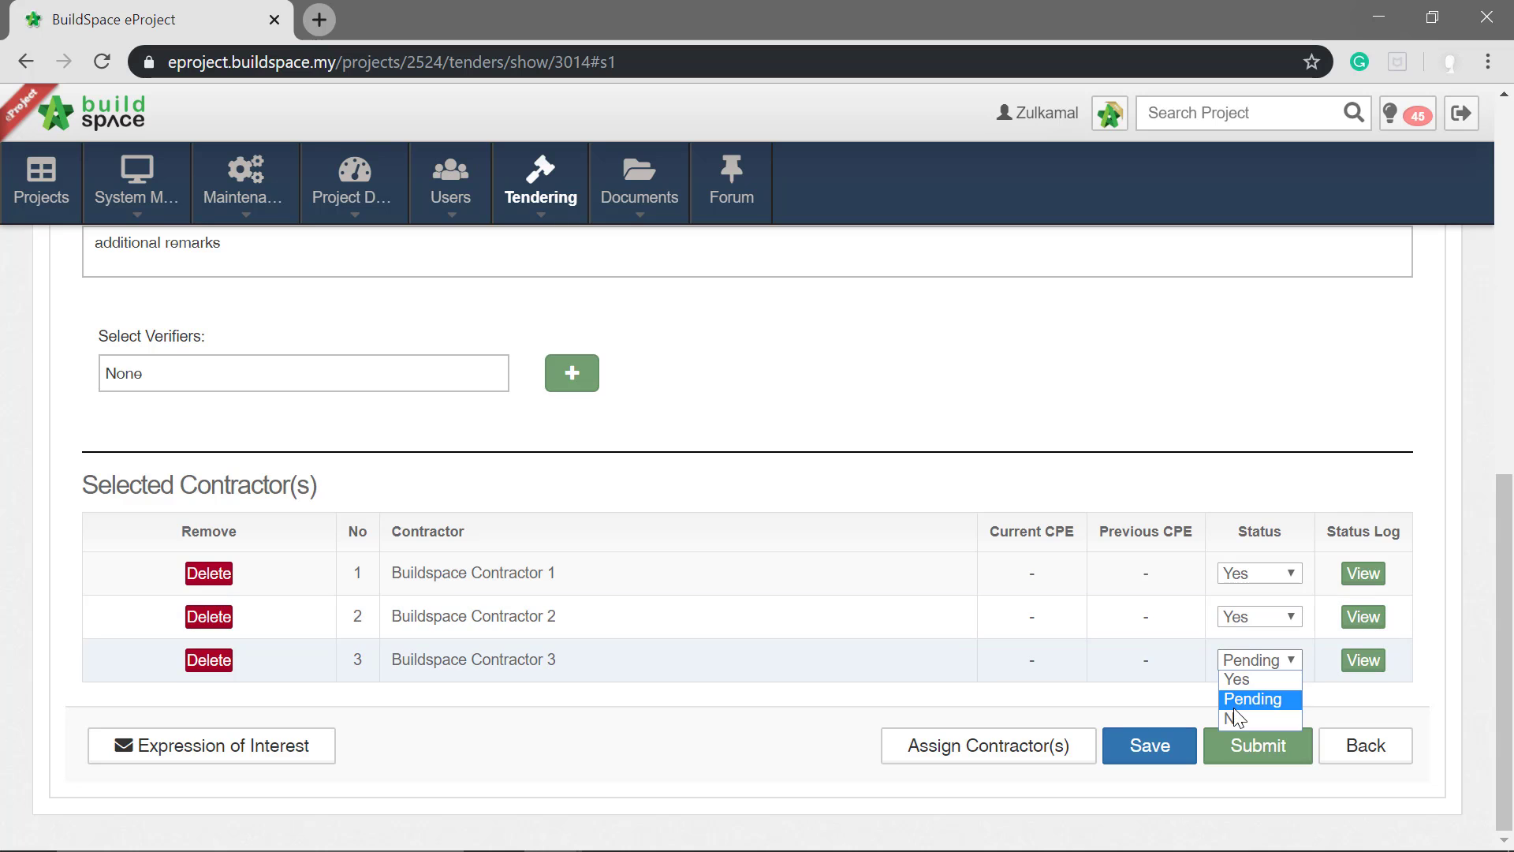
{"action": "left_click", "coordinate": [1235, 679]}
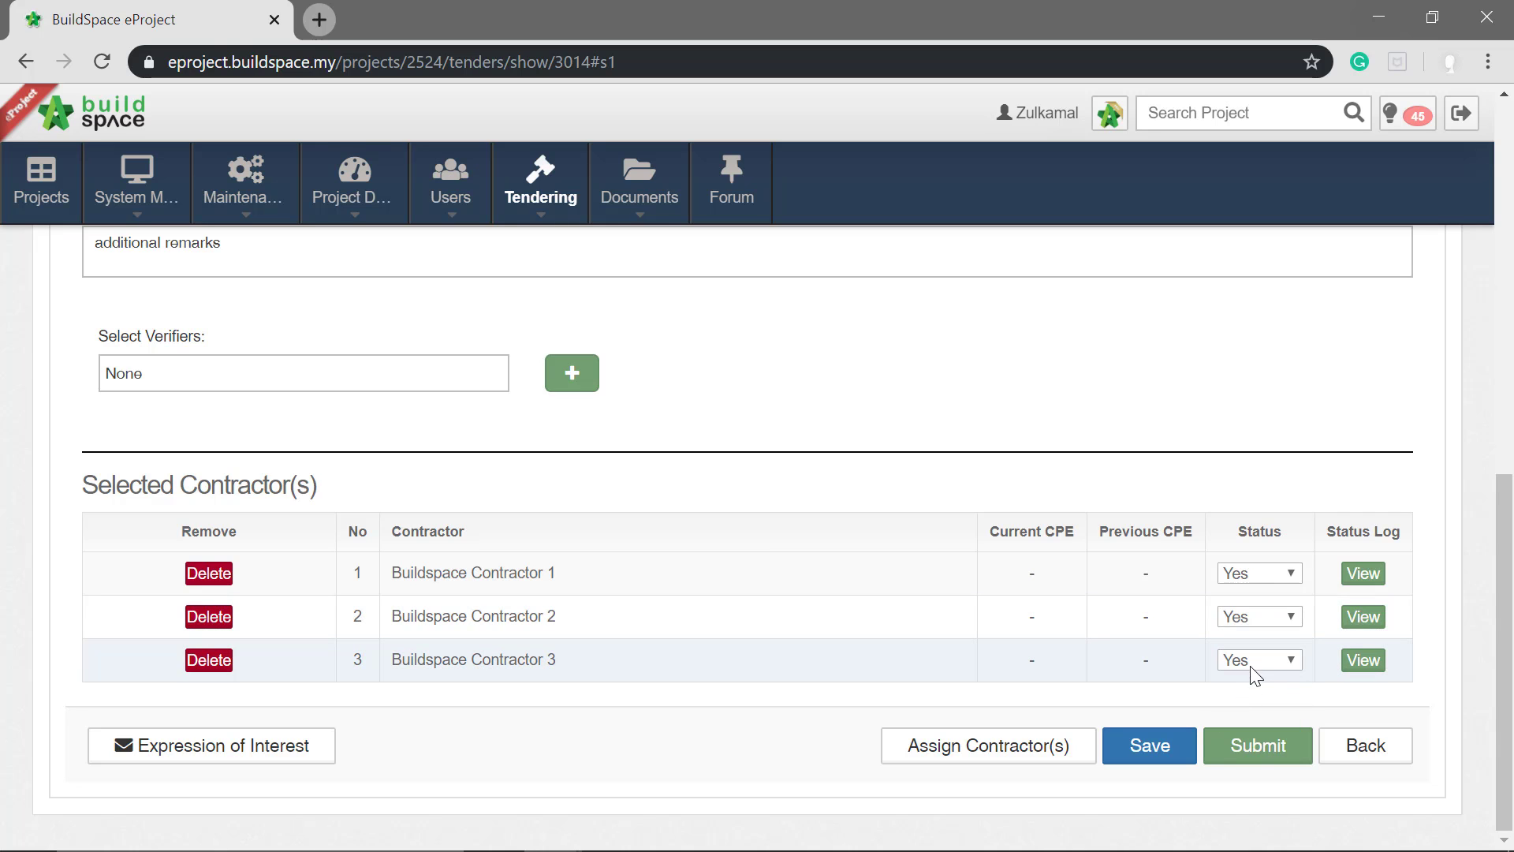
{"action": "mouse_move", "coordinate": [956, 657]}
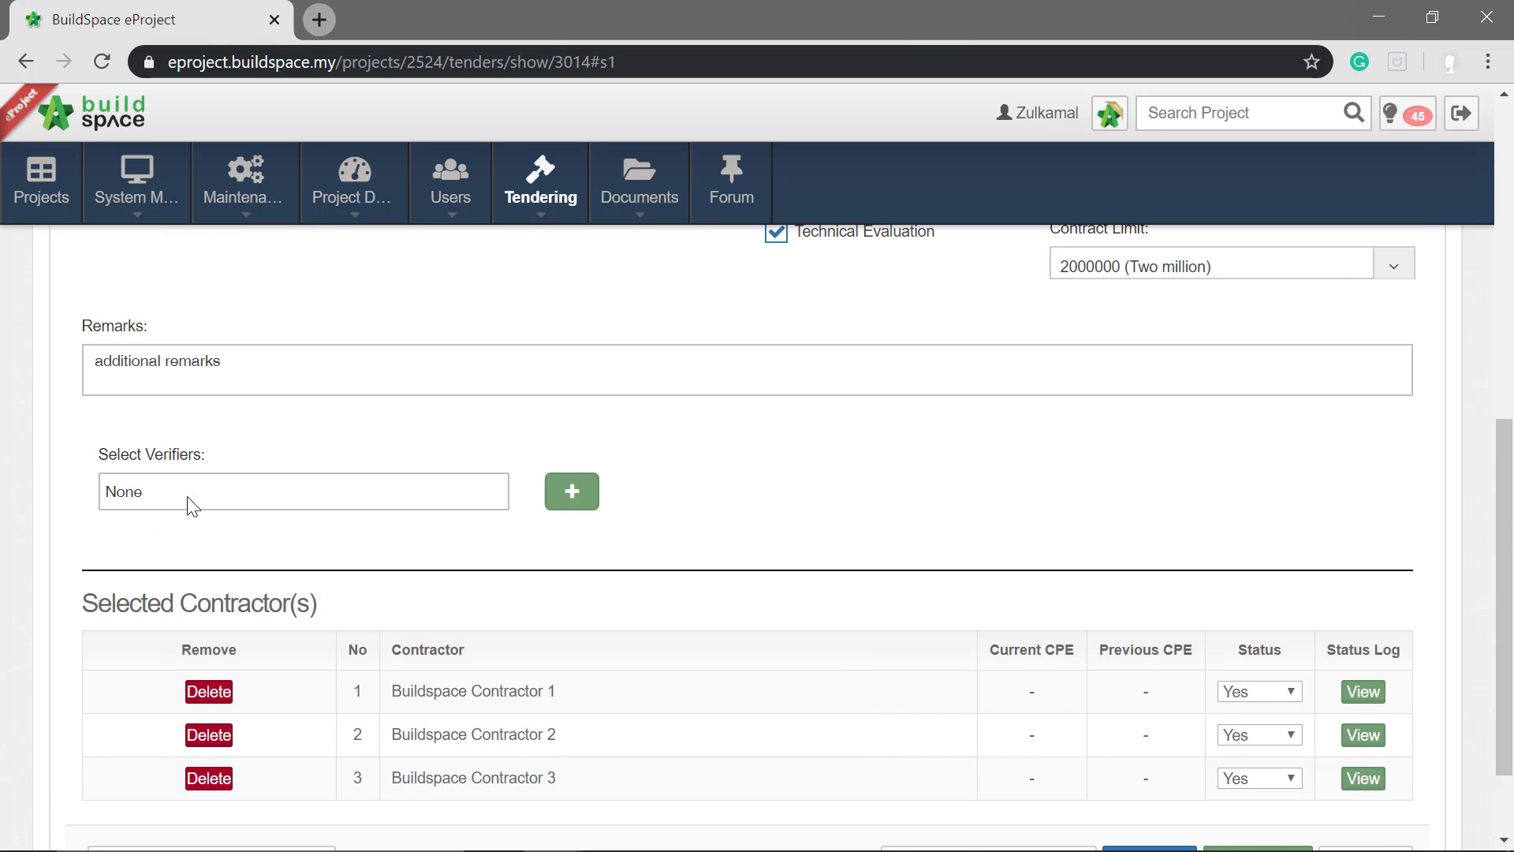
{"action": "mouse_move", "coordinate": [292, 416]}
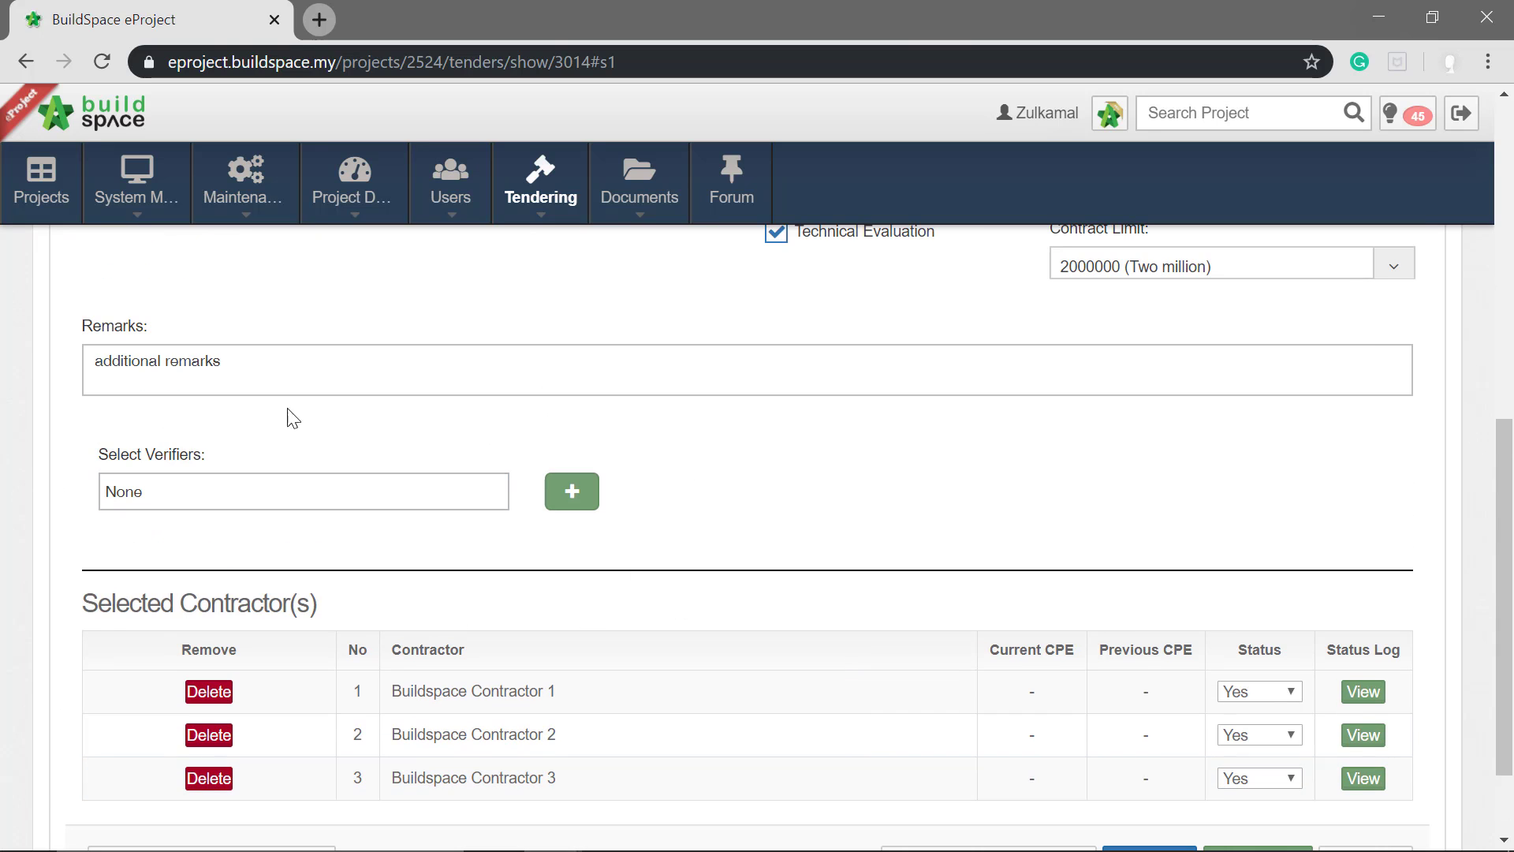
{"action": "scroll", "scroll_direction": "down", "scroll_amount": 3}
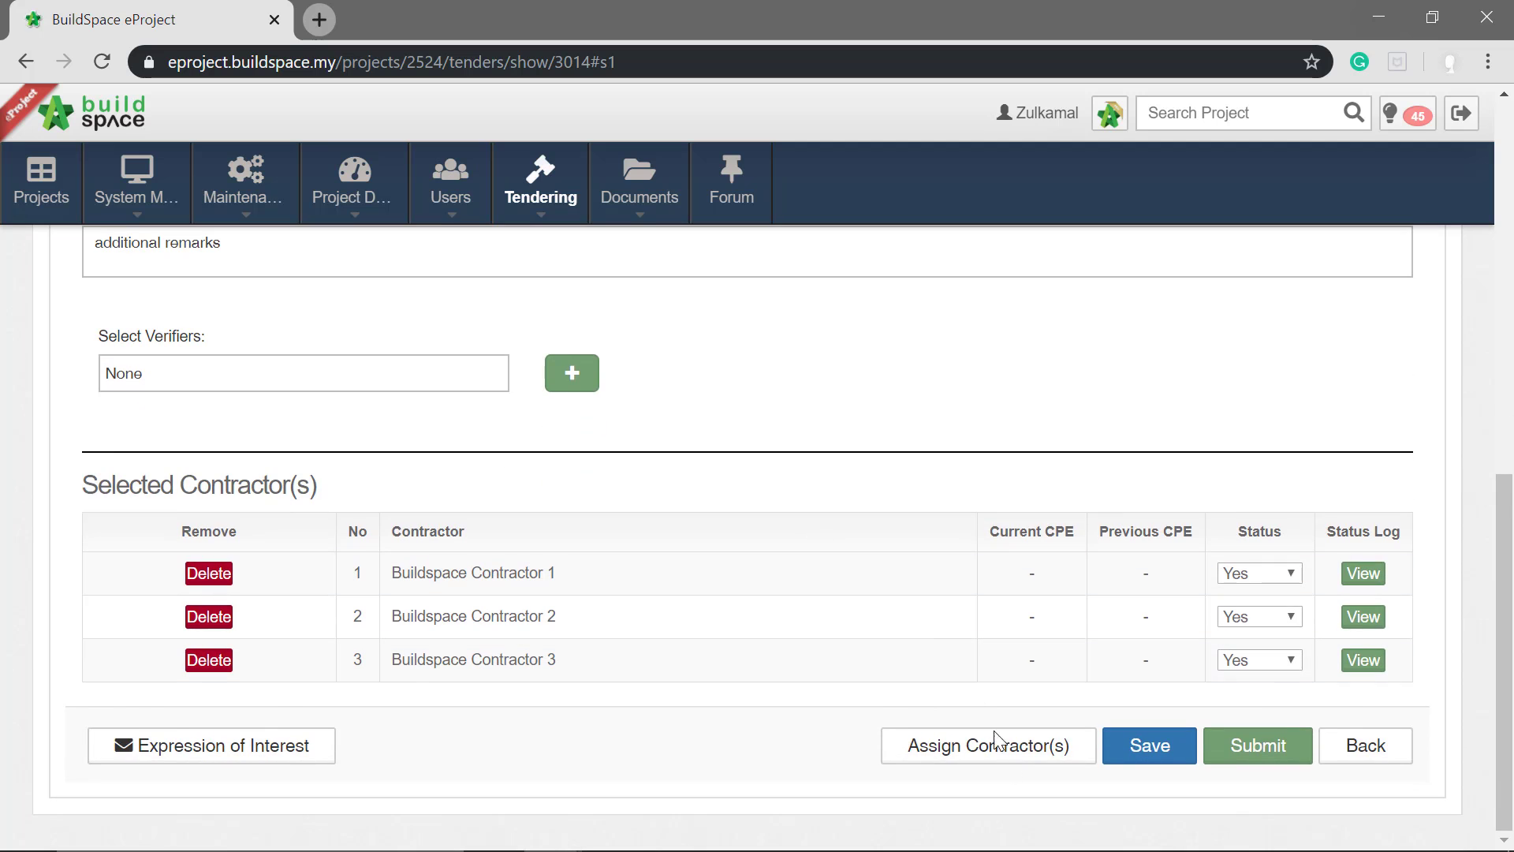
{"action": "mouse_move", "coordinate": [345, 424]}
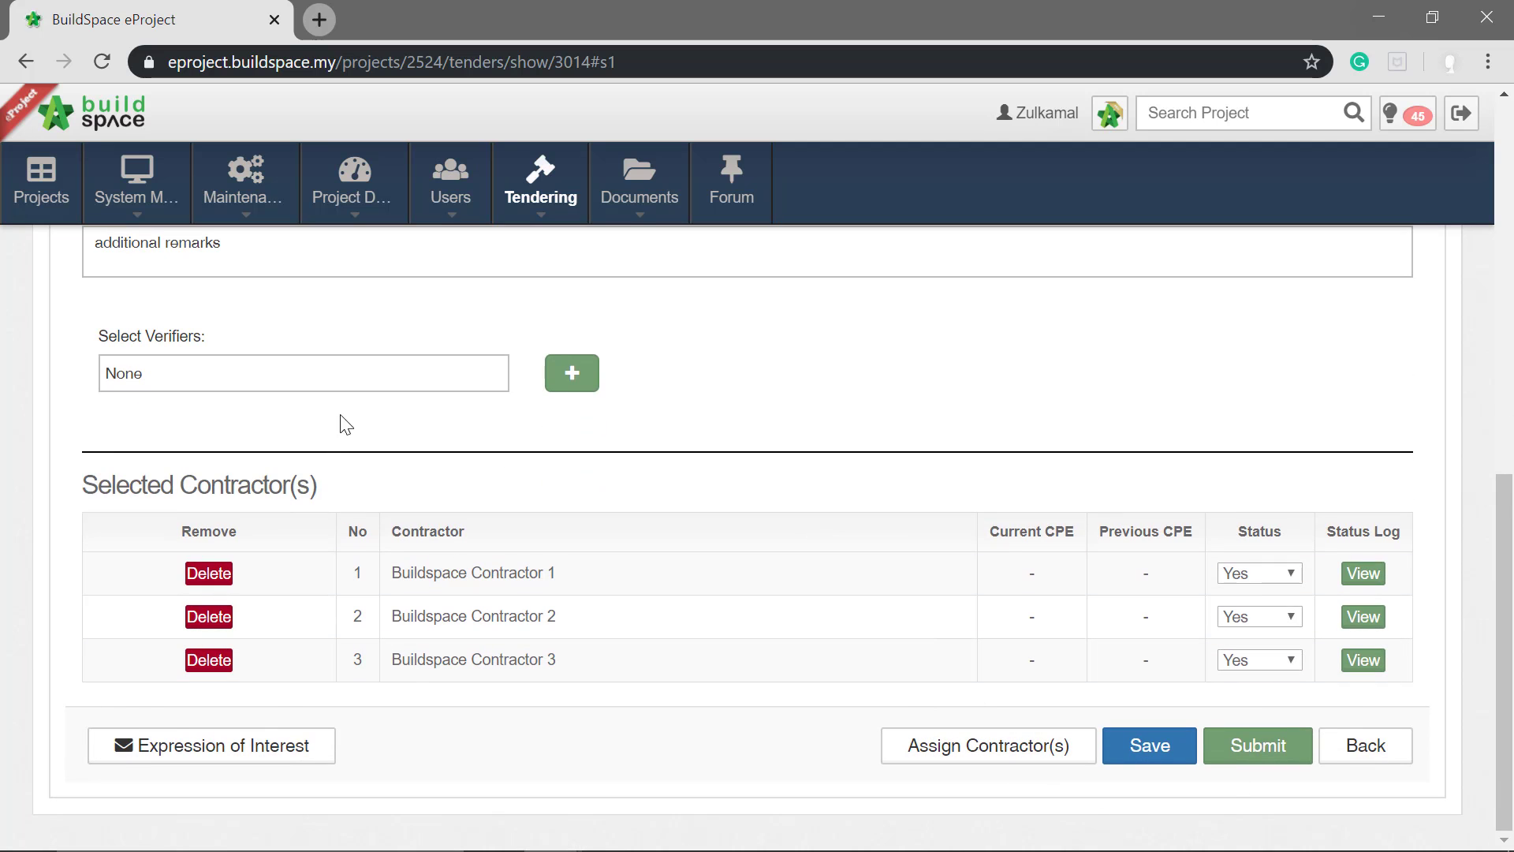
- Try verifier Mr. Sanctuary 2, revert to None, and submit the tender form
{"action": "left_click", "coordinate": [303, 373]}
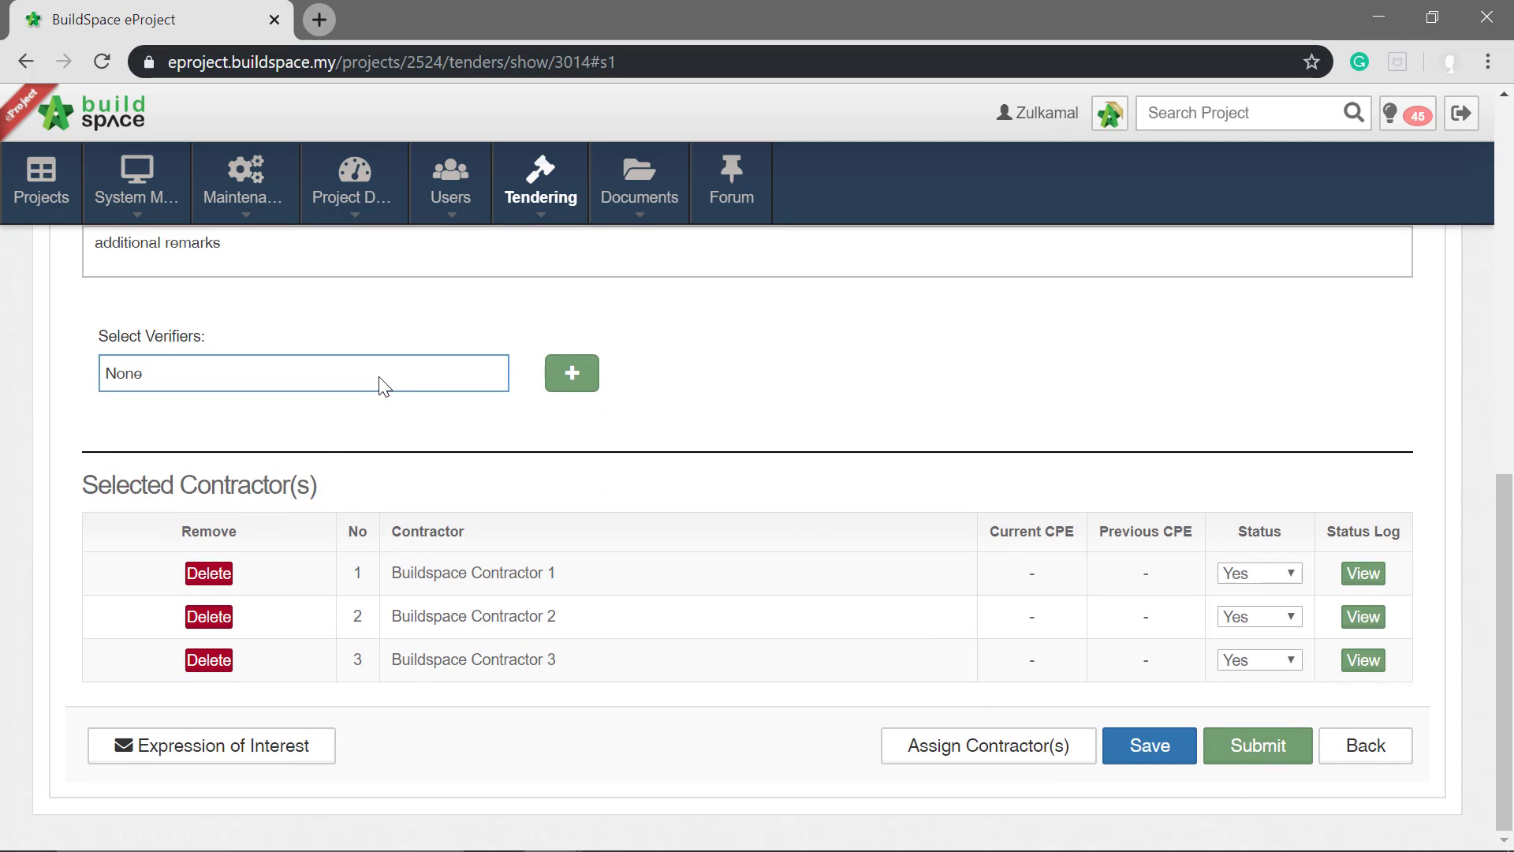
{"action": "left_click", "coordinate": [304, 373]}
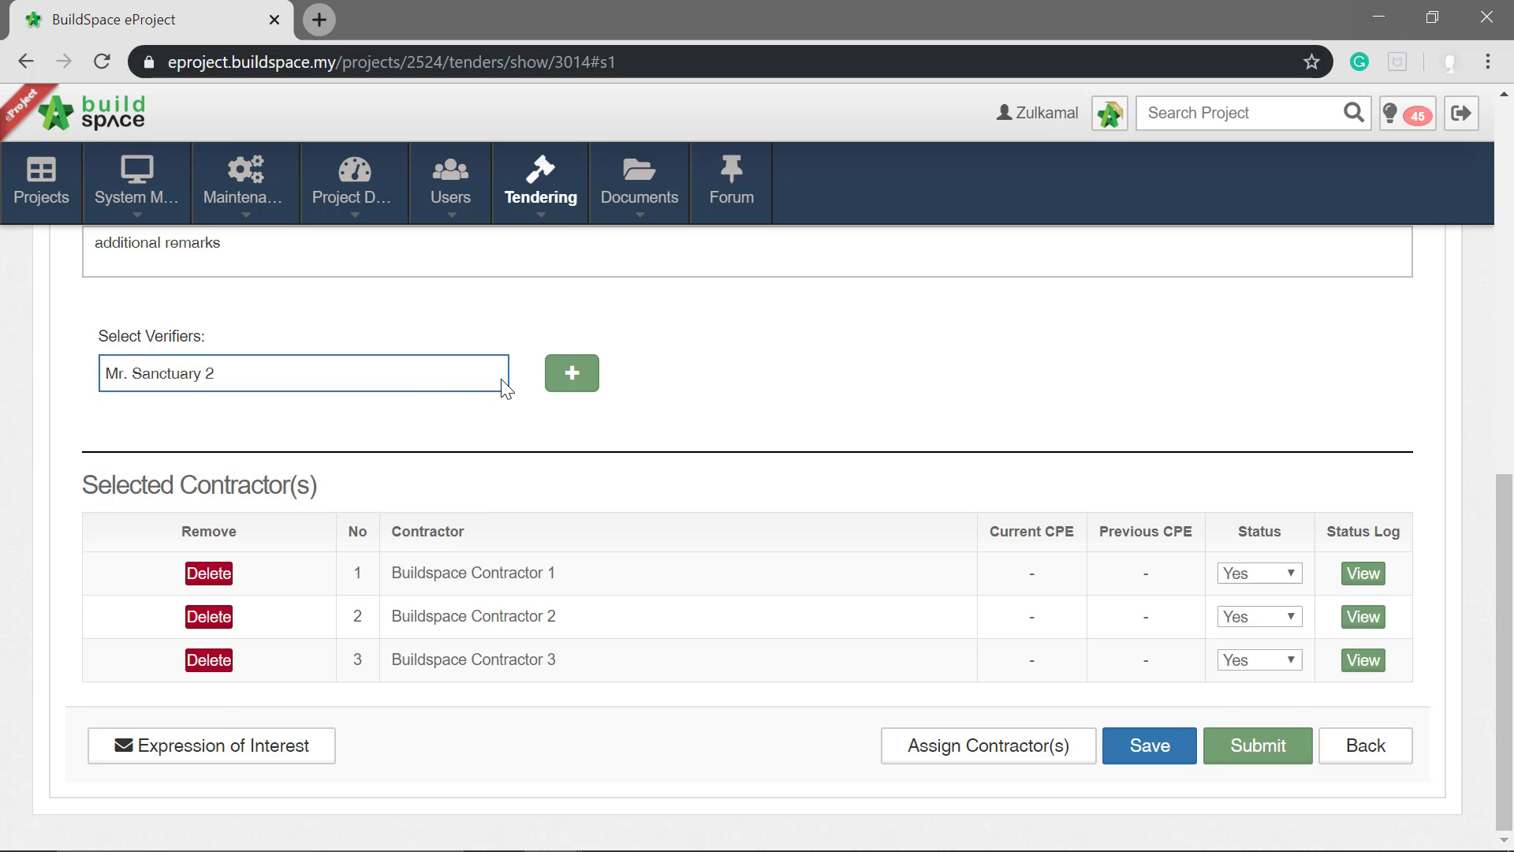
{"action": "left_click", "coordinate": [572, 373]}
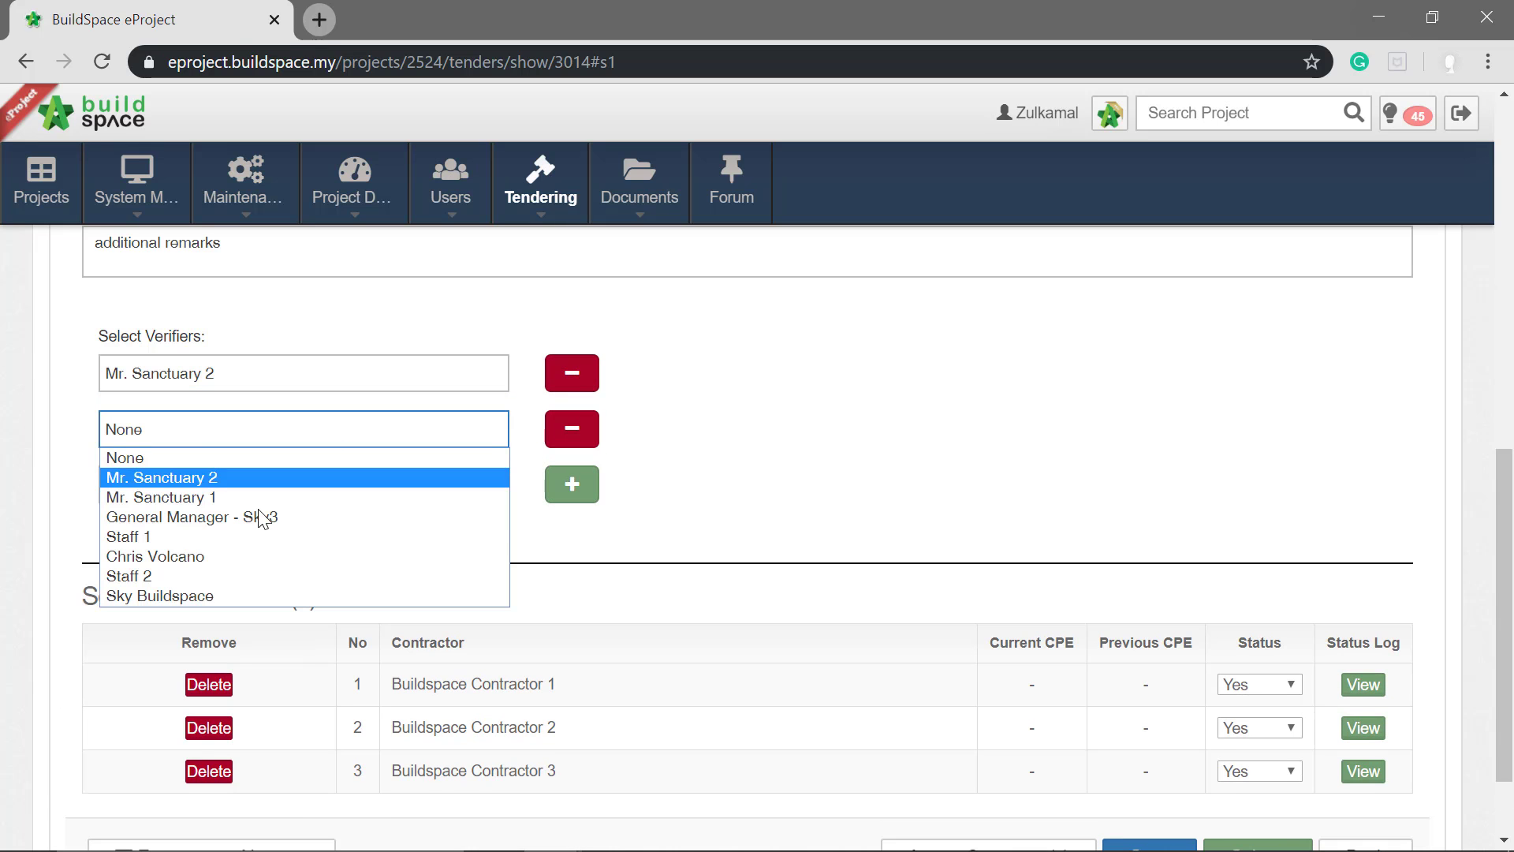
{"action": "left_click", "coordinate": [191, 516]}
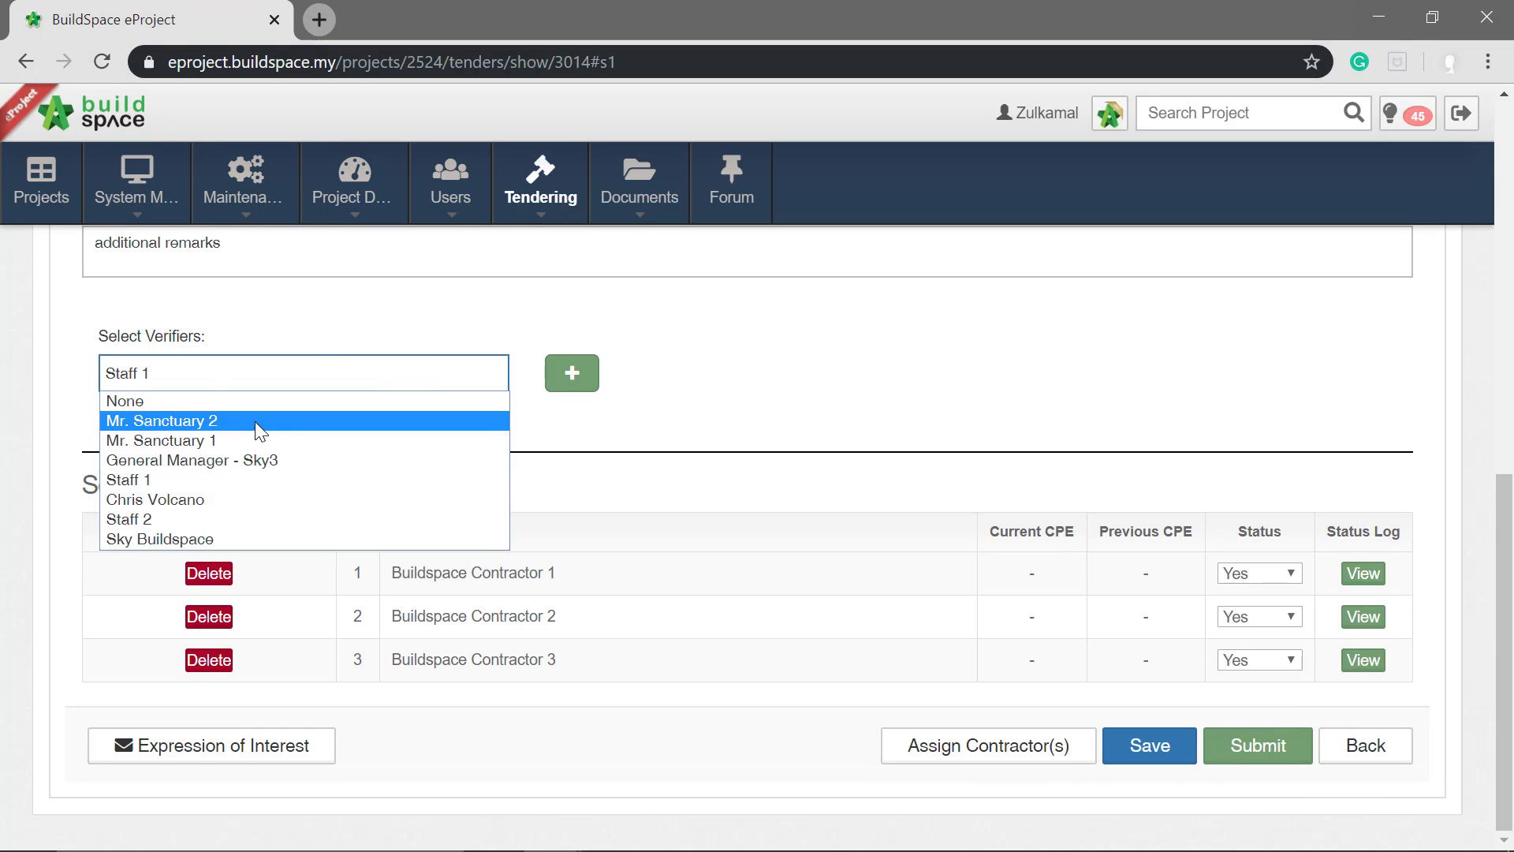
{"action": "left_click", "coordinate": [124, 401]}
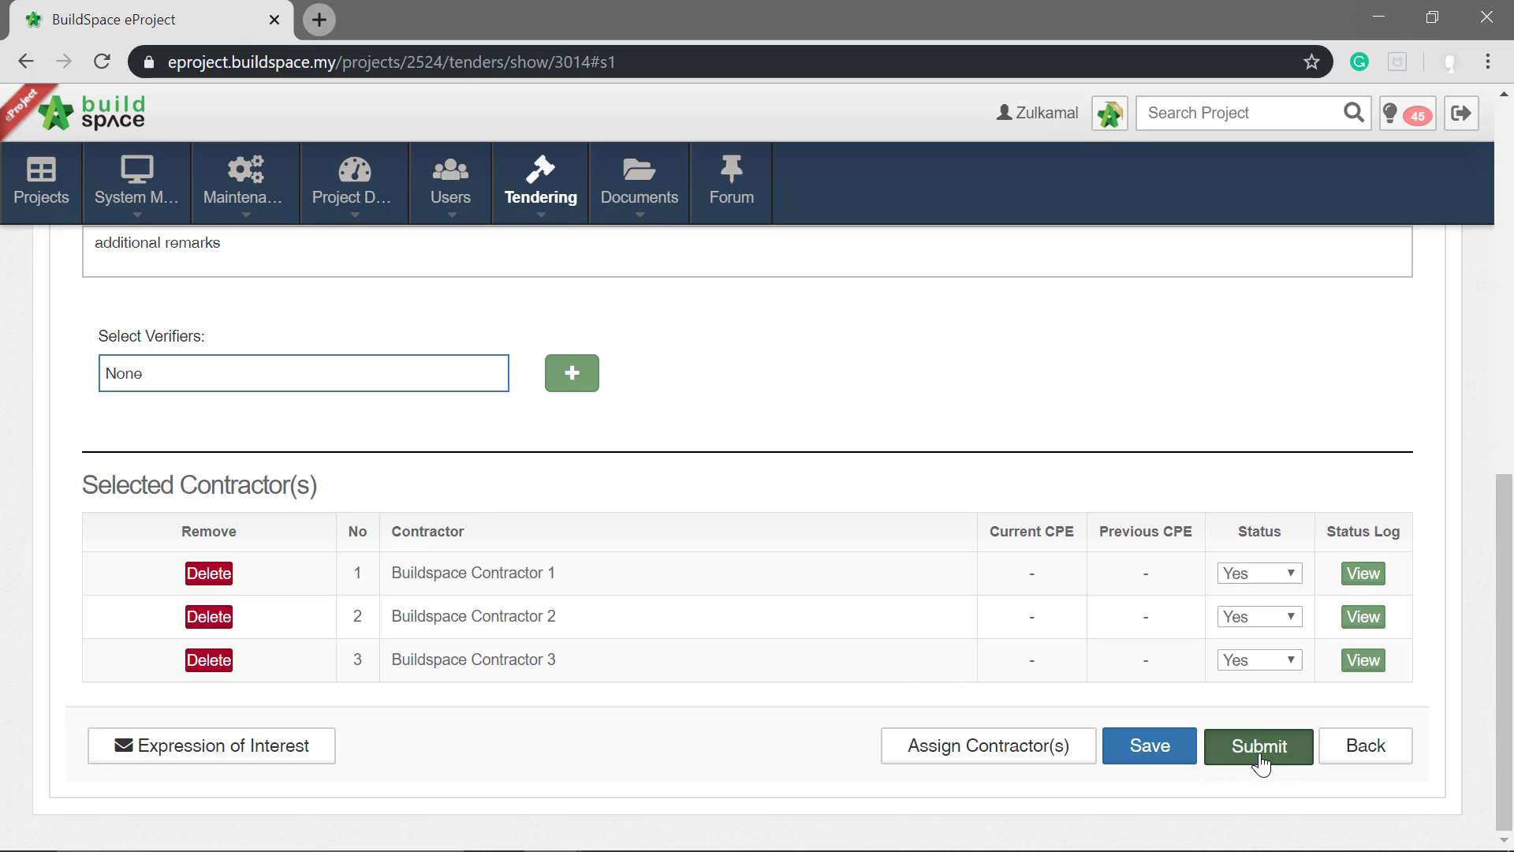
{"action": "left_click", "coordinate": [1258, 746]}
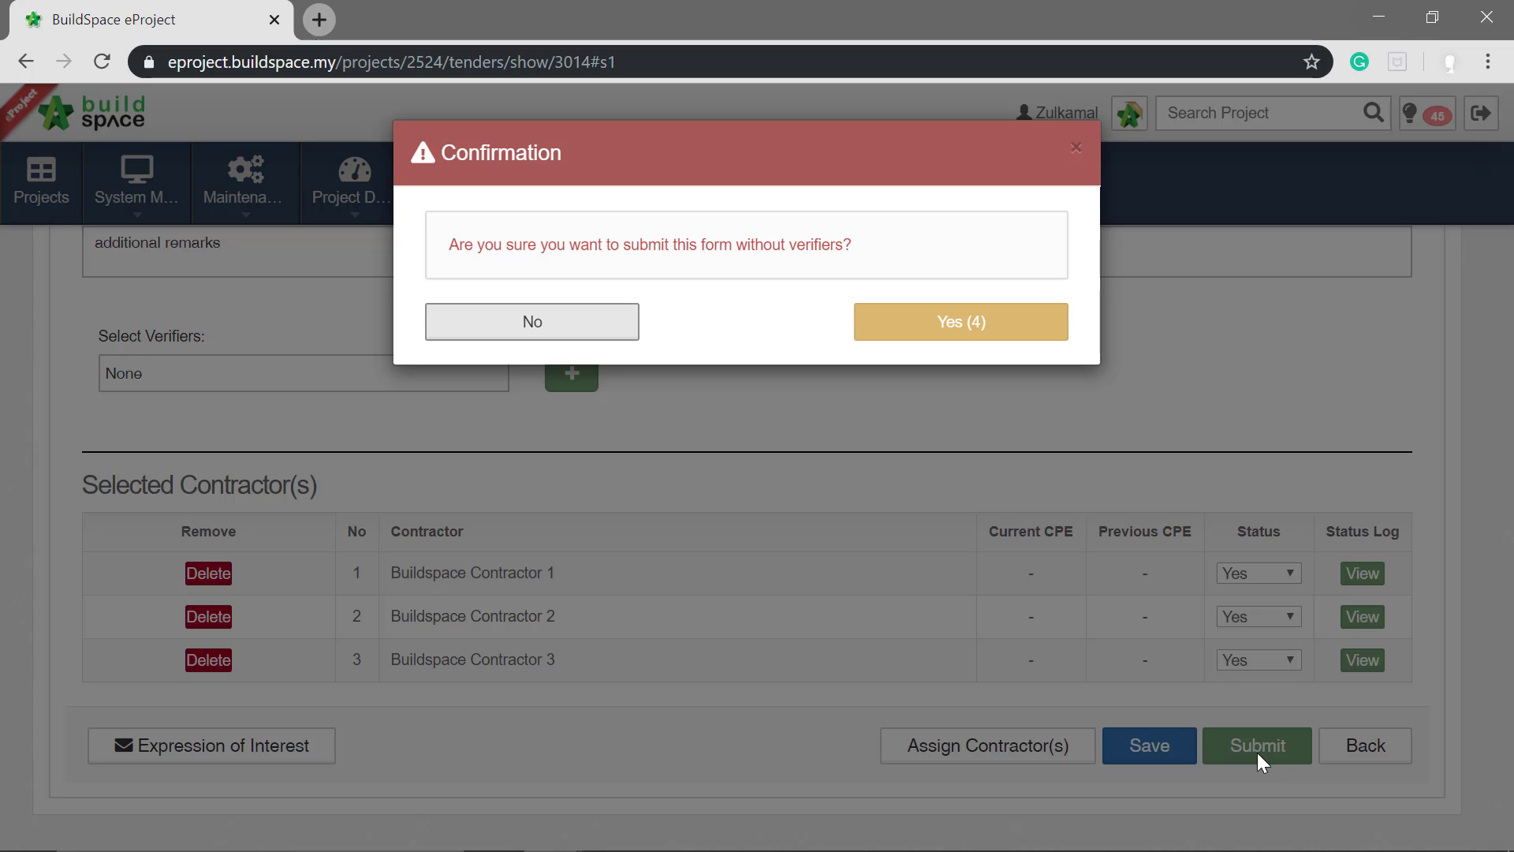